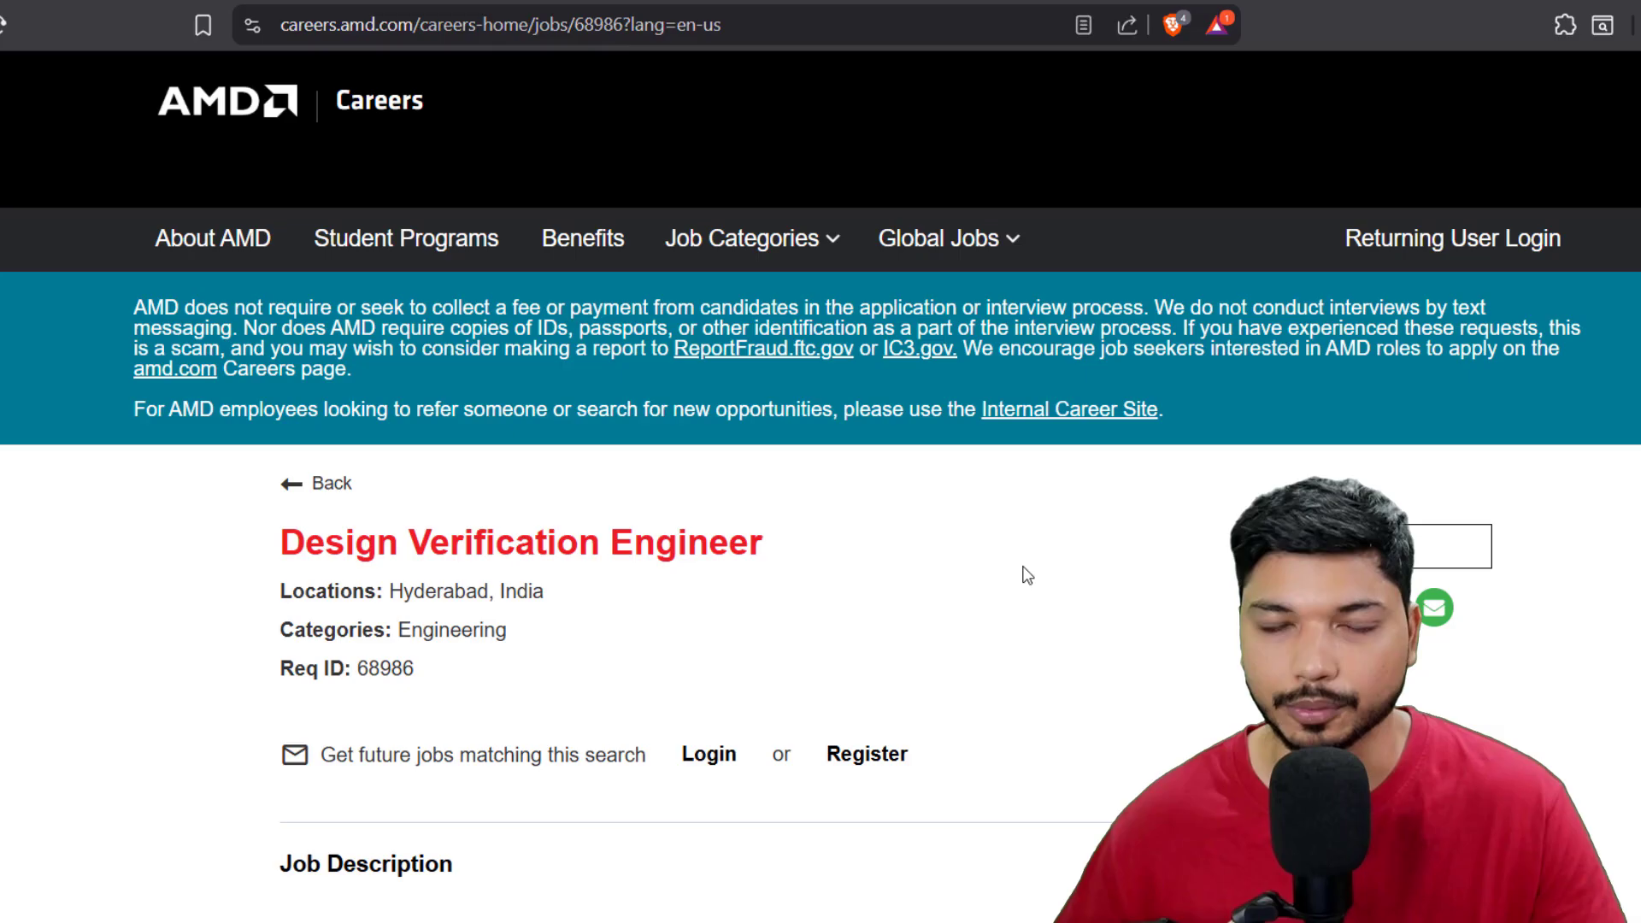
mouse_move(235, 547)
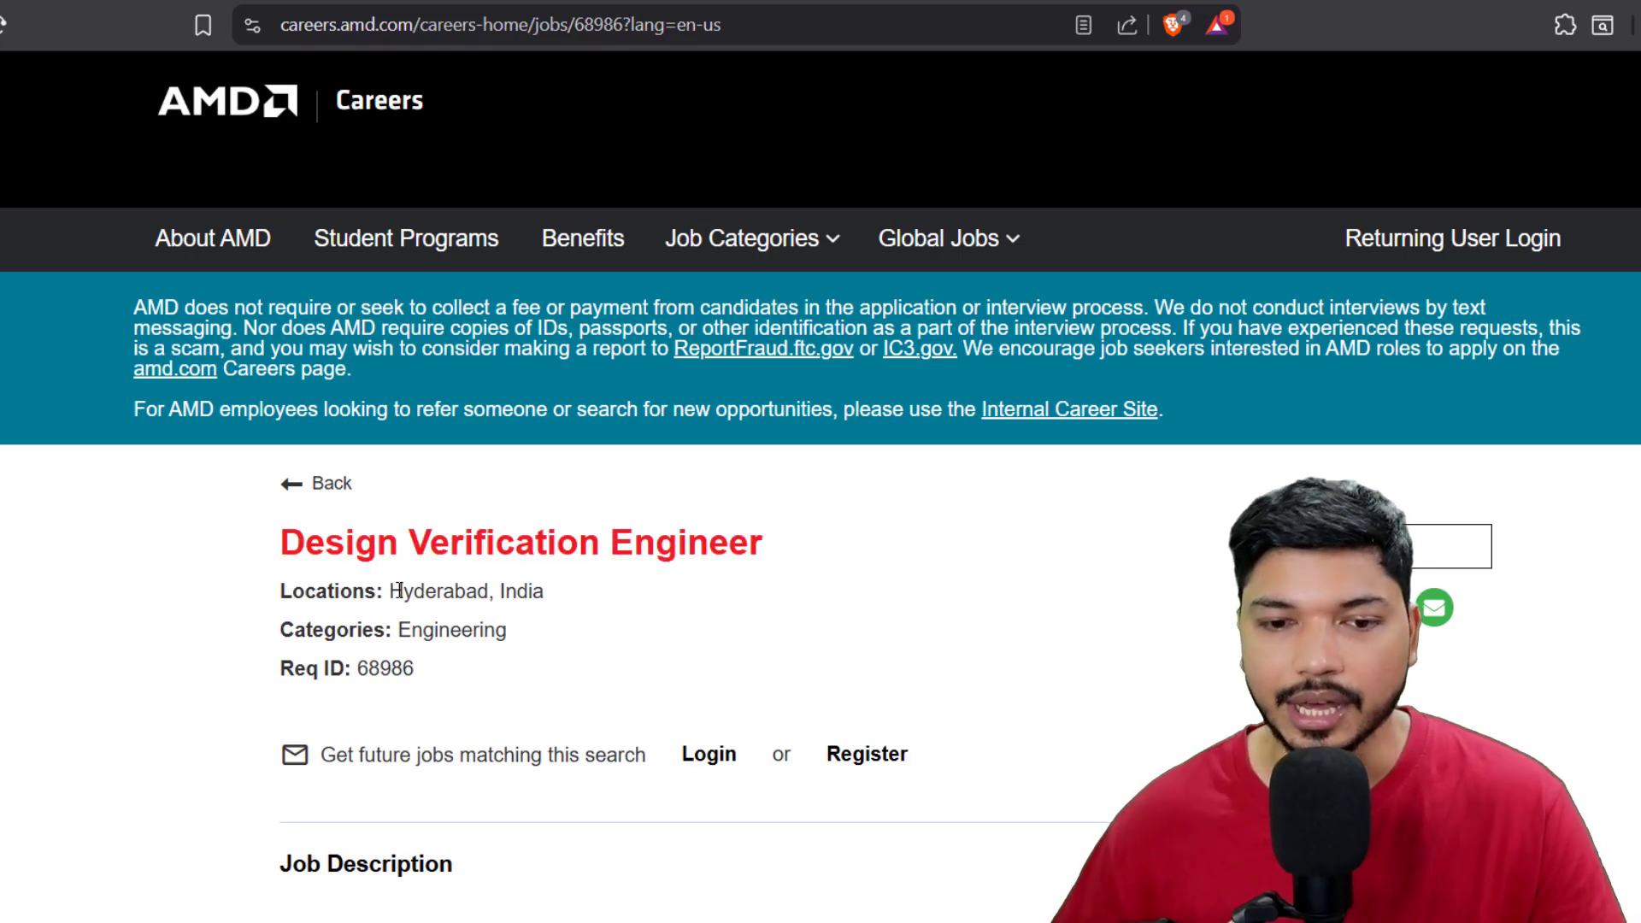
- Scroll to Academic Credentials and highlight the Bachelors or Masters degree requirement line
scroll("down", 3)
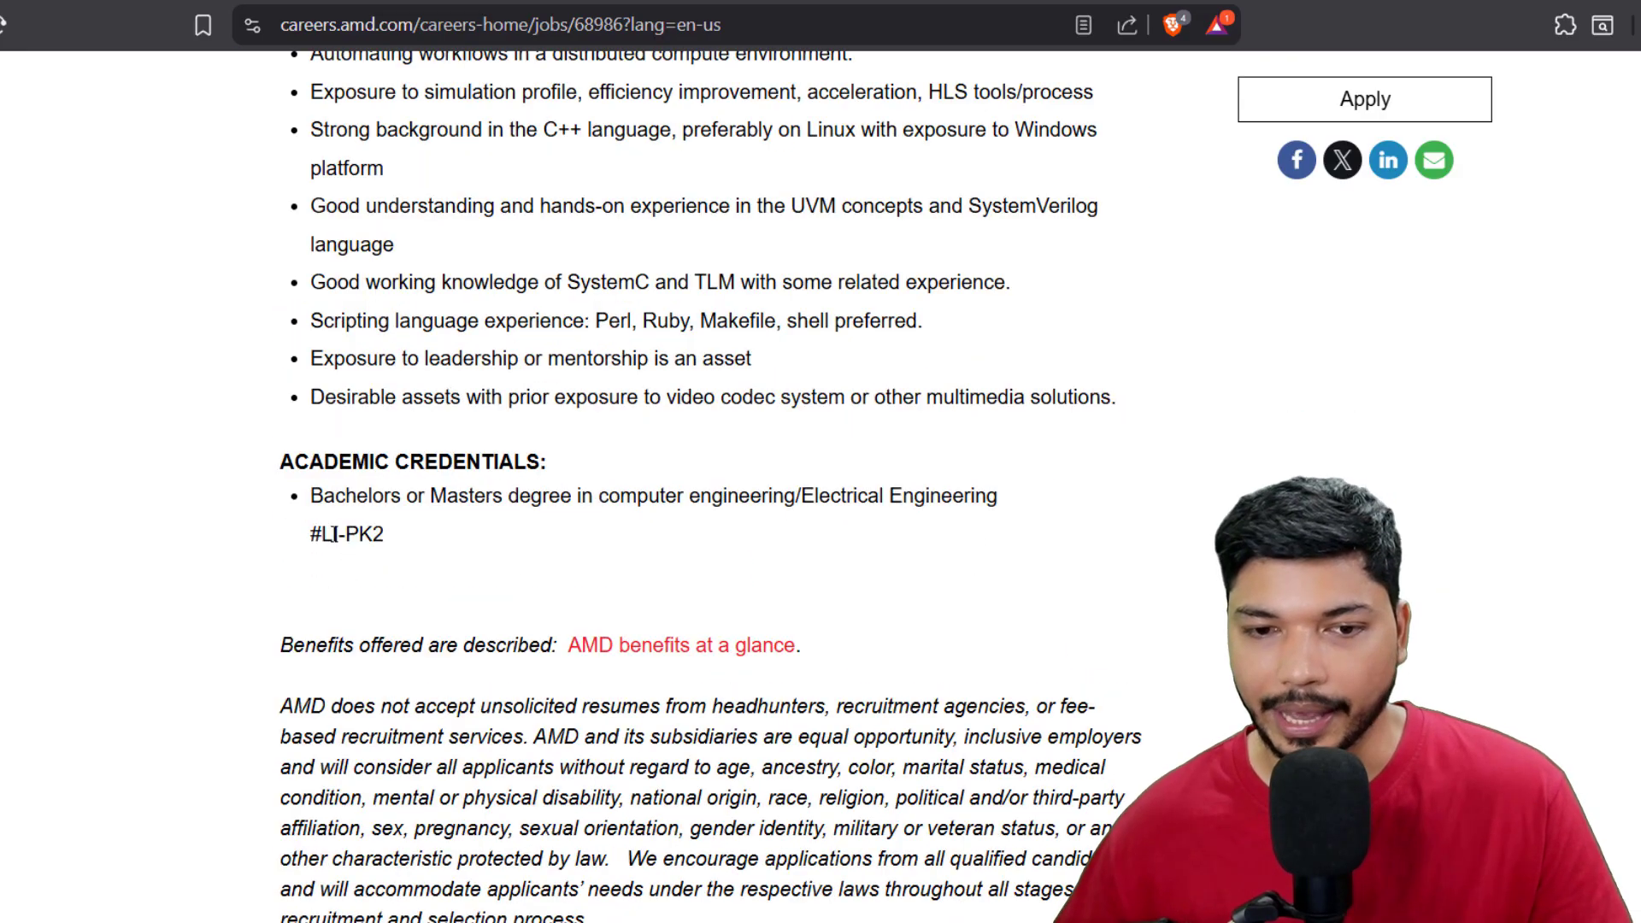
left_click_drag(309, 495, 448, 495)
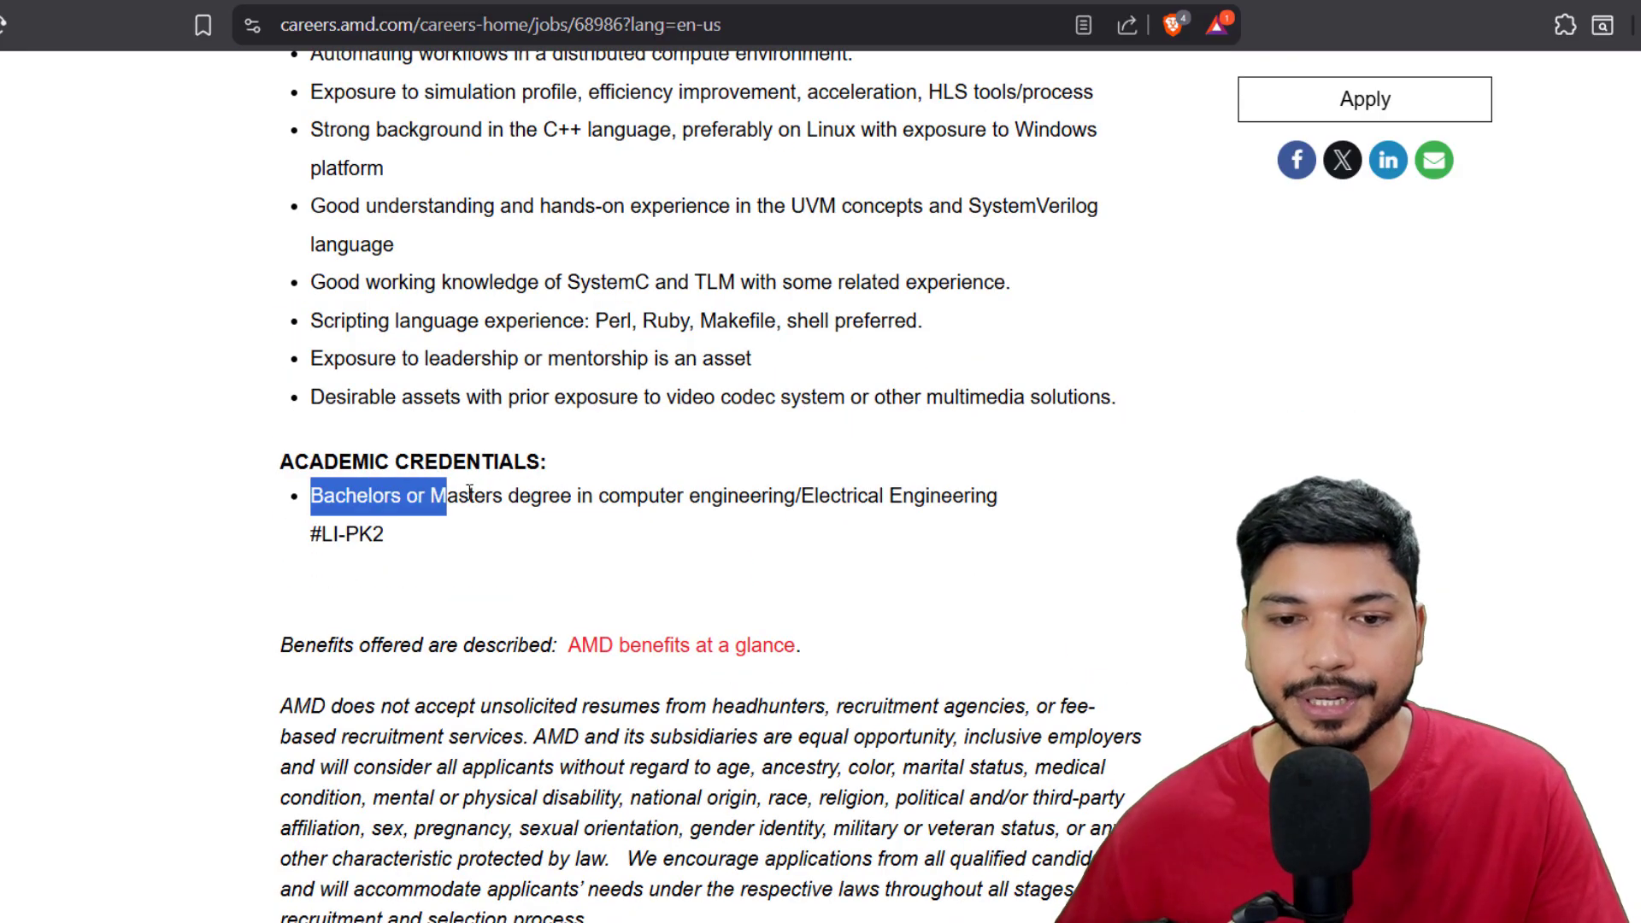
left_click_drag(444, 495, 597, 495)
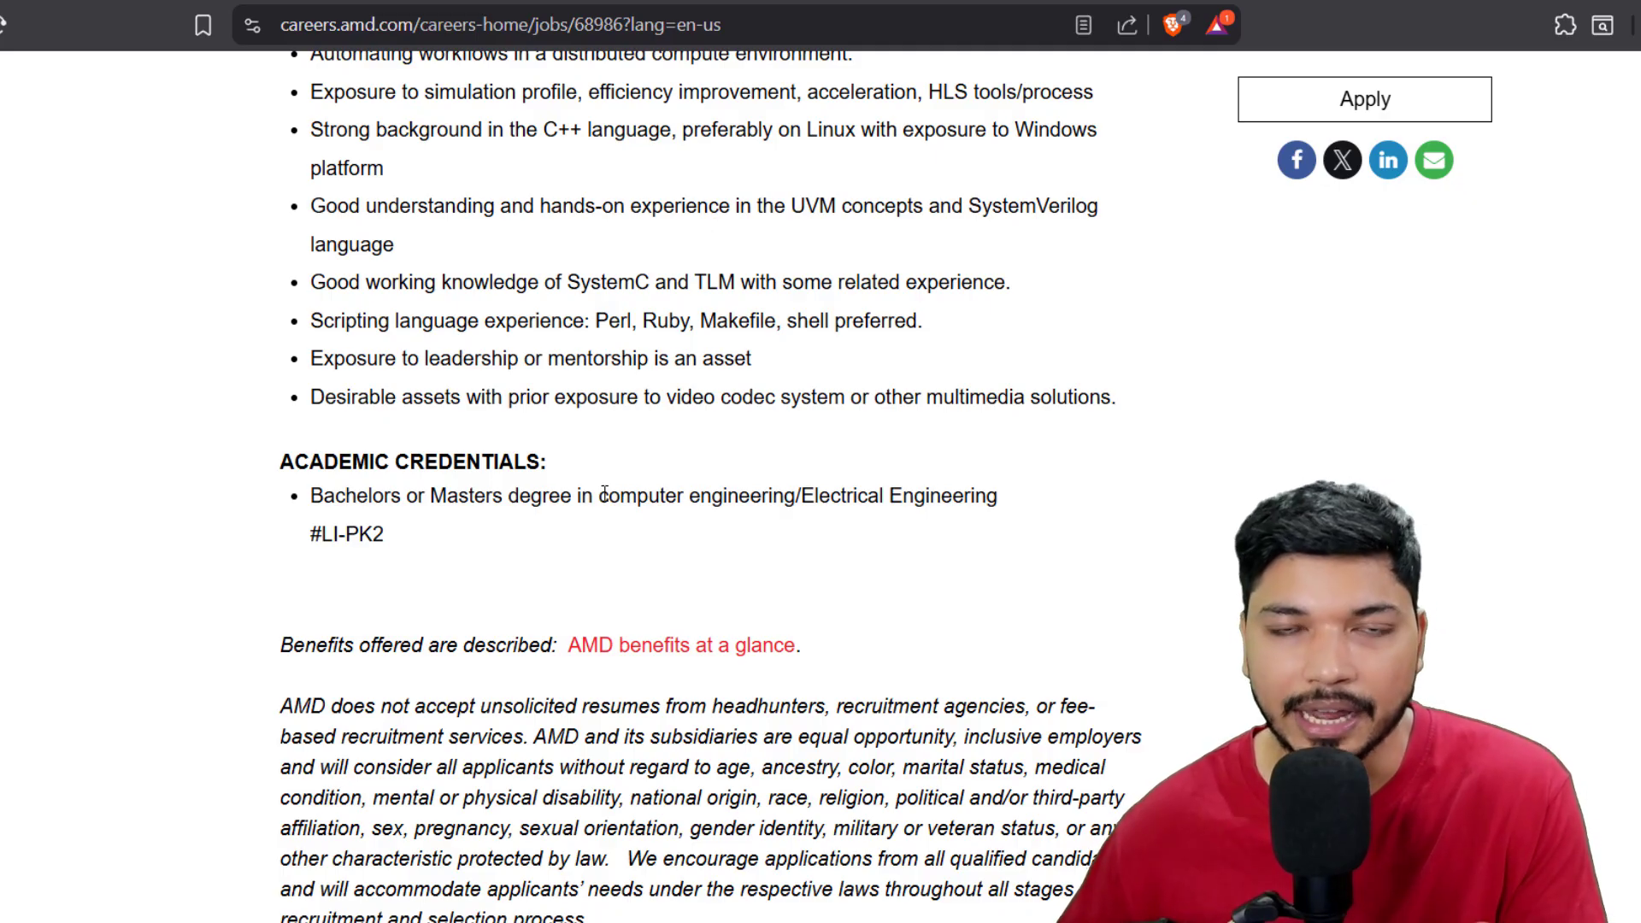
mouse_move(601, 556)
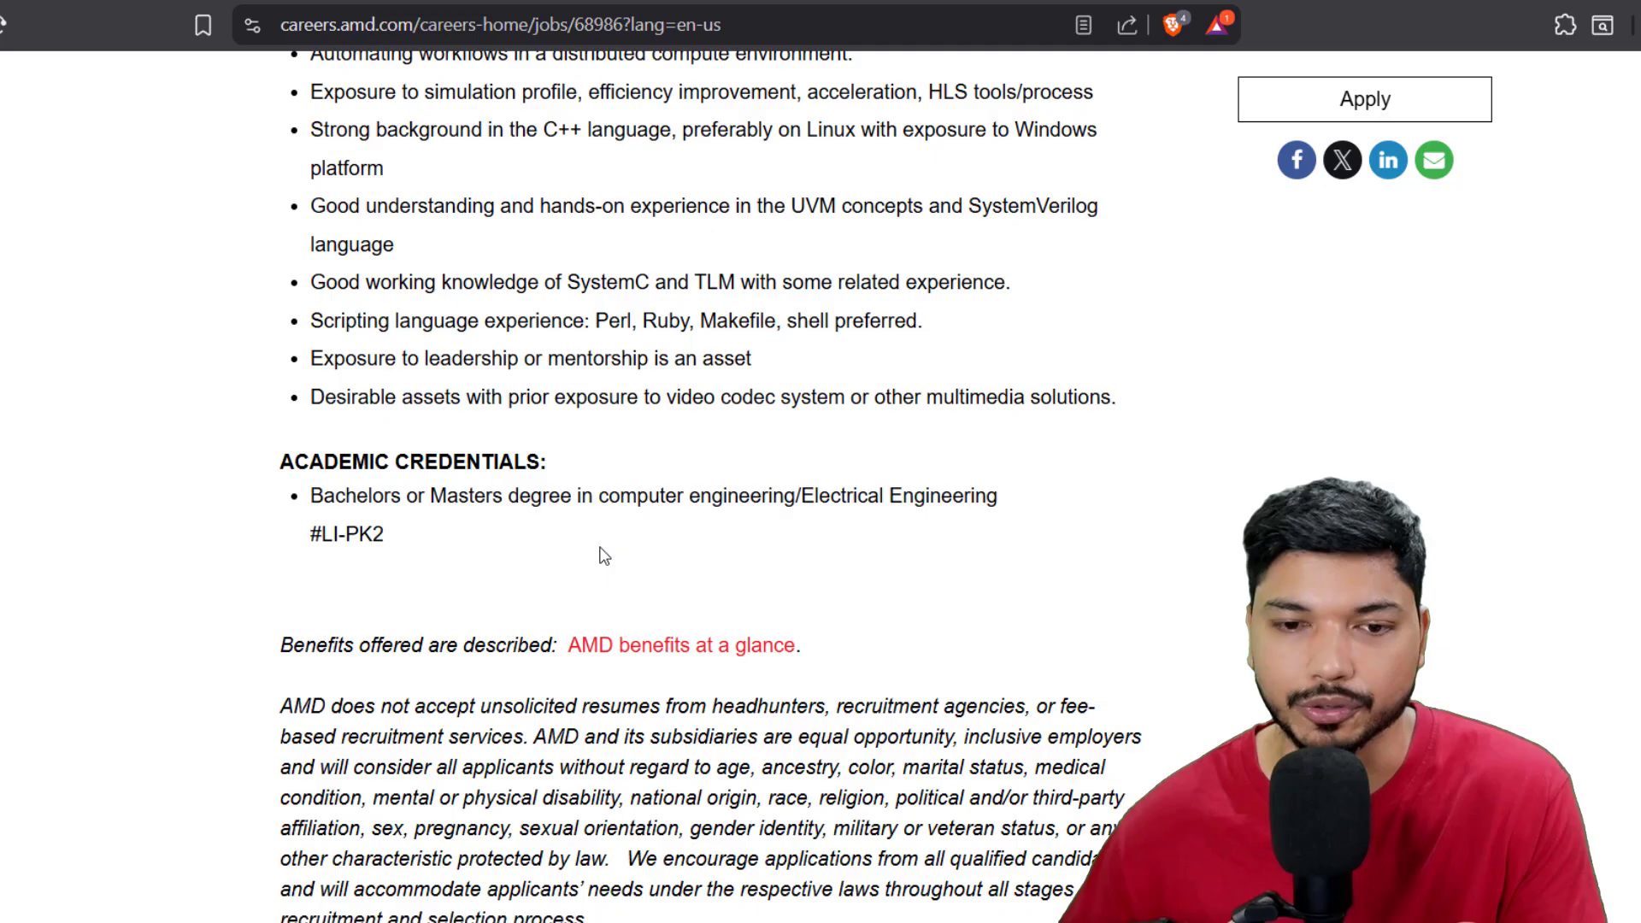
- Highlight the 'IP level ASIC verification' requirement in the Preferred Experience list
scroll("up", 3)
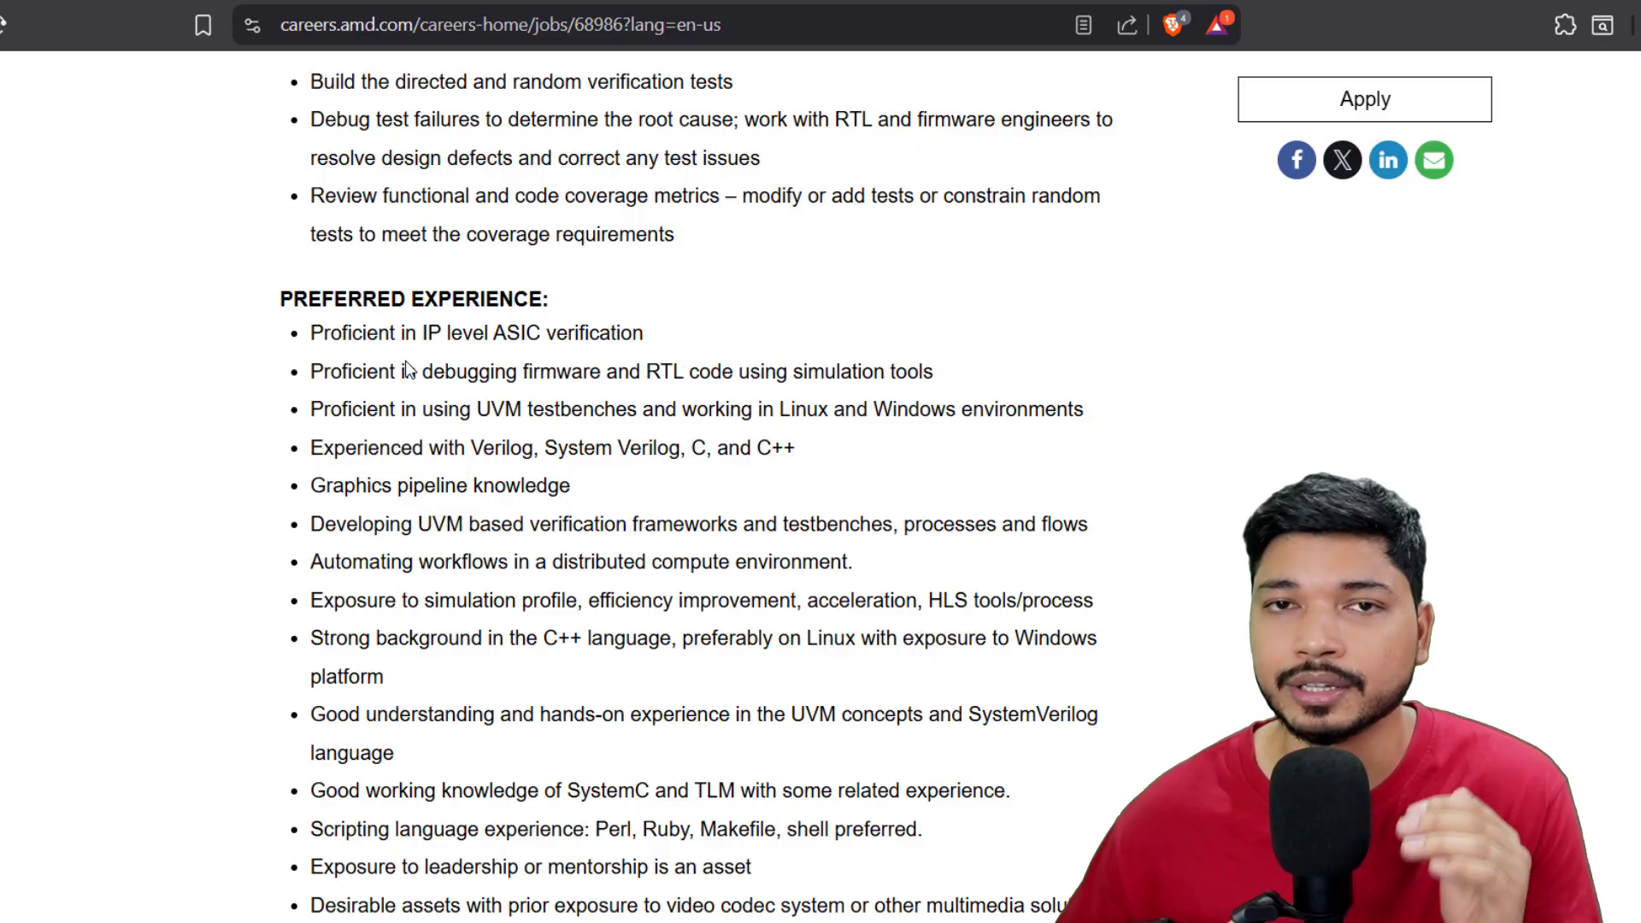
mouse_move(299, 339)
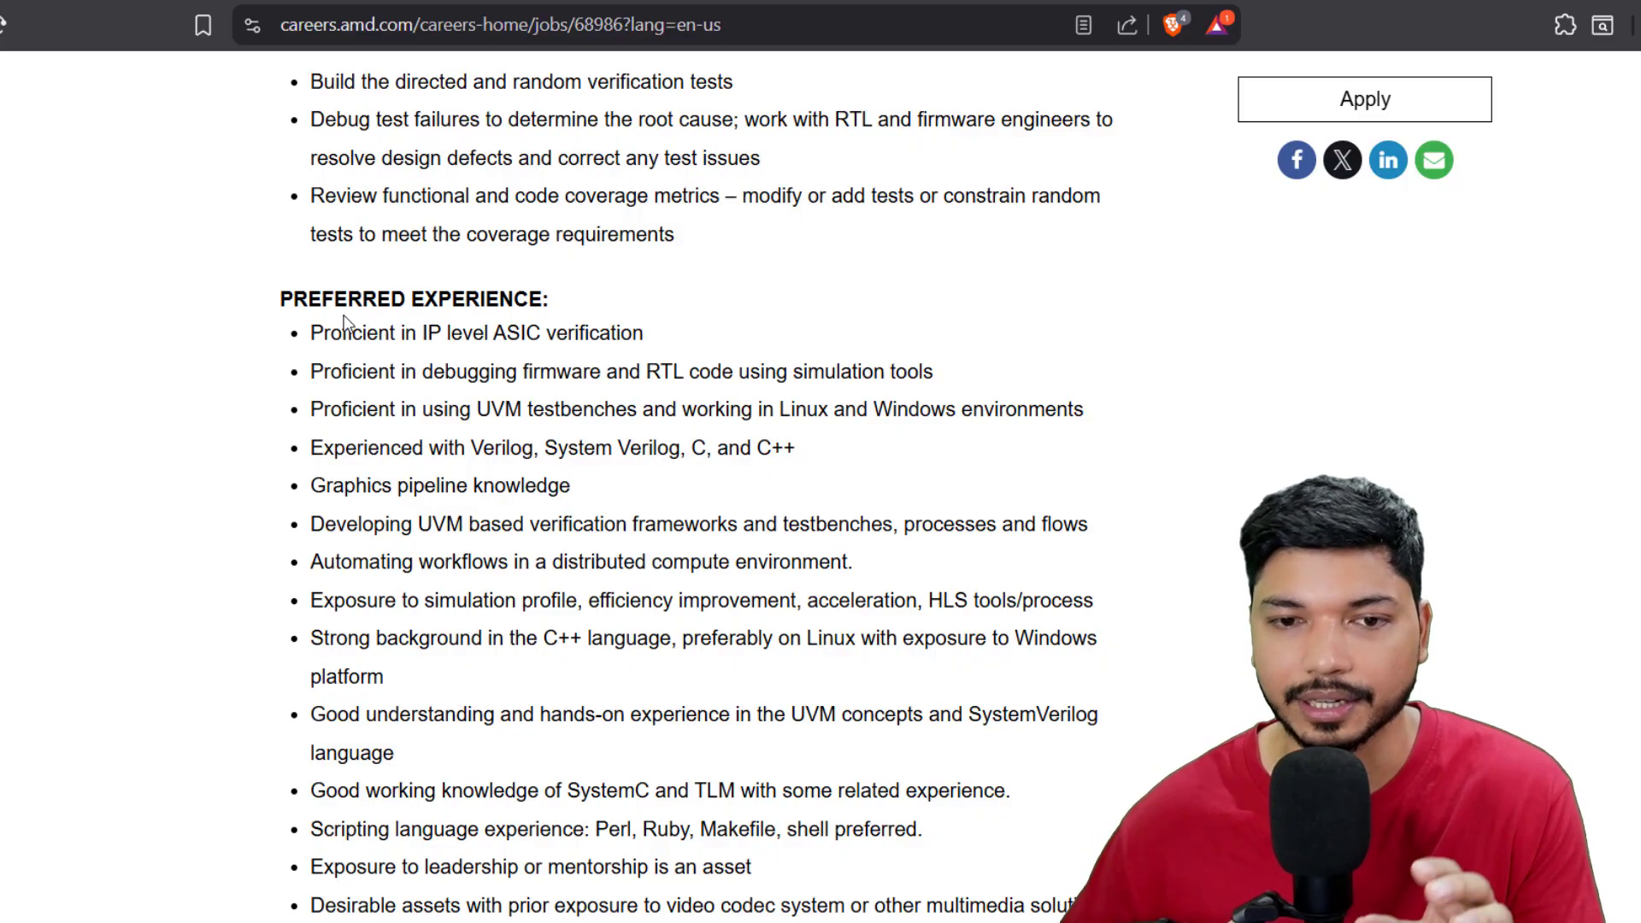
scroll("down", 3)
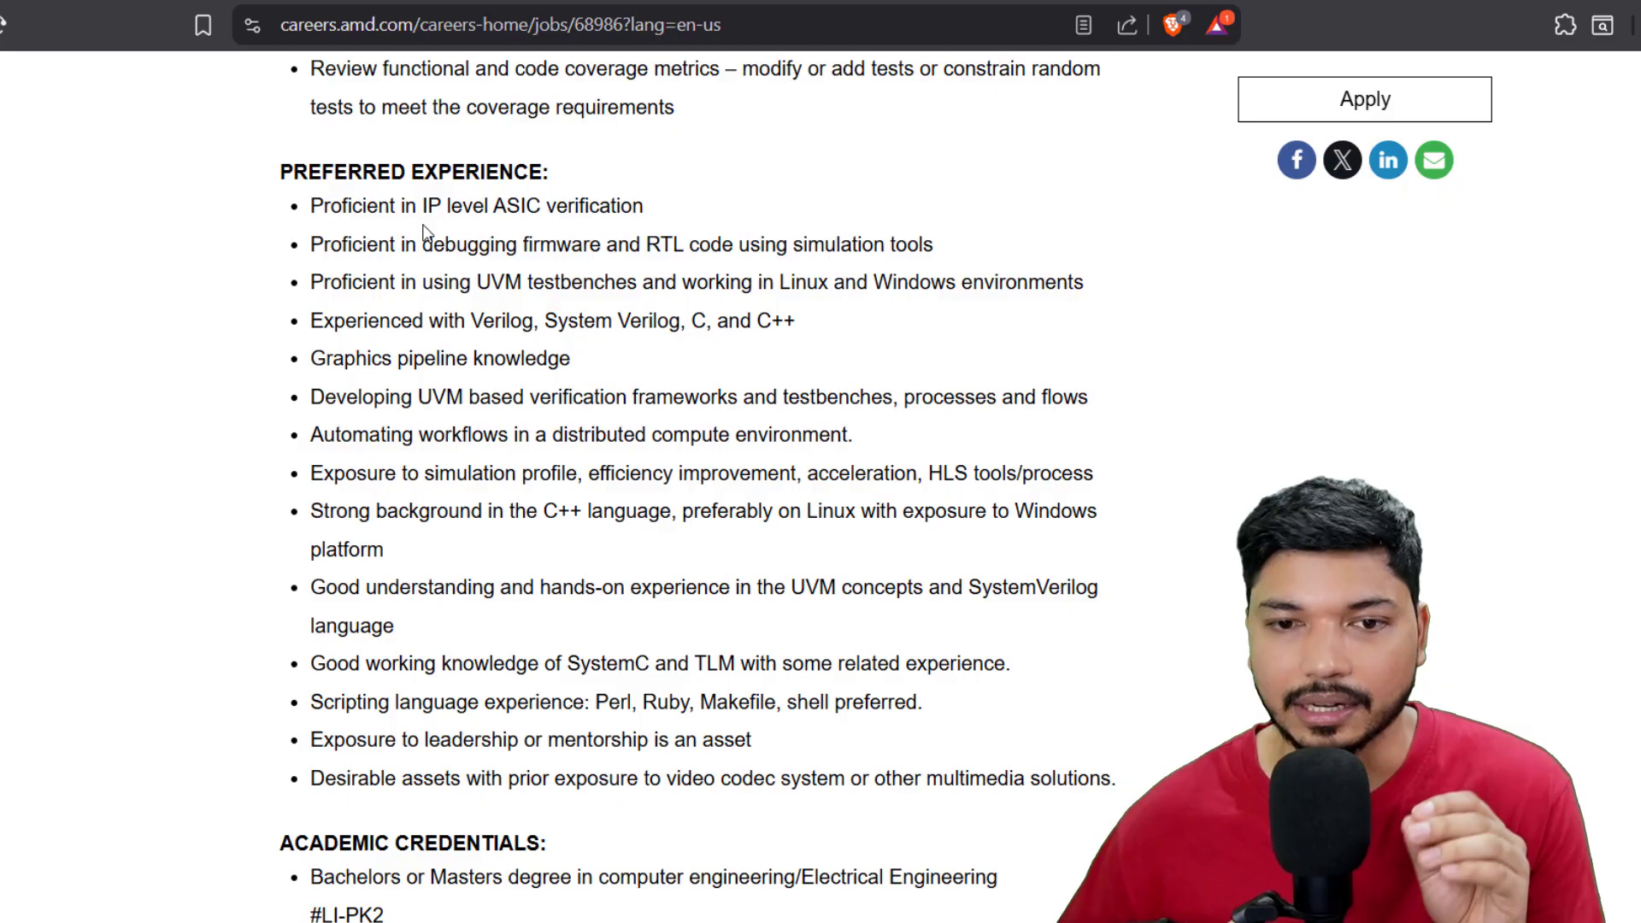
left_click_drag(325, 205, 634, 205)
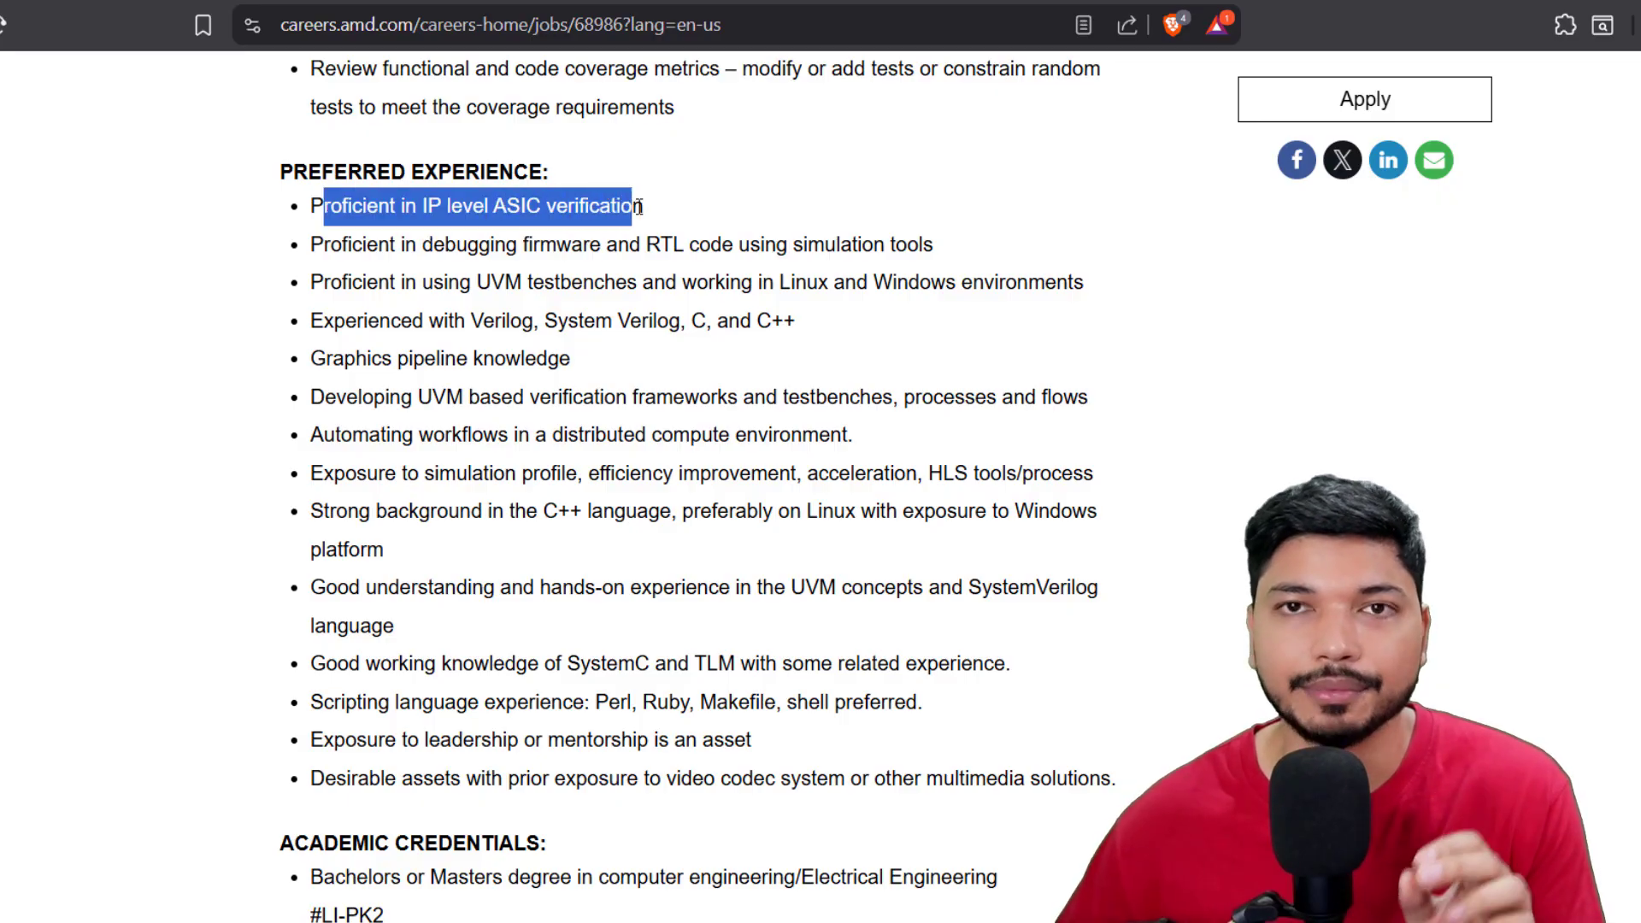
left_click(447, 243)
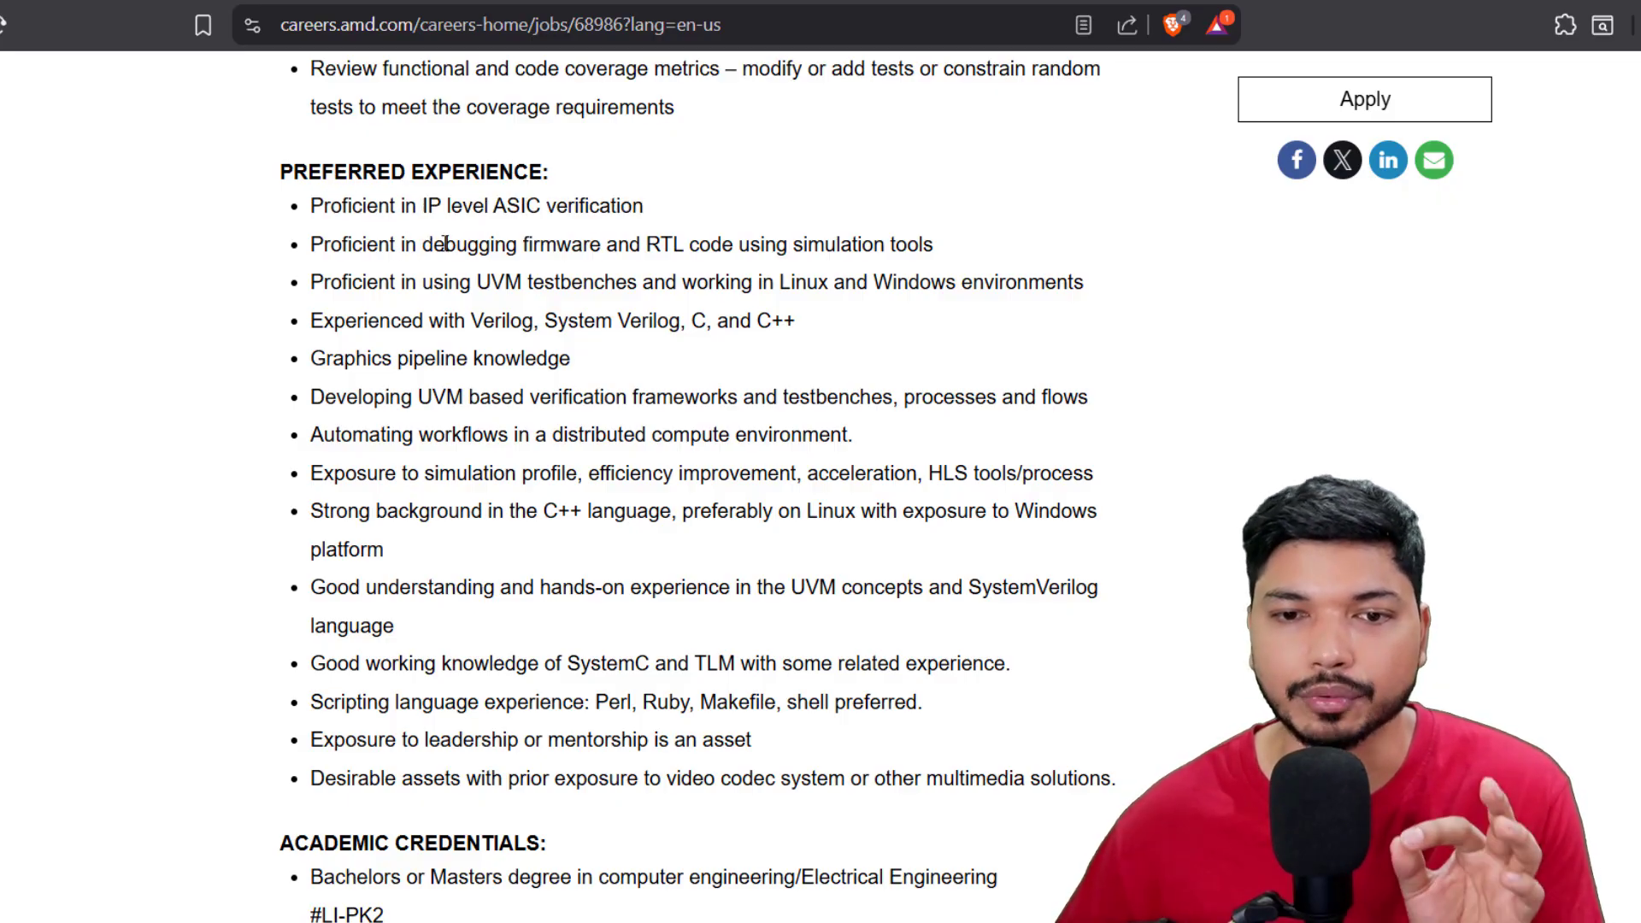
- Highlight the firmware debugging, simulation tools and UVM testbenches phrases
left_click_drag(433, 244, 617, 244)
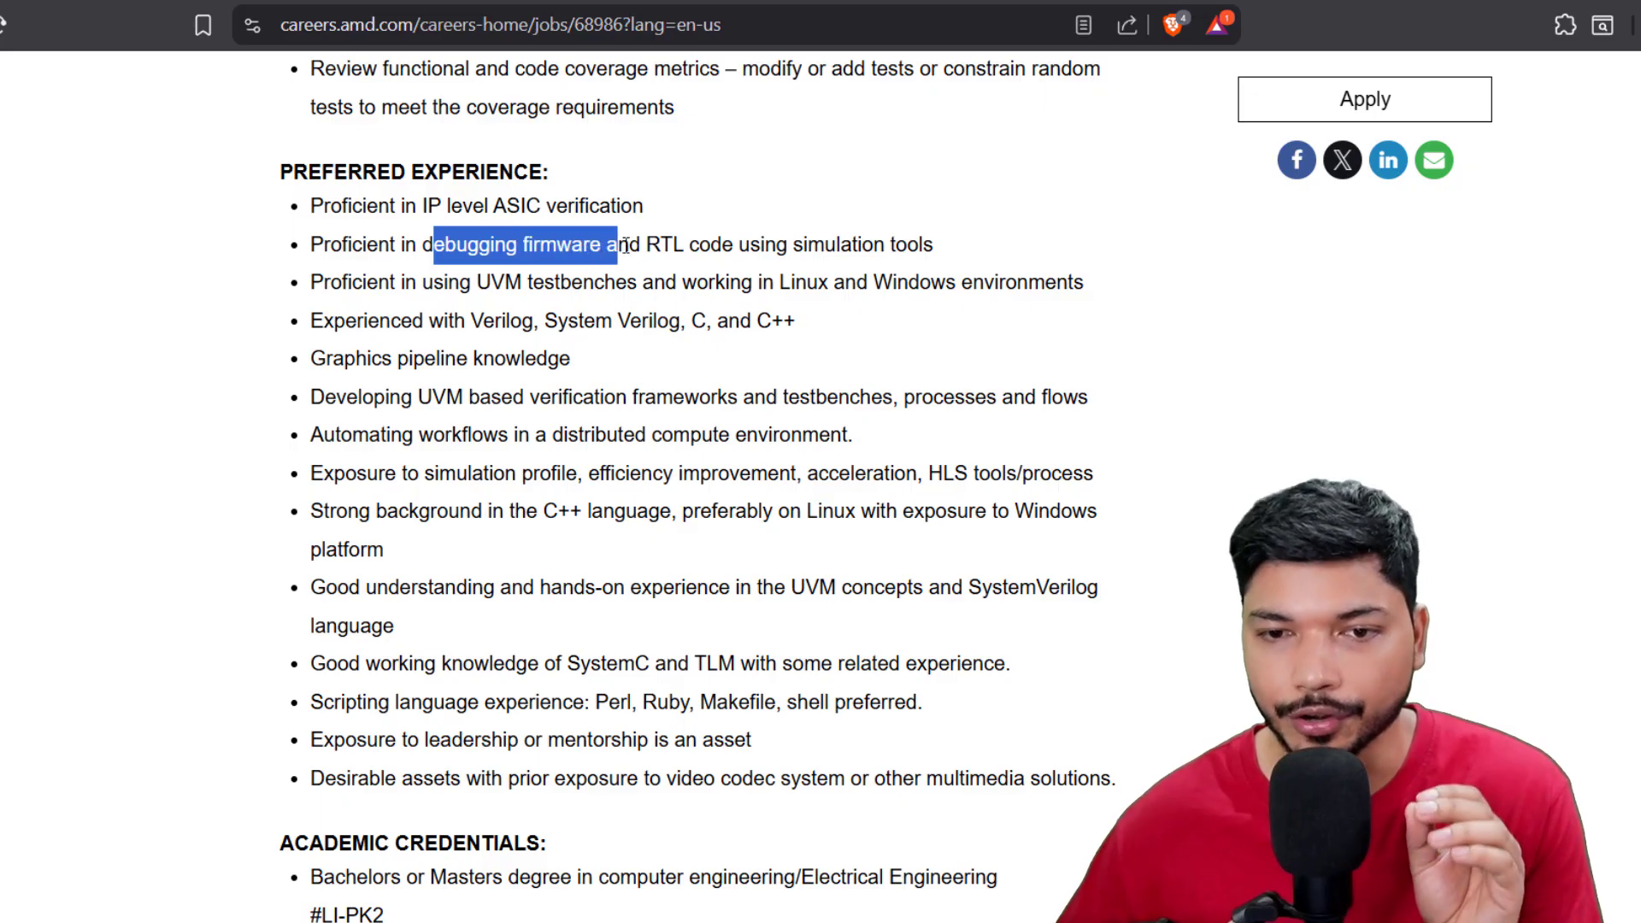
left_click_drag(617, 244, 749, 244)
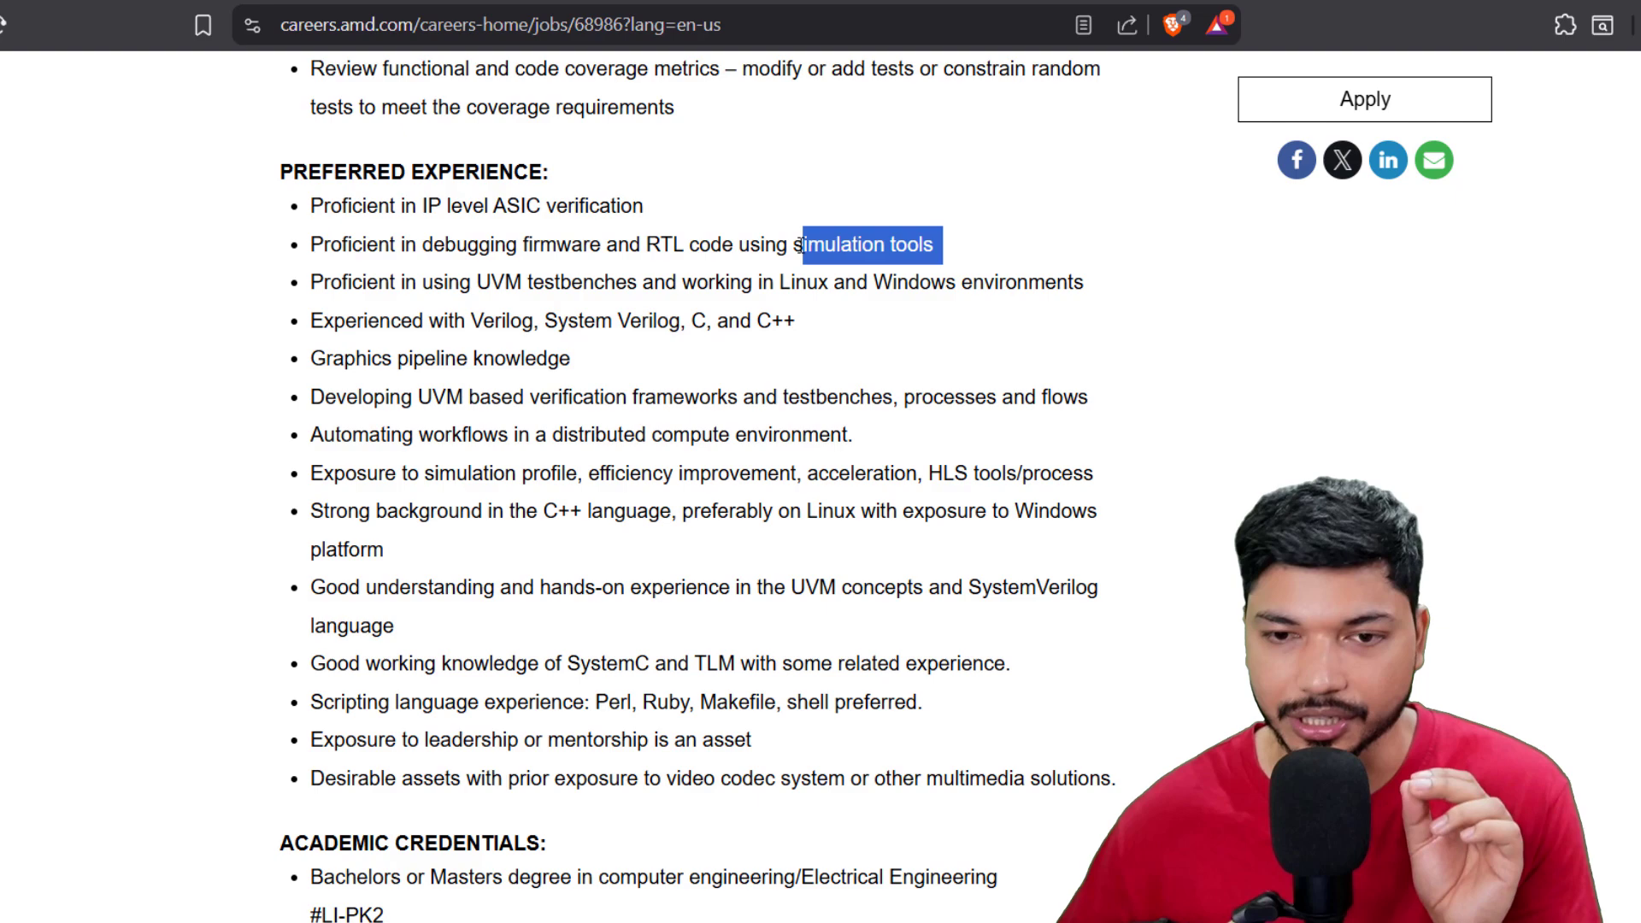
left_click(579, 319)
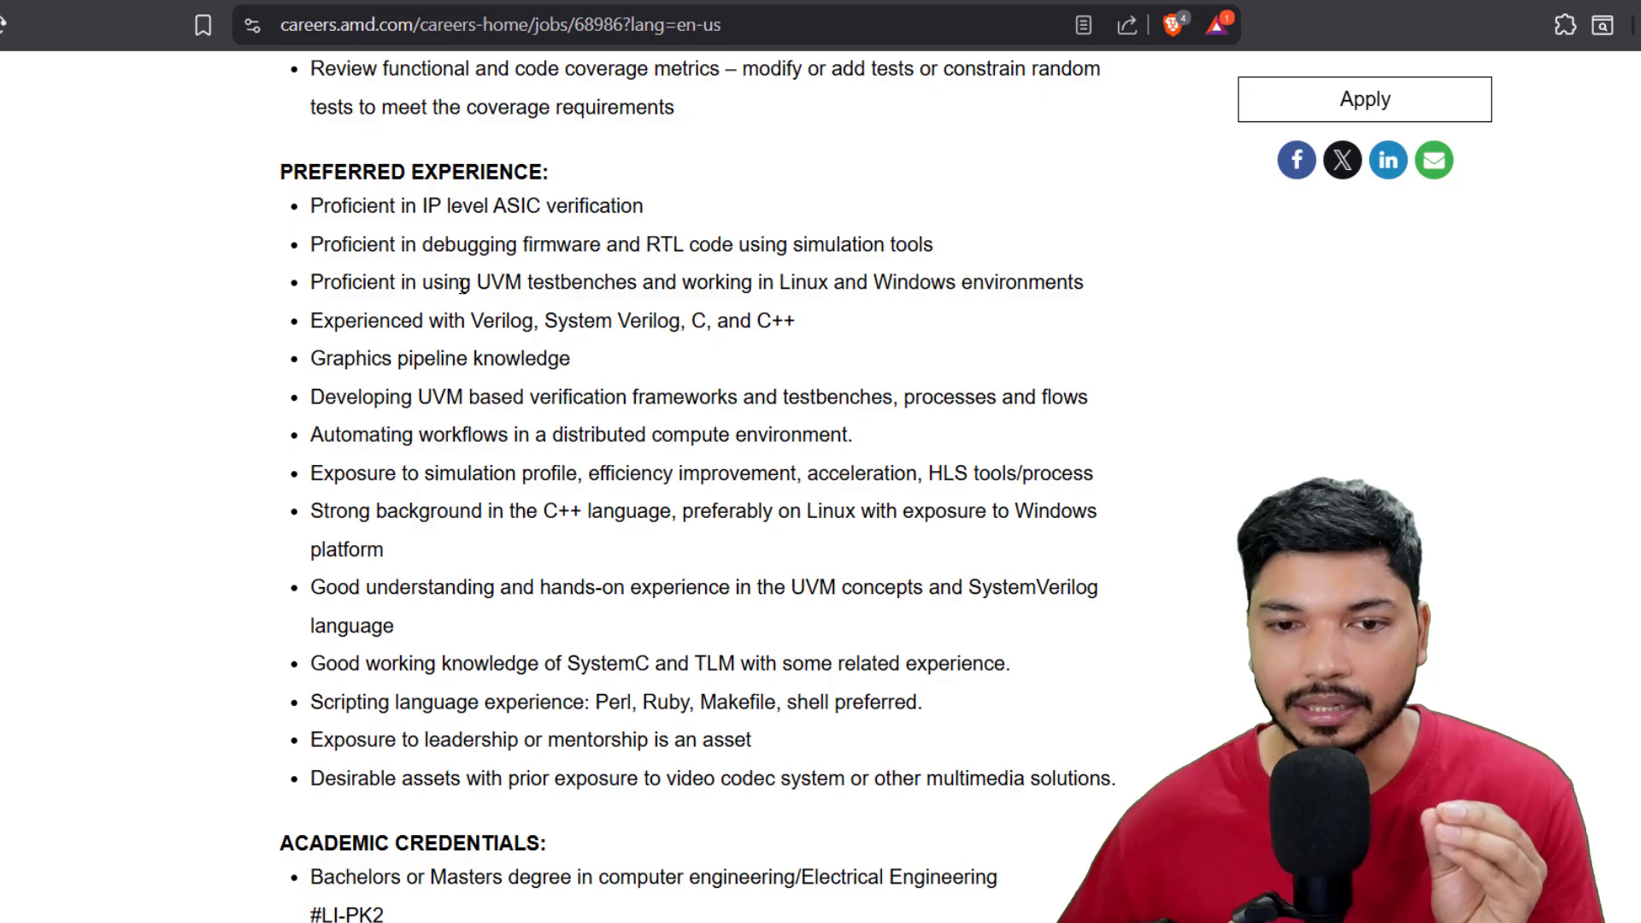
left_click_drag(475, 282, 723, 282)
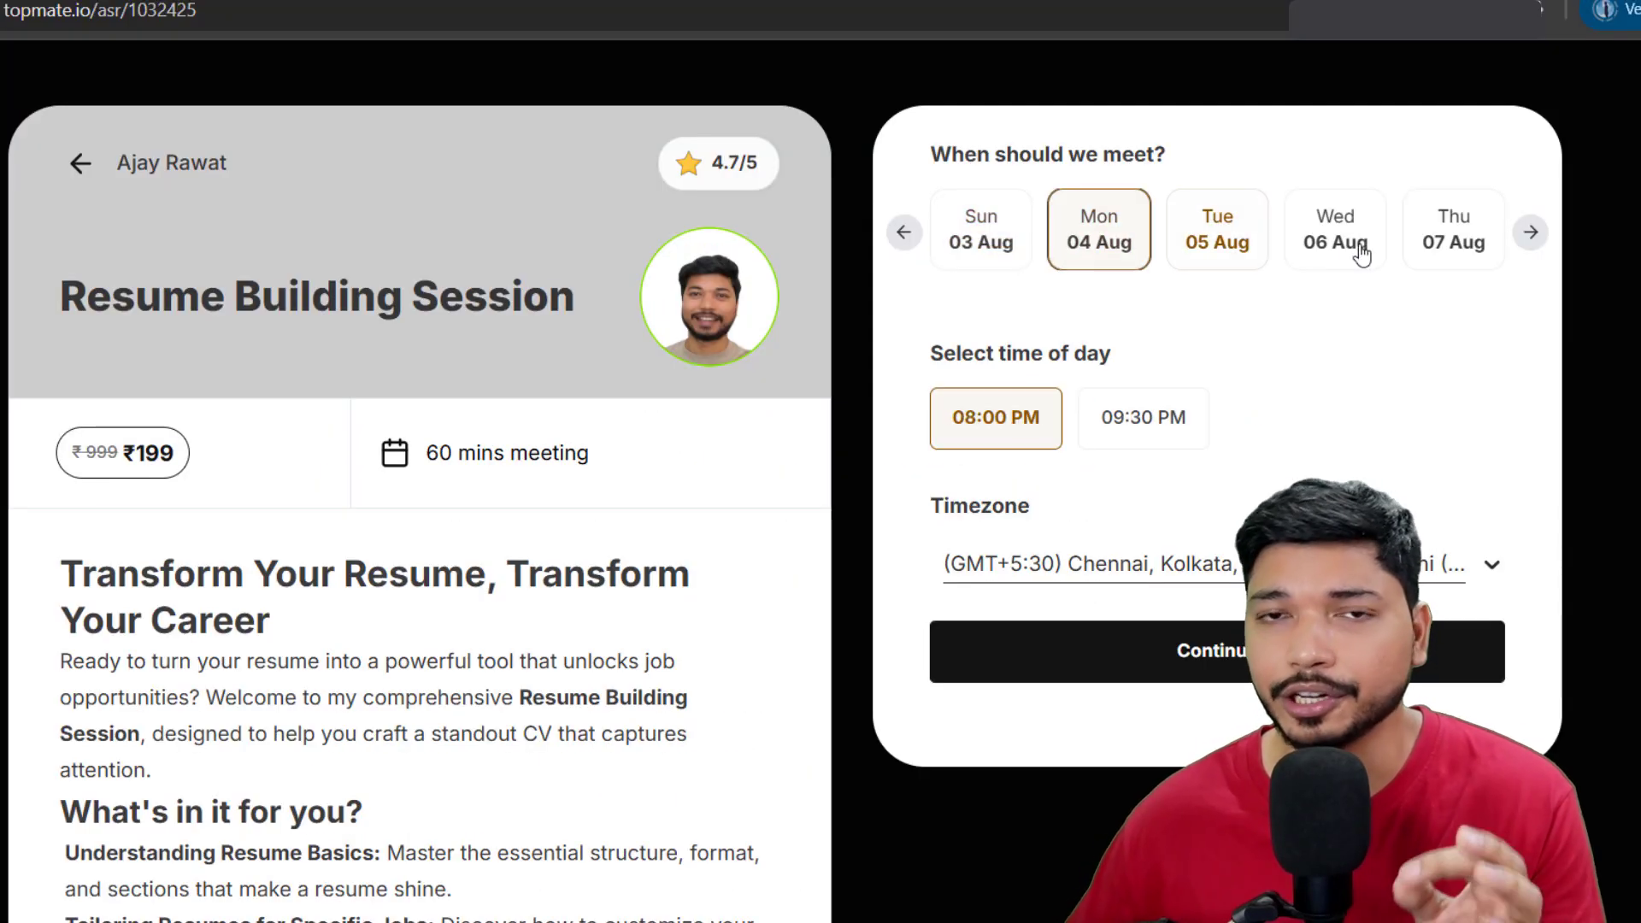
- Scroll down the Resume Building Session page through its booking options and coverage list
scroll("down", 3)
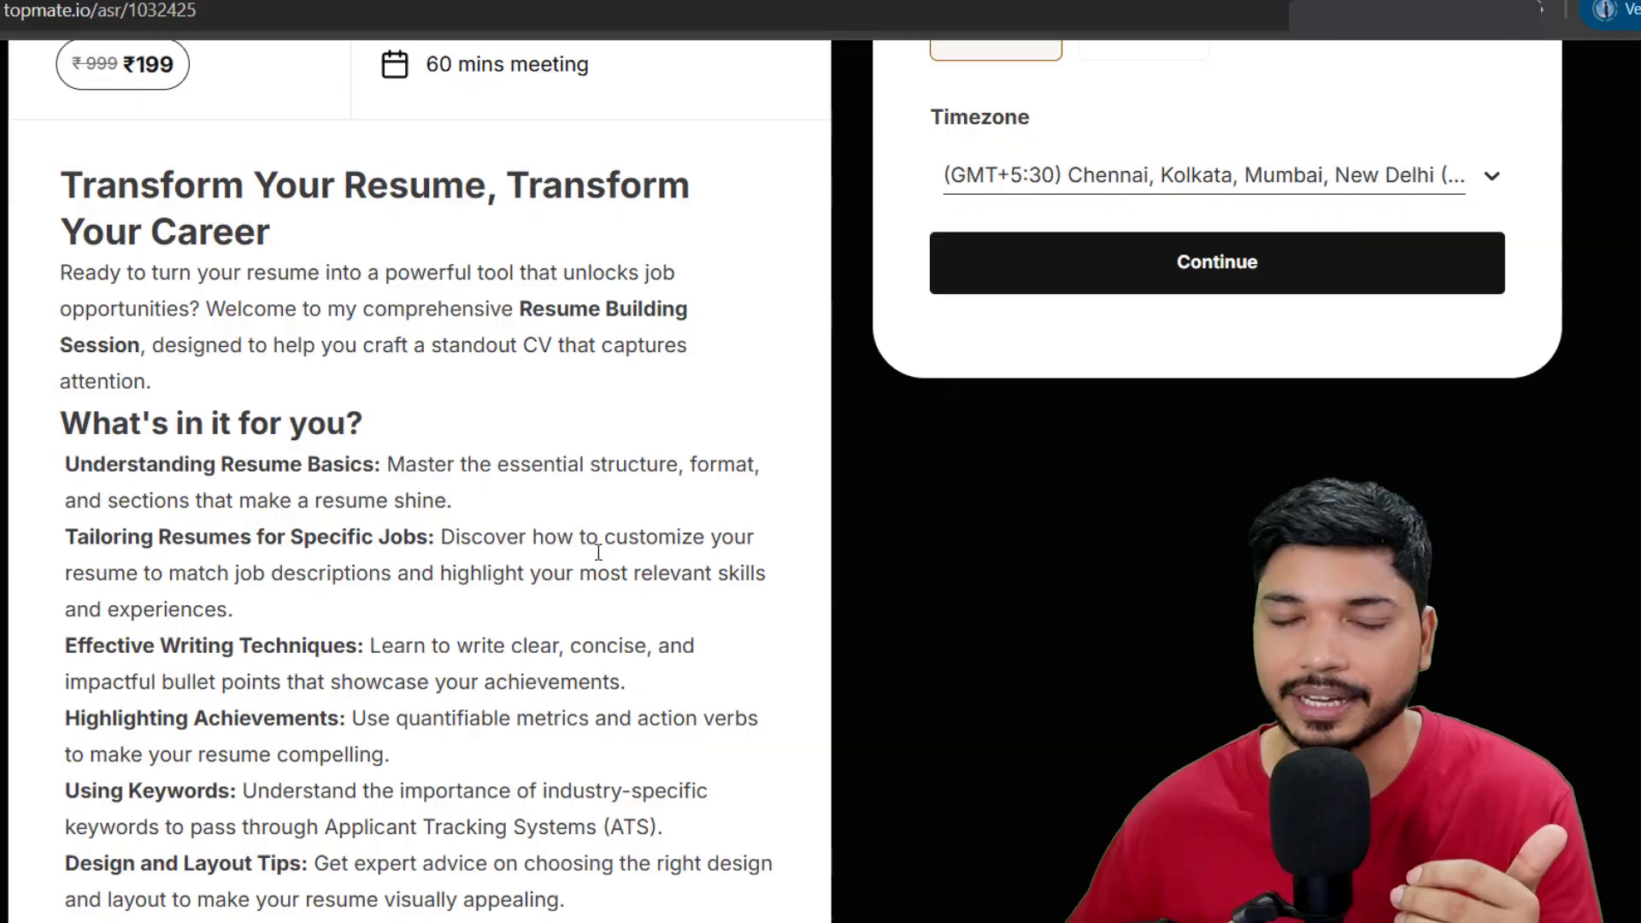
scroll("down", 3)
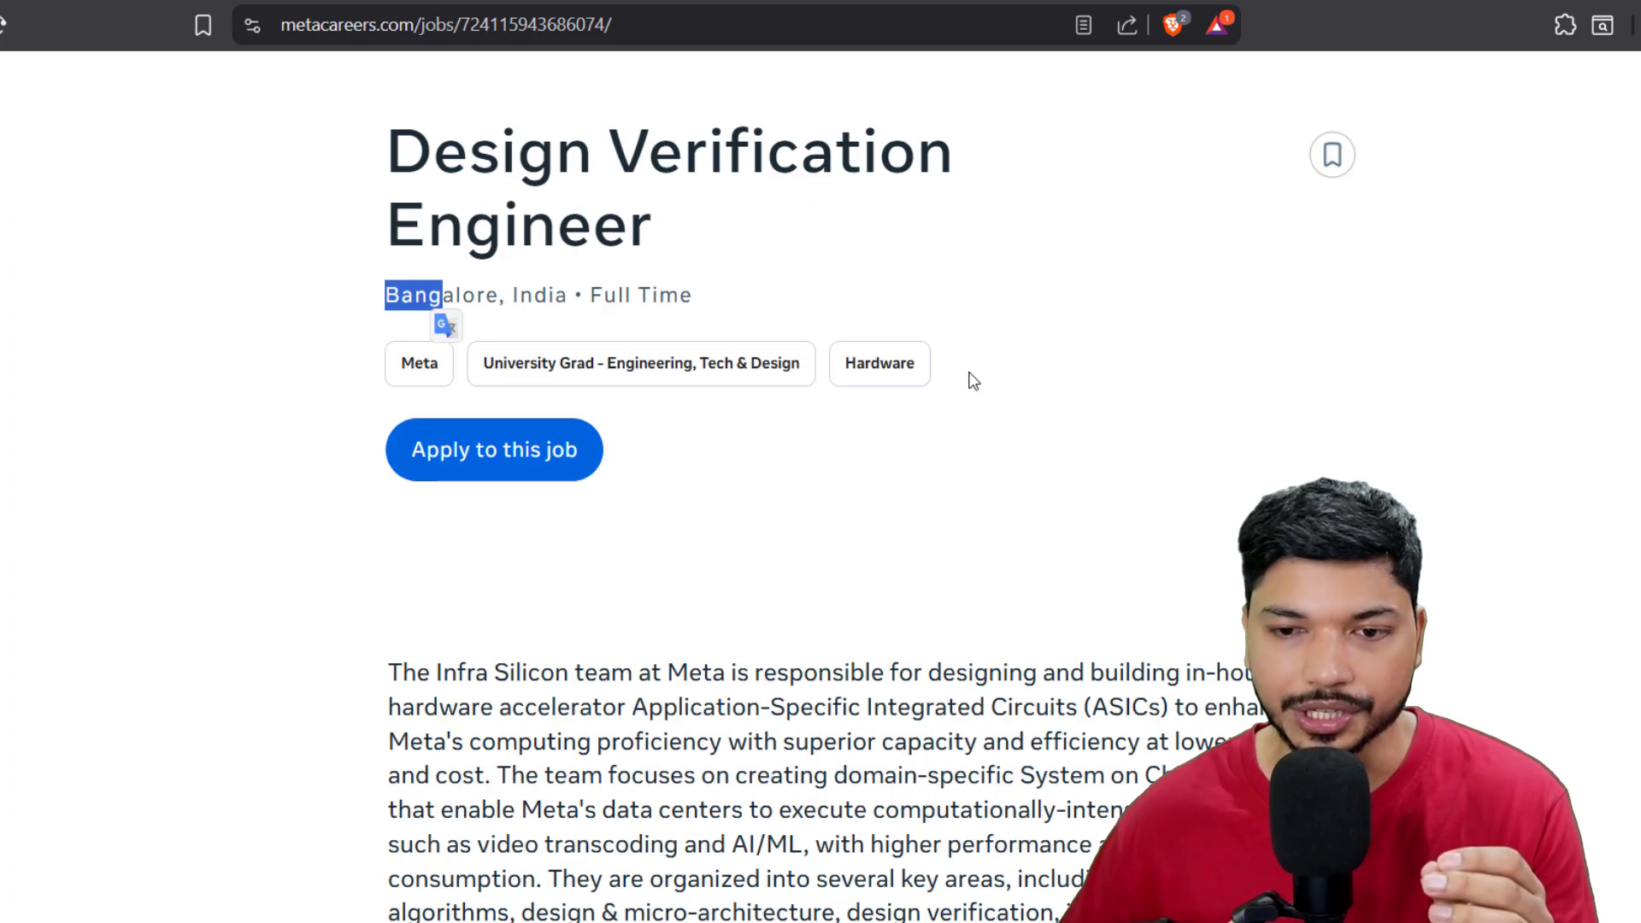
- Highlight the VLSI degree fields and the constrained-random verification requirement
scroll("down", 3)
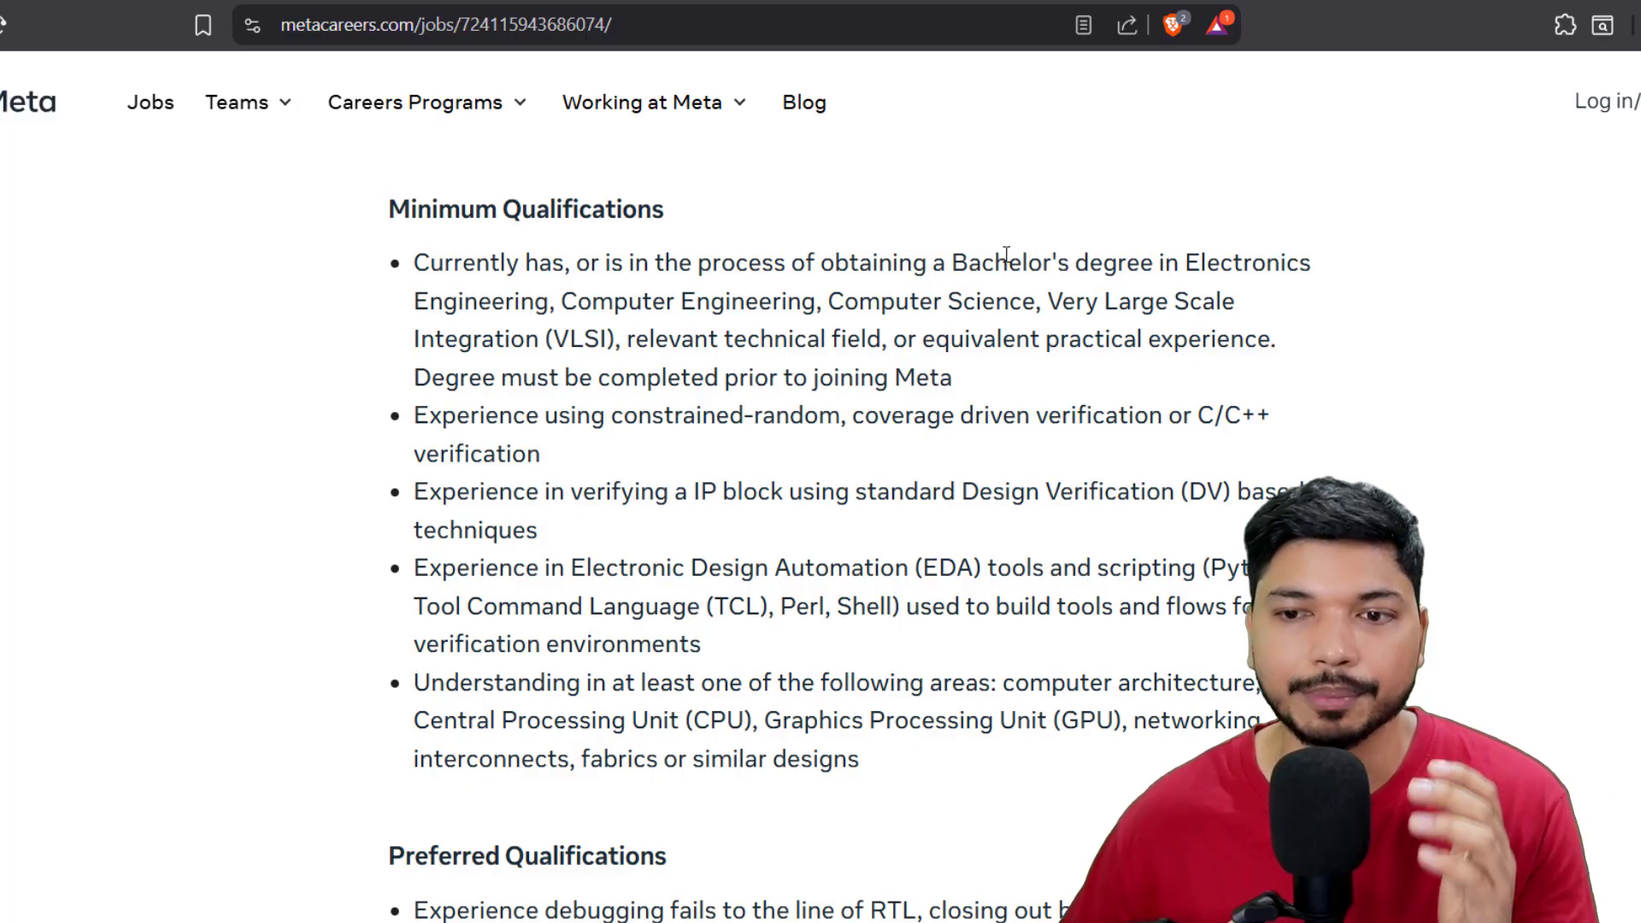
left_click_drag(559, 302, 883, 302)
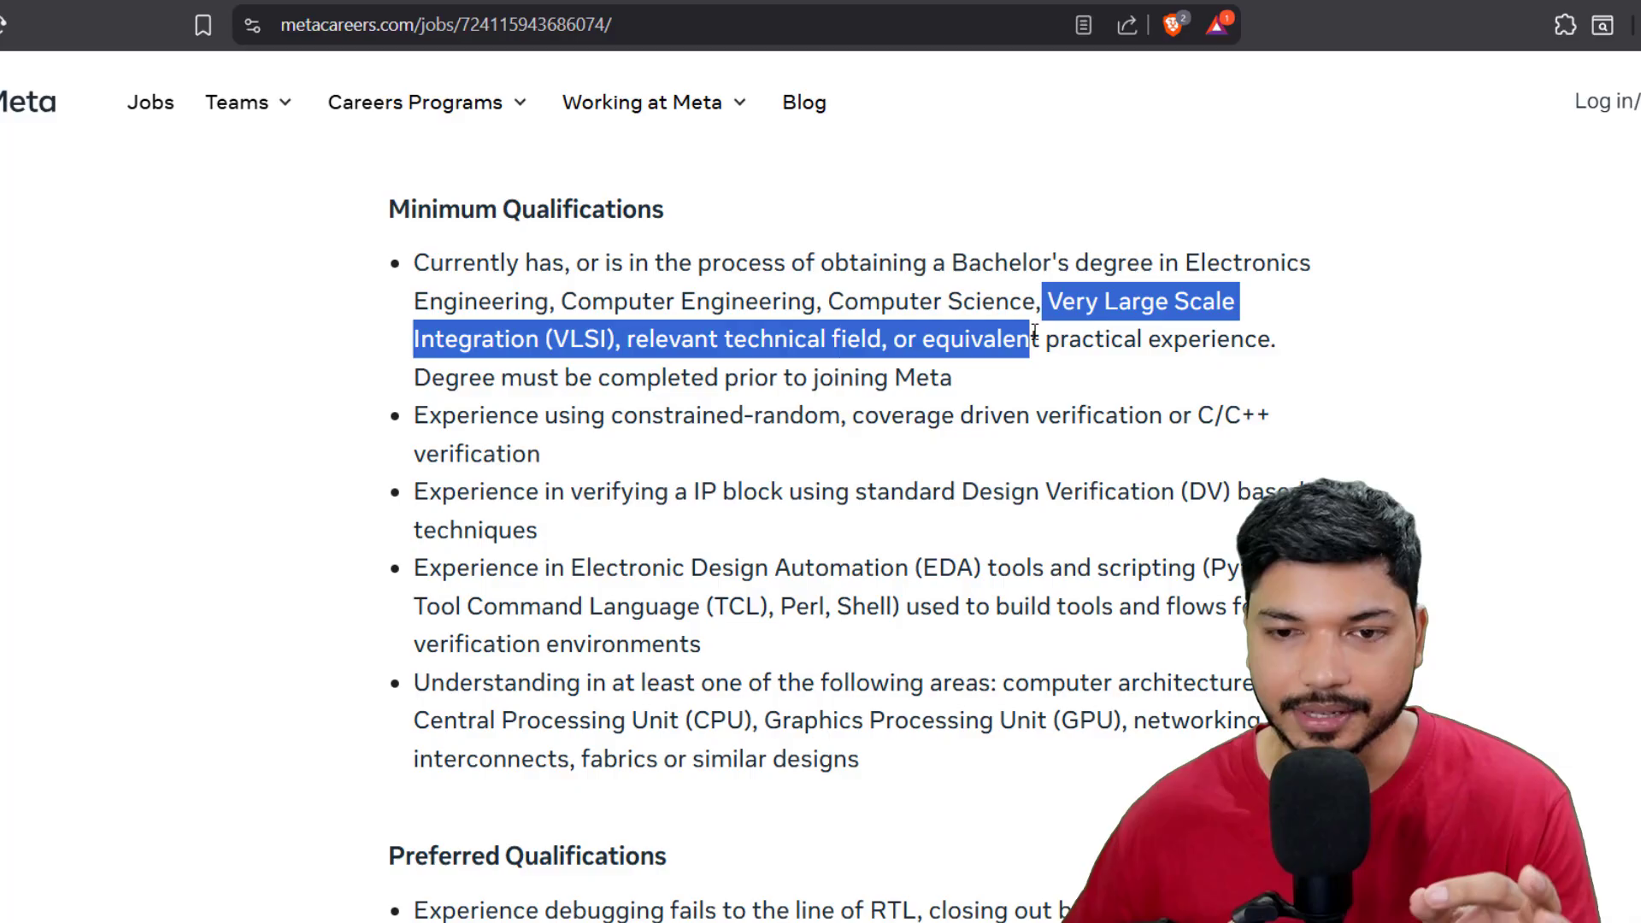
left_click(1021, 377)
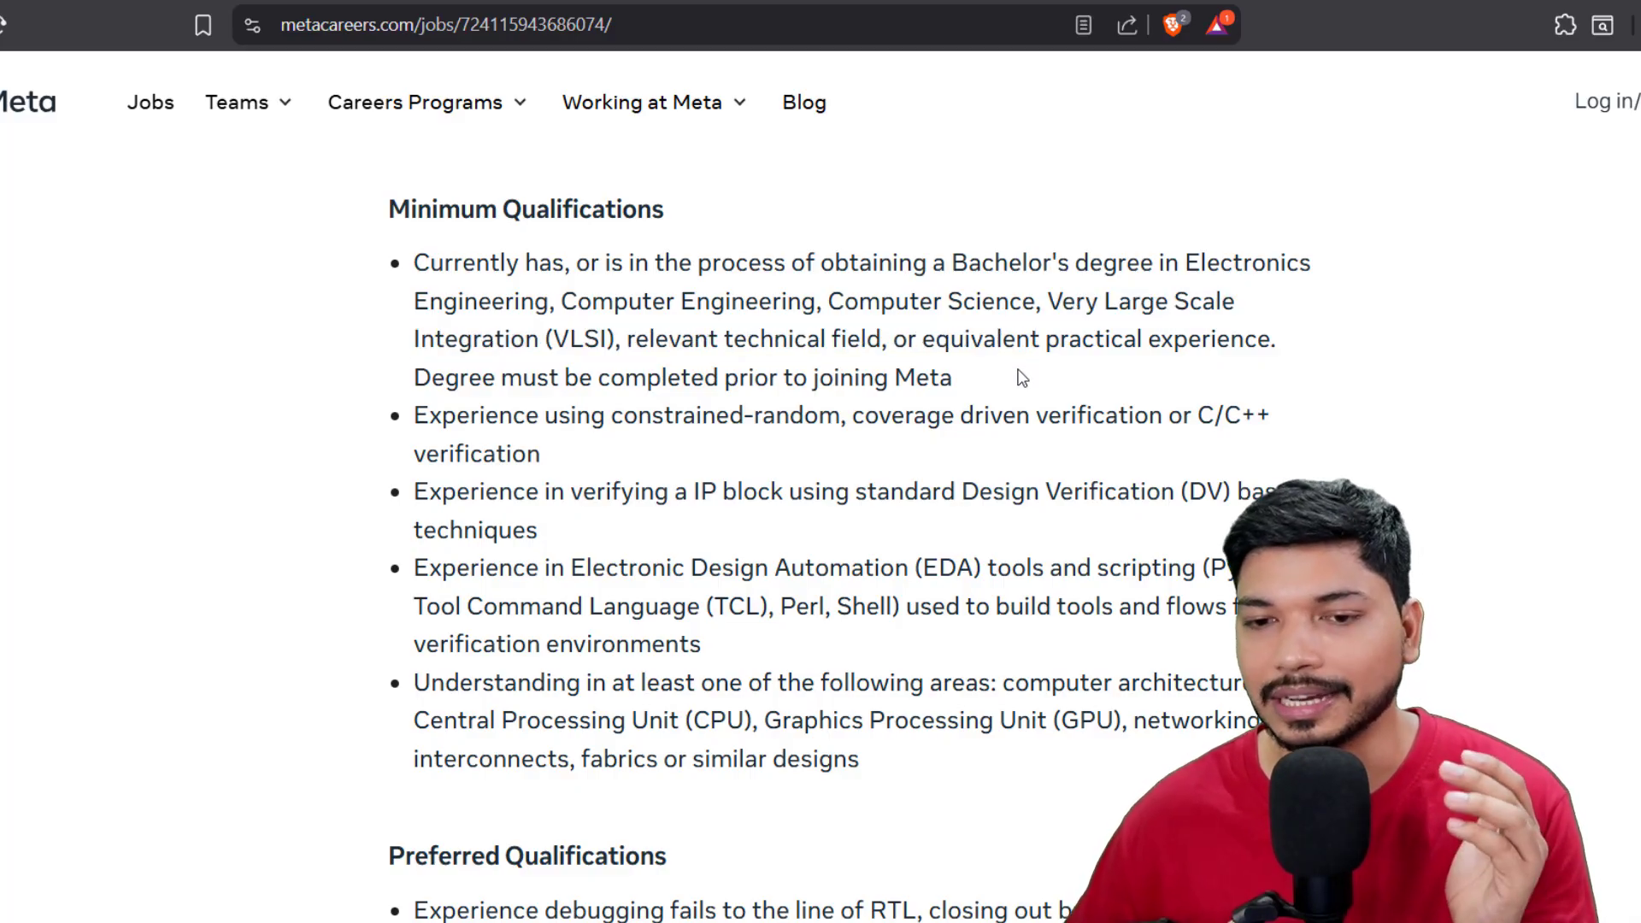
mouse_move(834, 367)
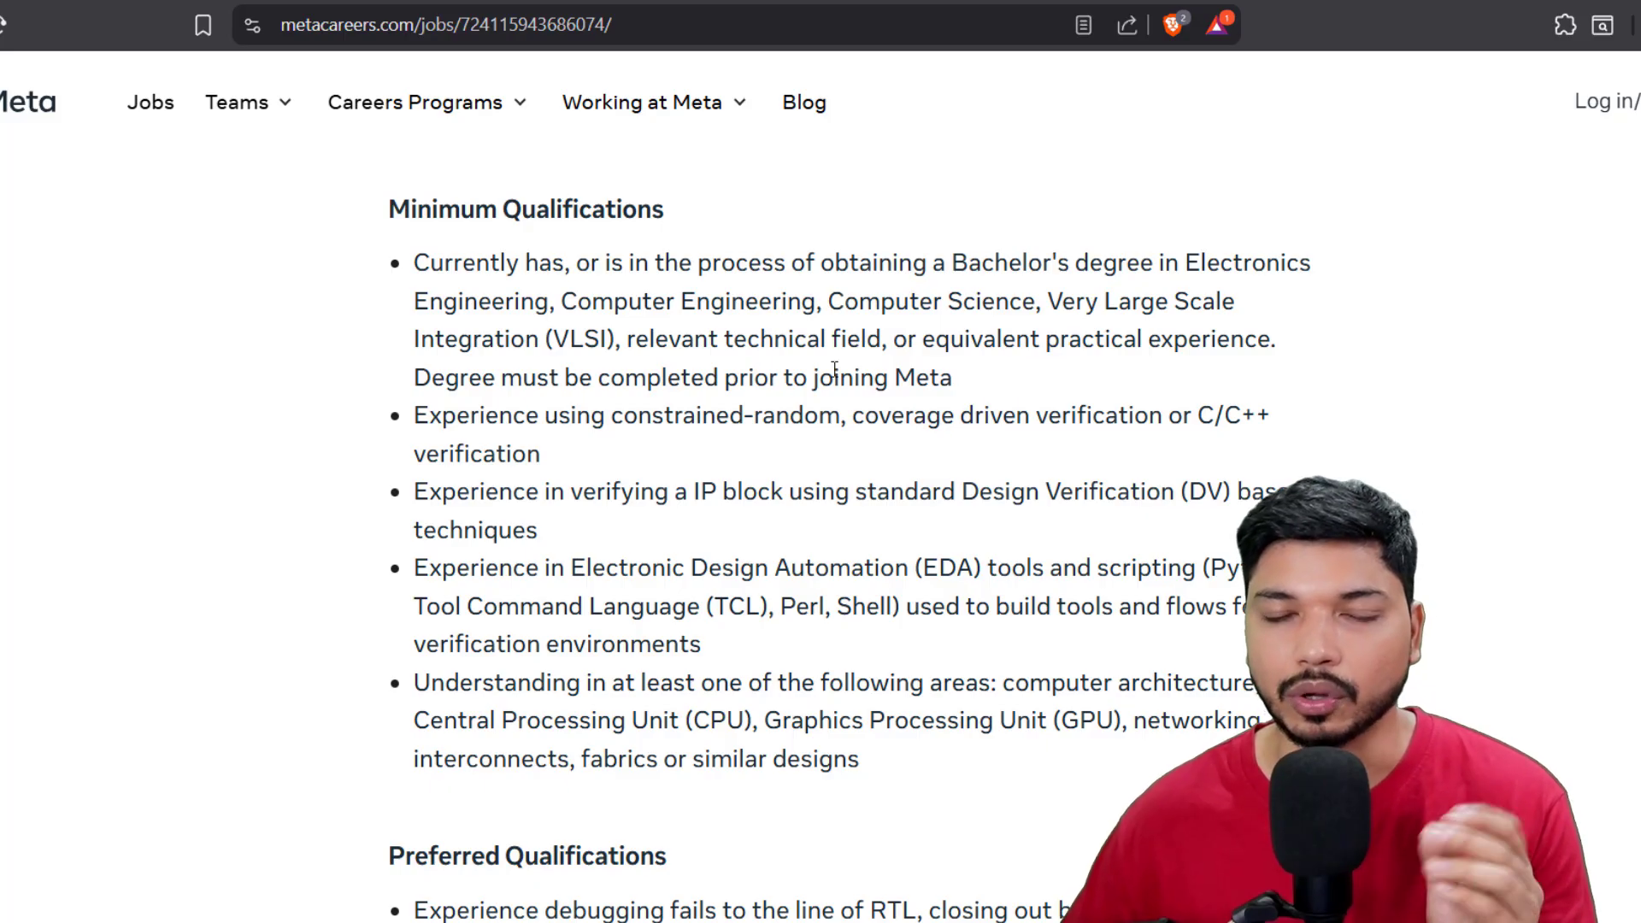
mouse_move(1008, 353)
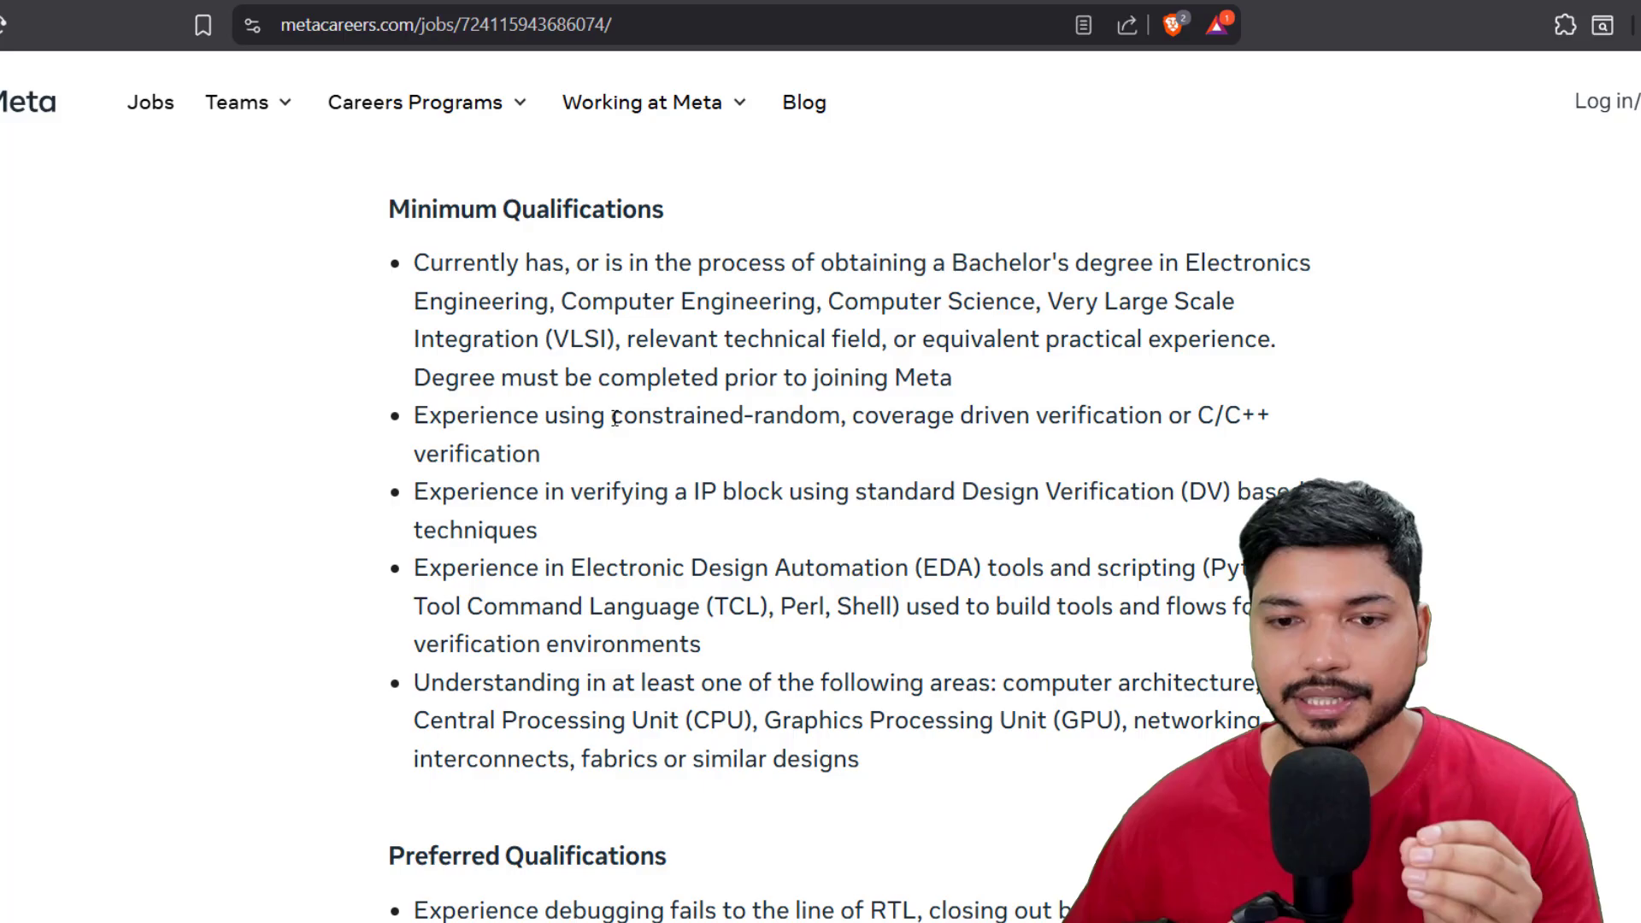
left_click_drag(610, 415, 880, 415)
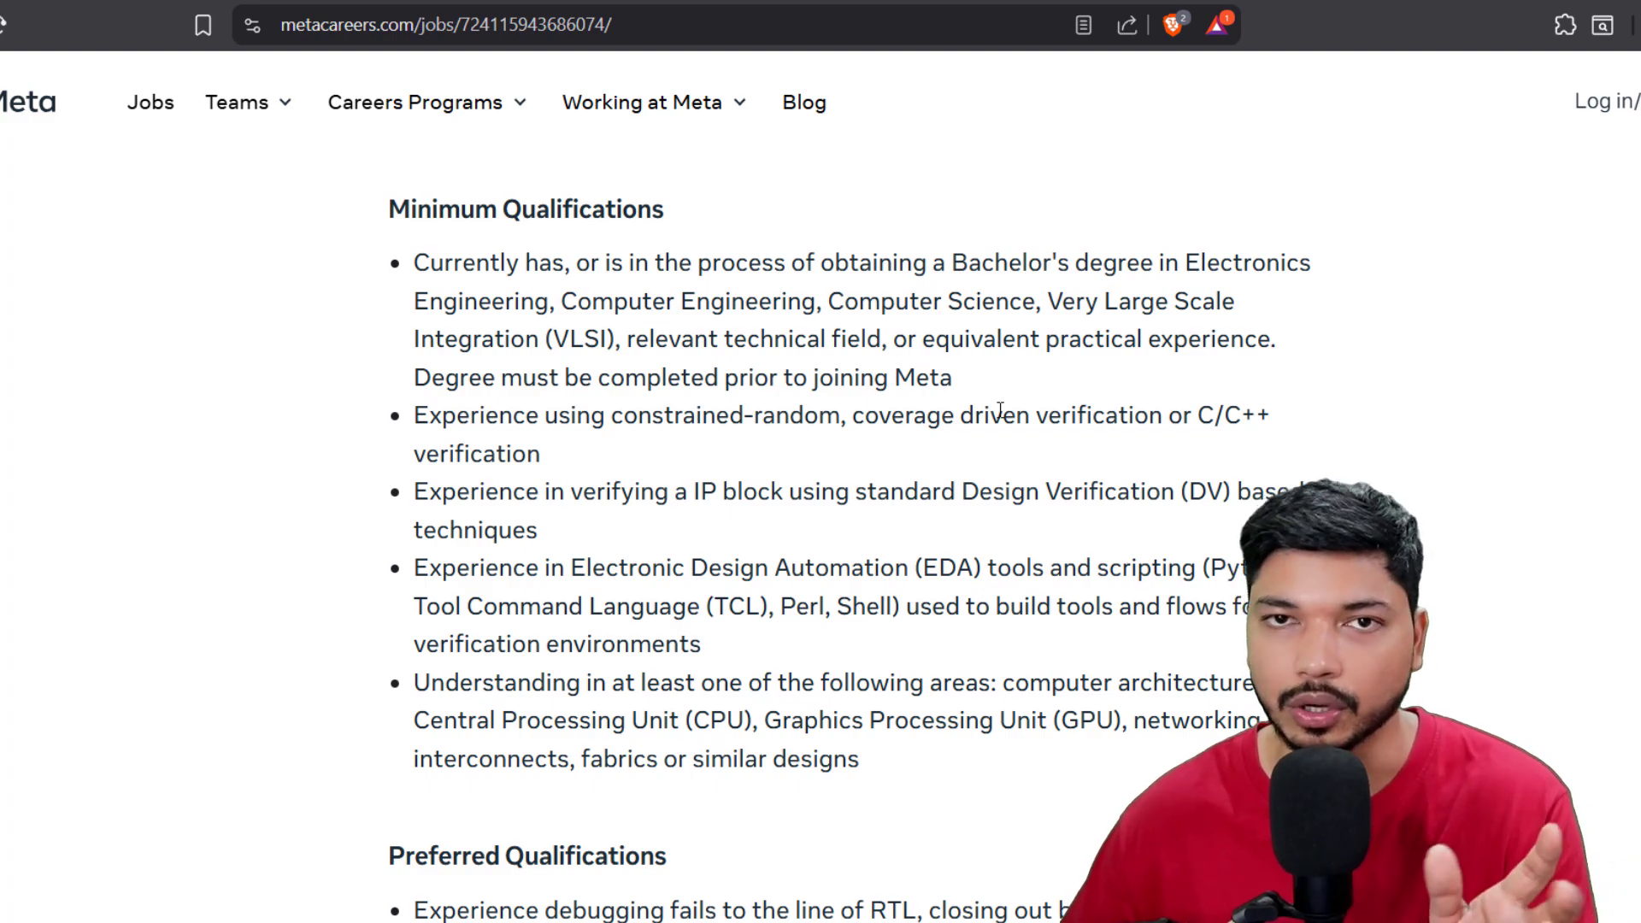
- Highlight 'at least one of the following' and 'Central Processing Unit (CPU)', then scroll onward
scroll("down", 3)
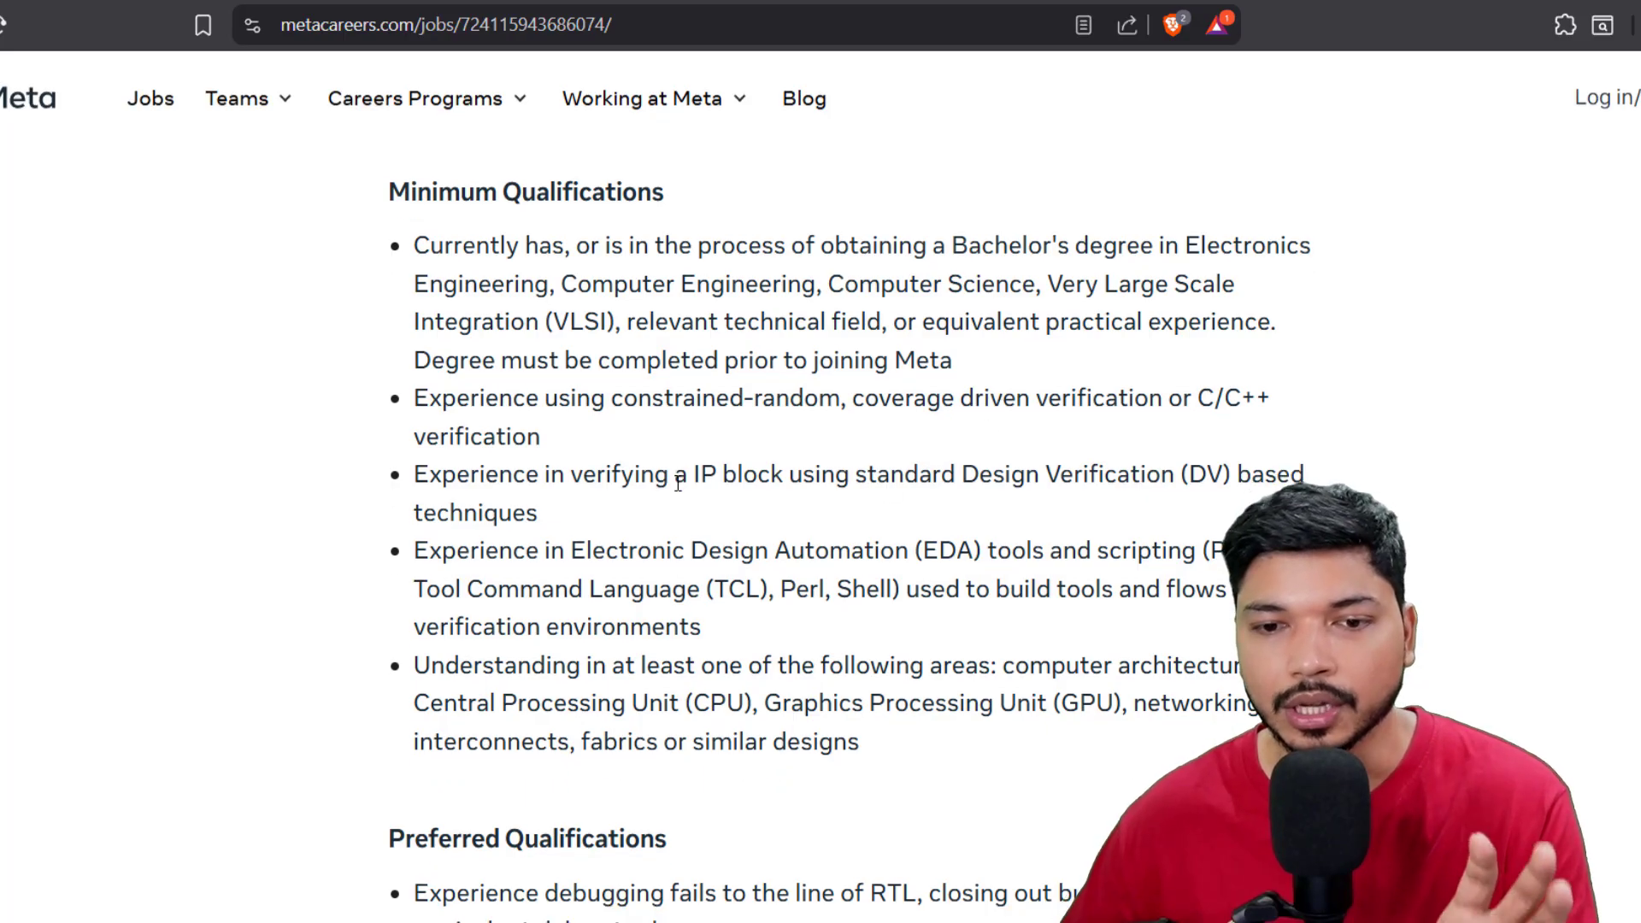
scroll("down", 3)
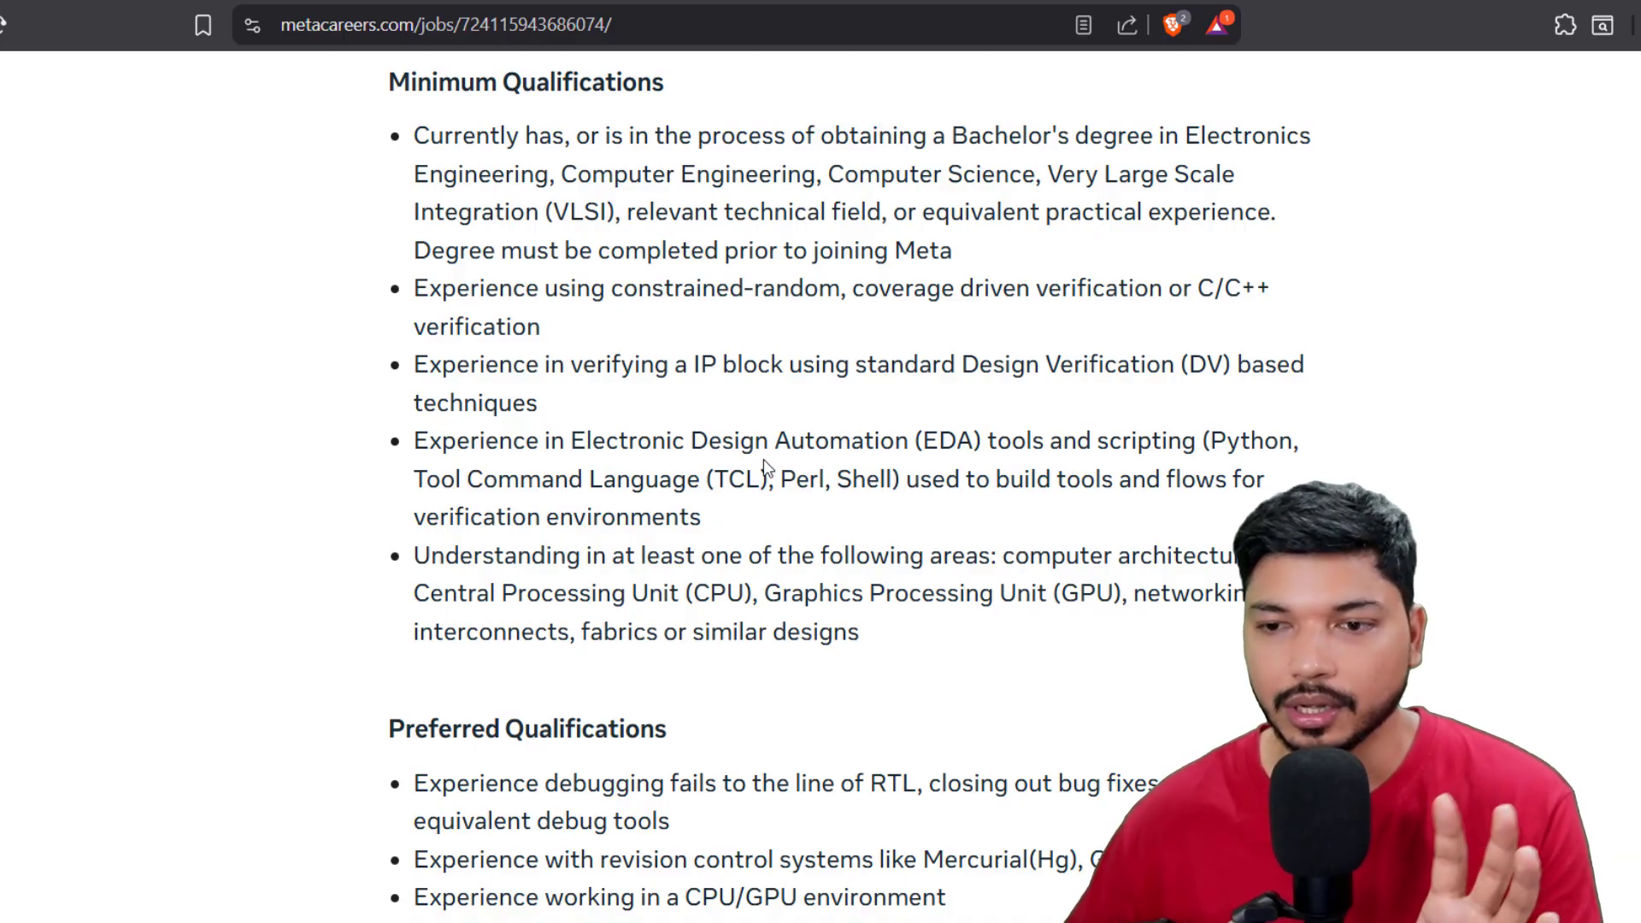
mouse_move(1044, 452)
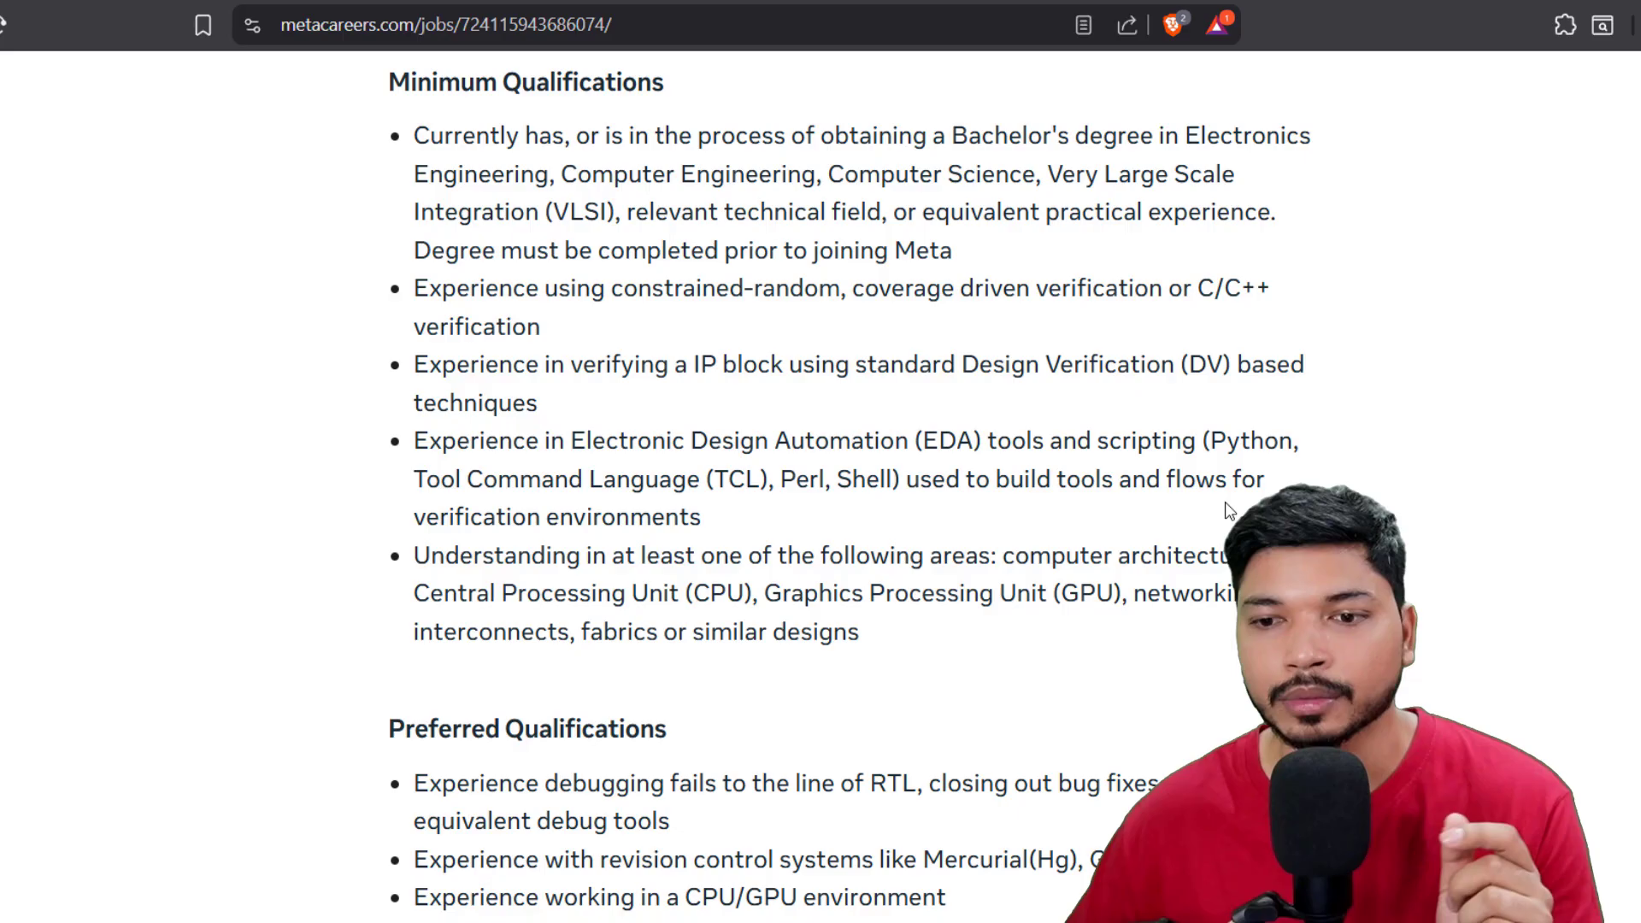
left_click_drag(610, 555, 922, 555)
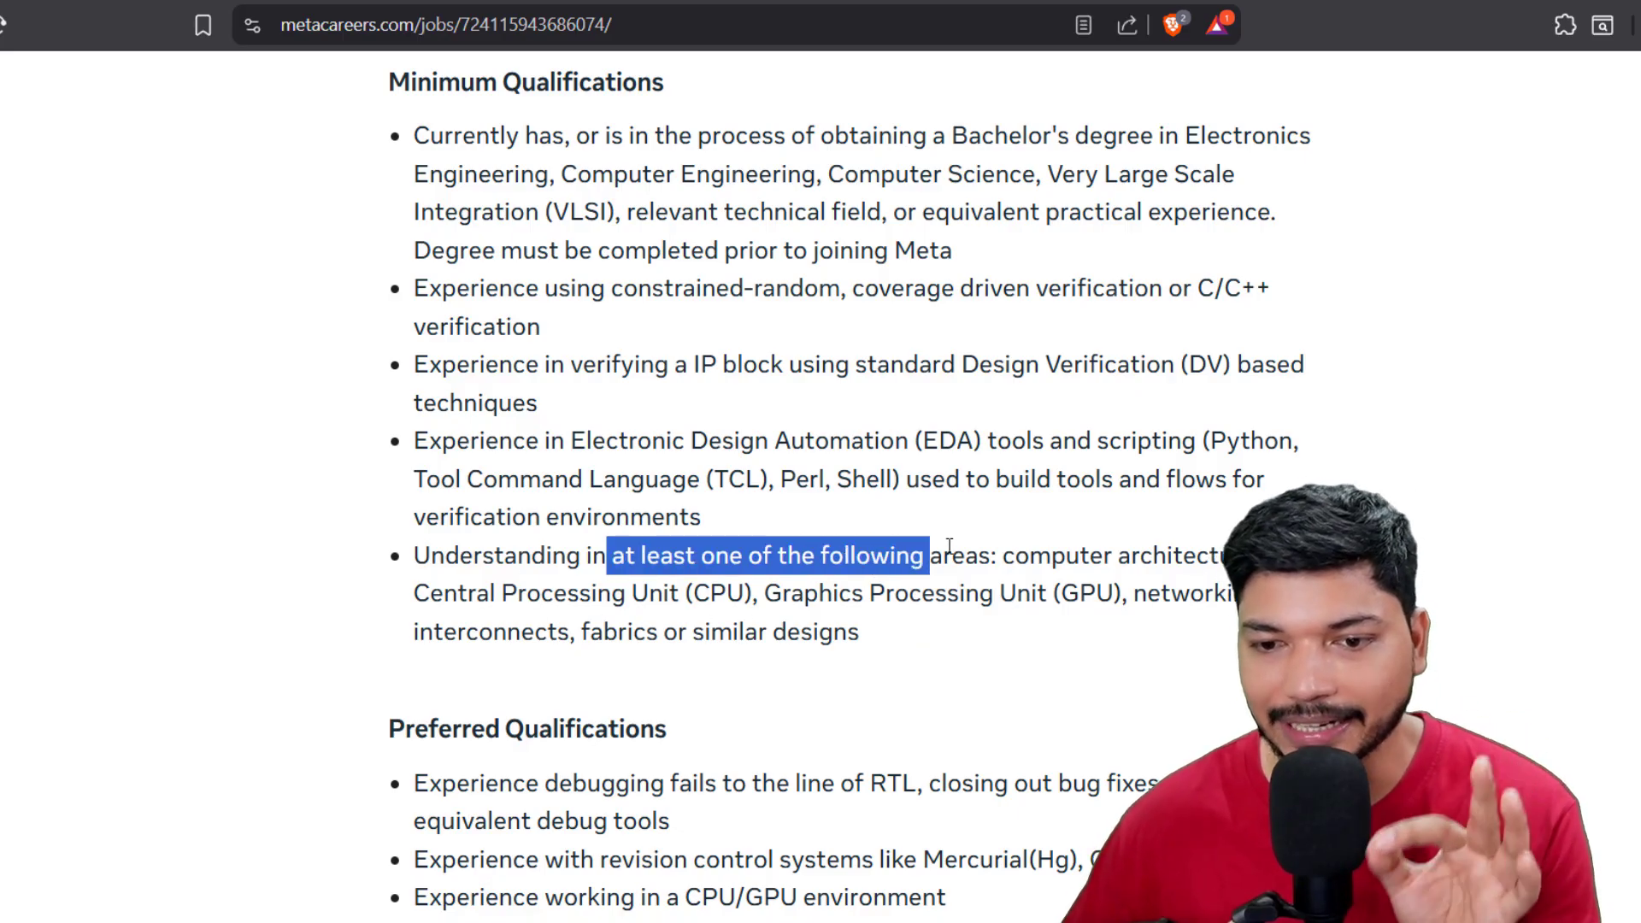
left_click(974, 584)
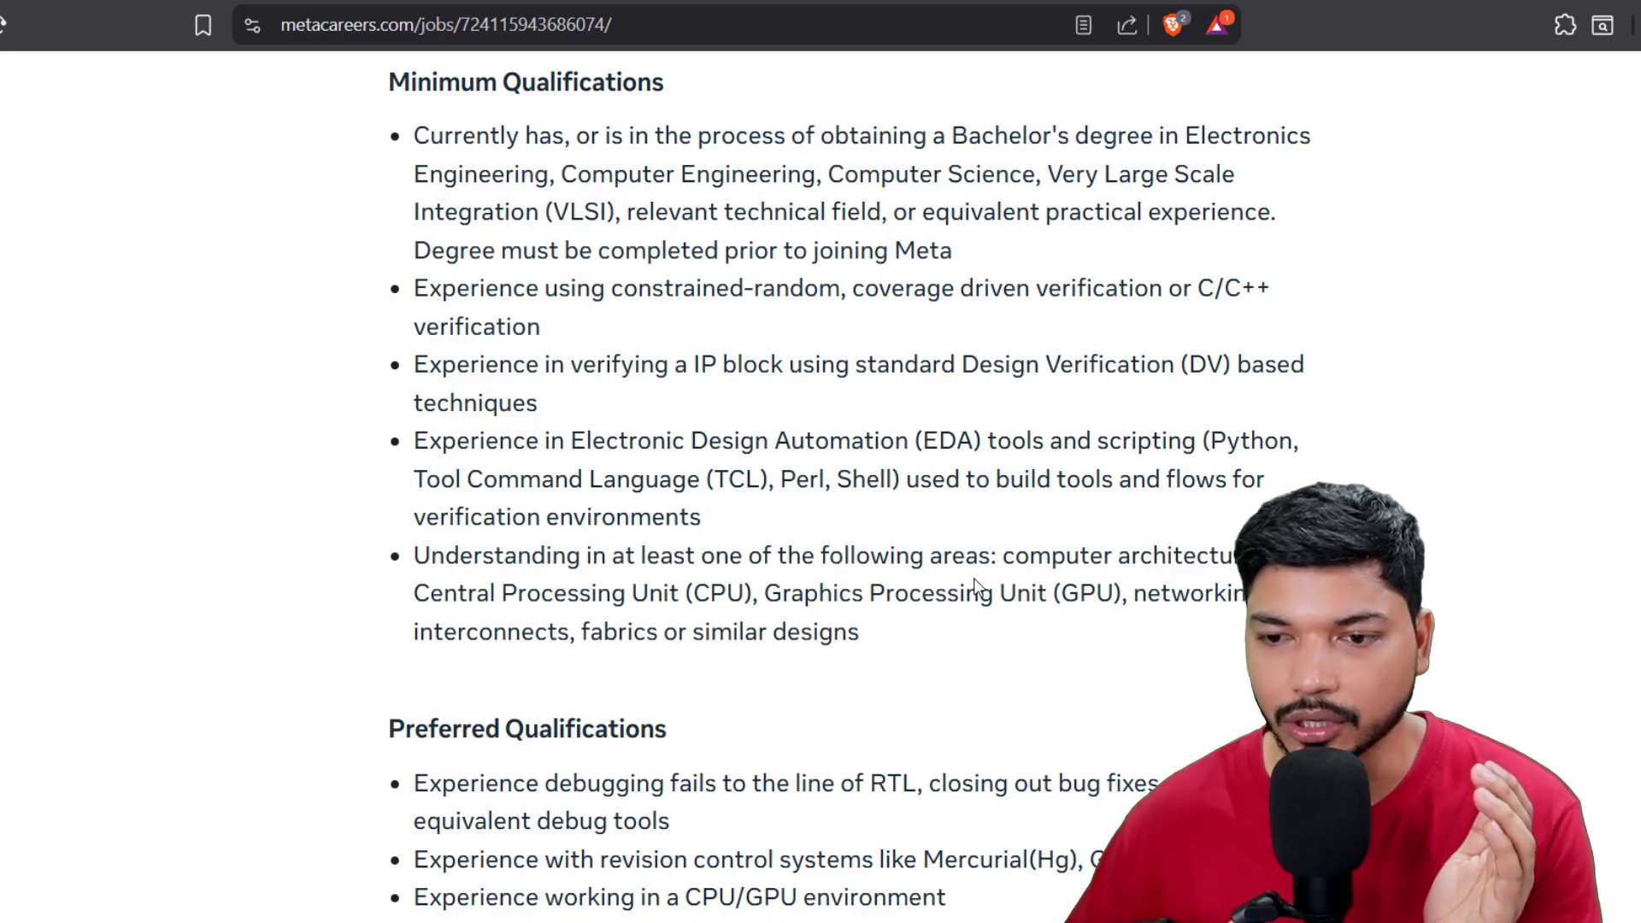
left_click_drag(412, 592, 733, 593)
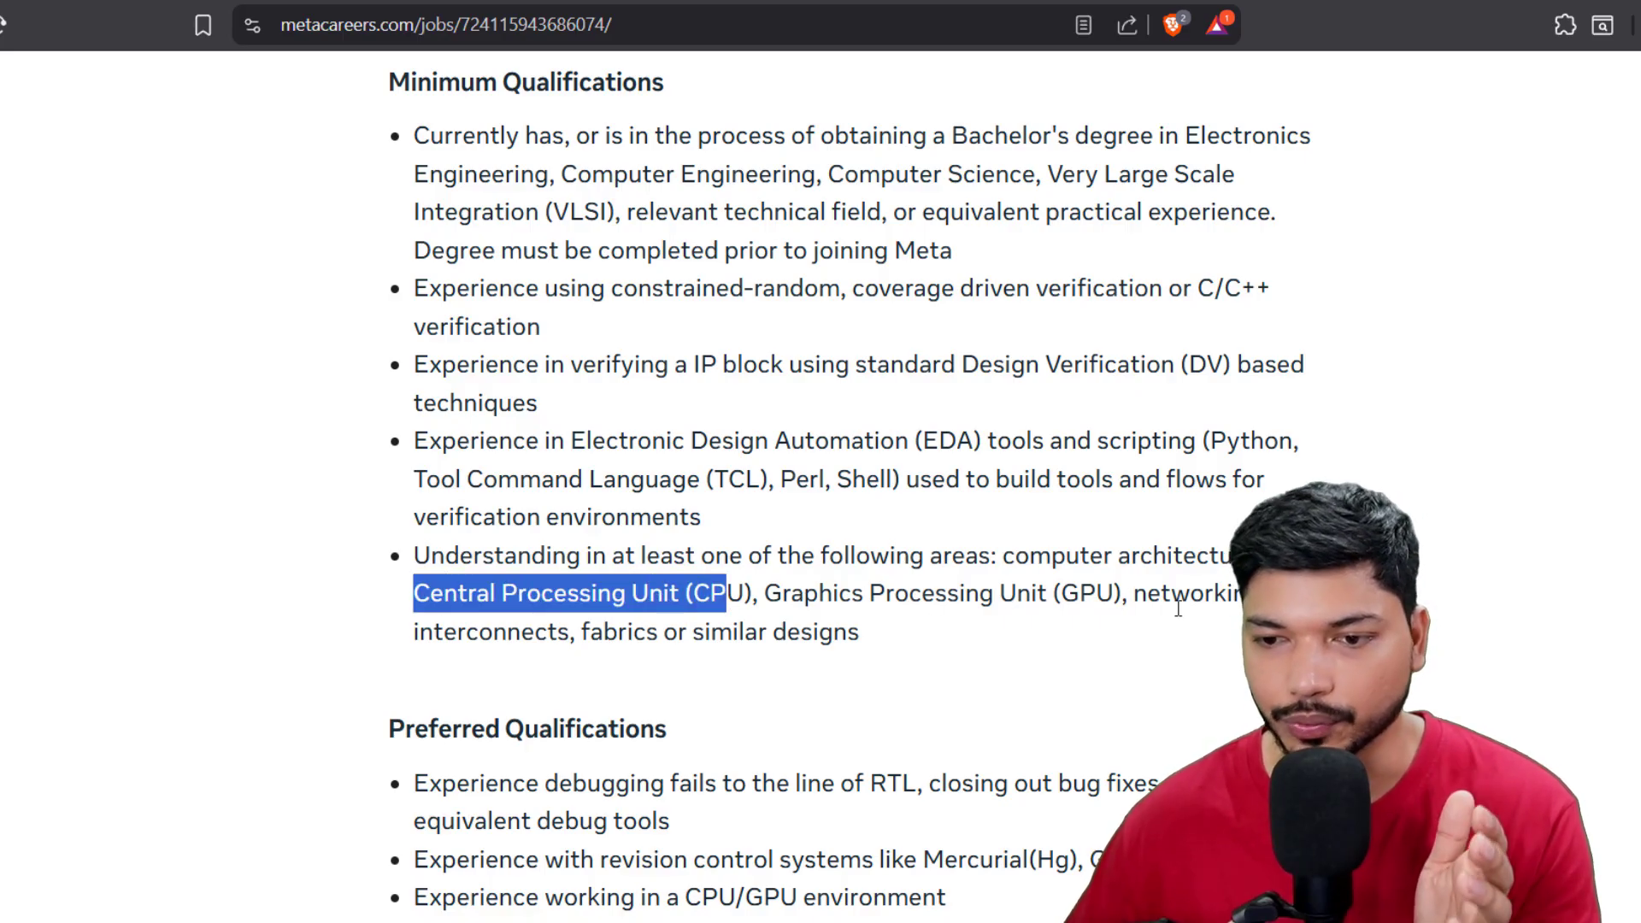
scroll("down", 3)
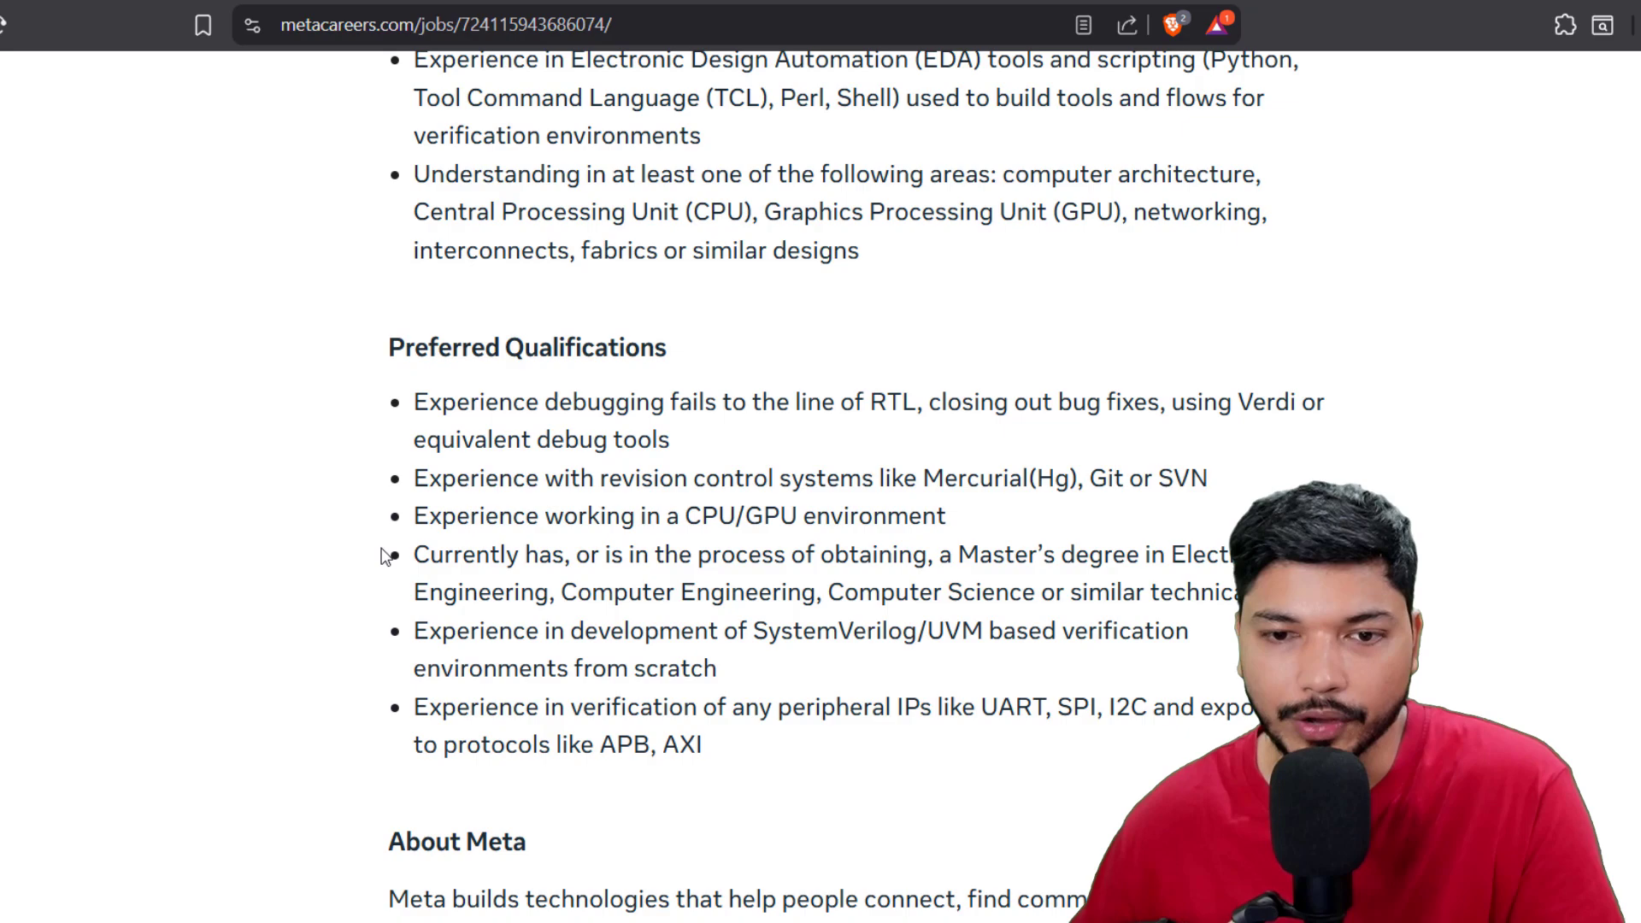
- Highlight the Preferred Qualifications heading and the 'APB, AXI' protocols requirement
double_click(525, 347)
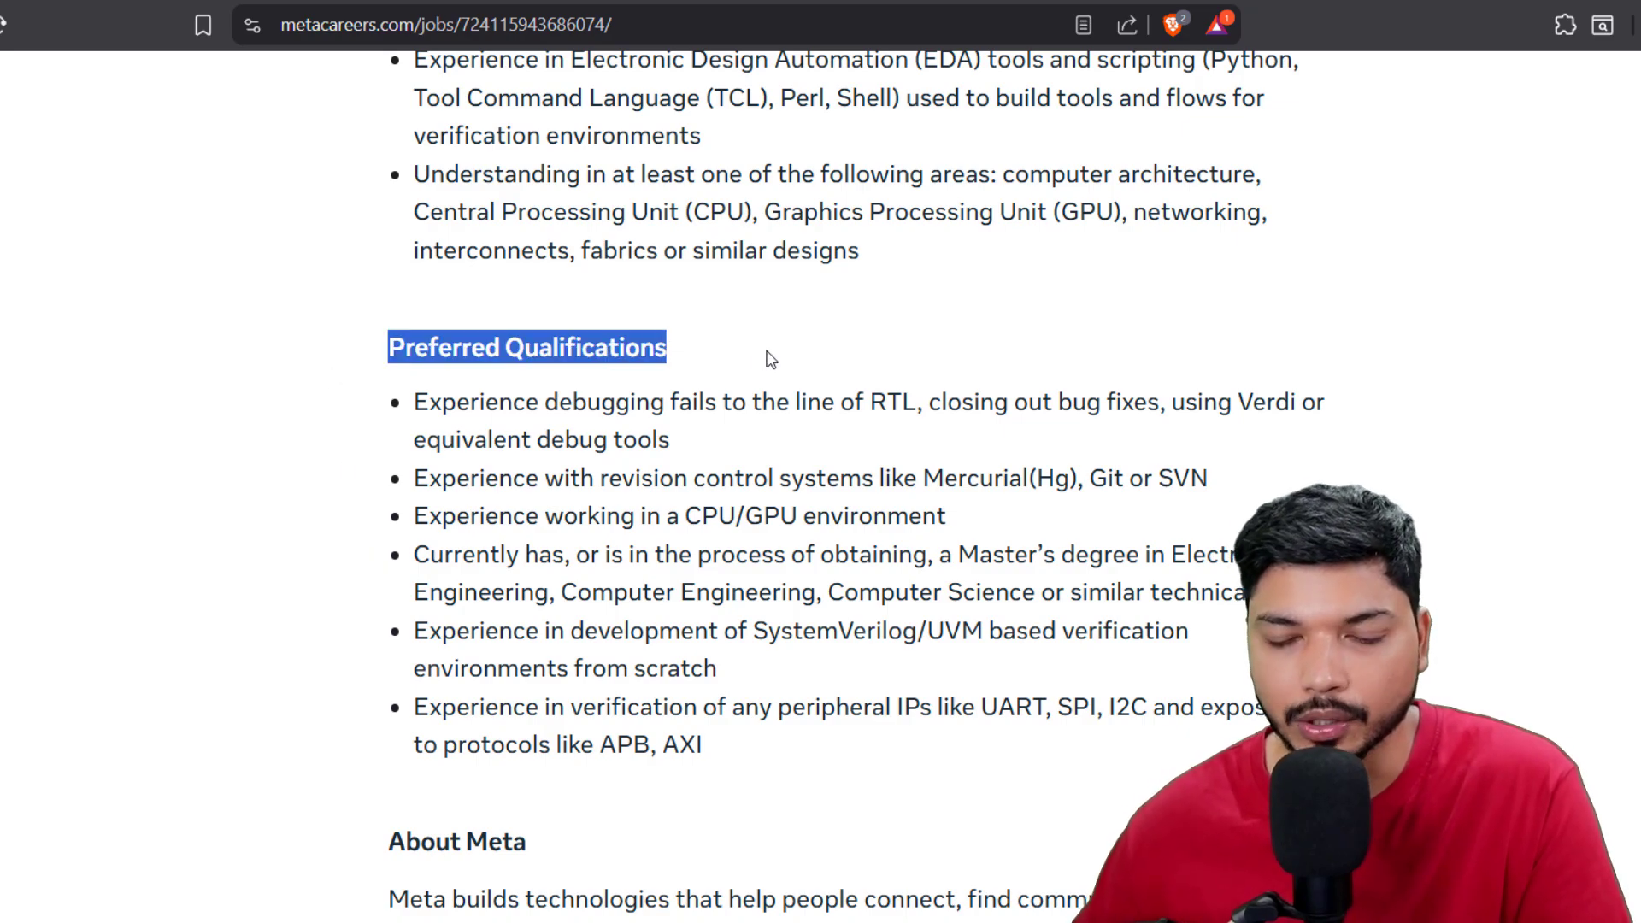
scroll("up", 3)
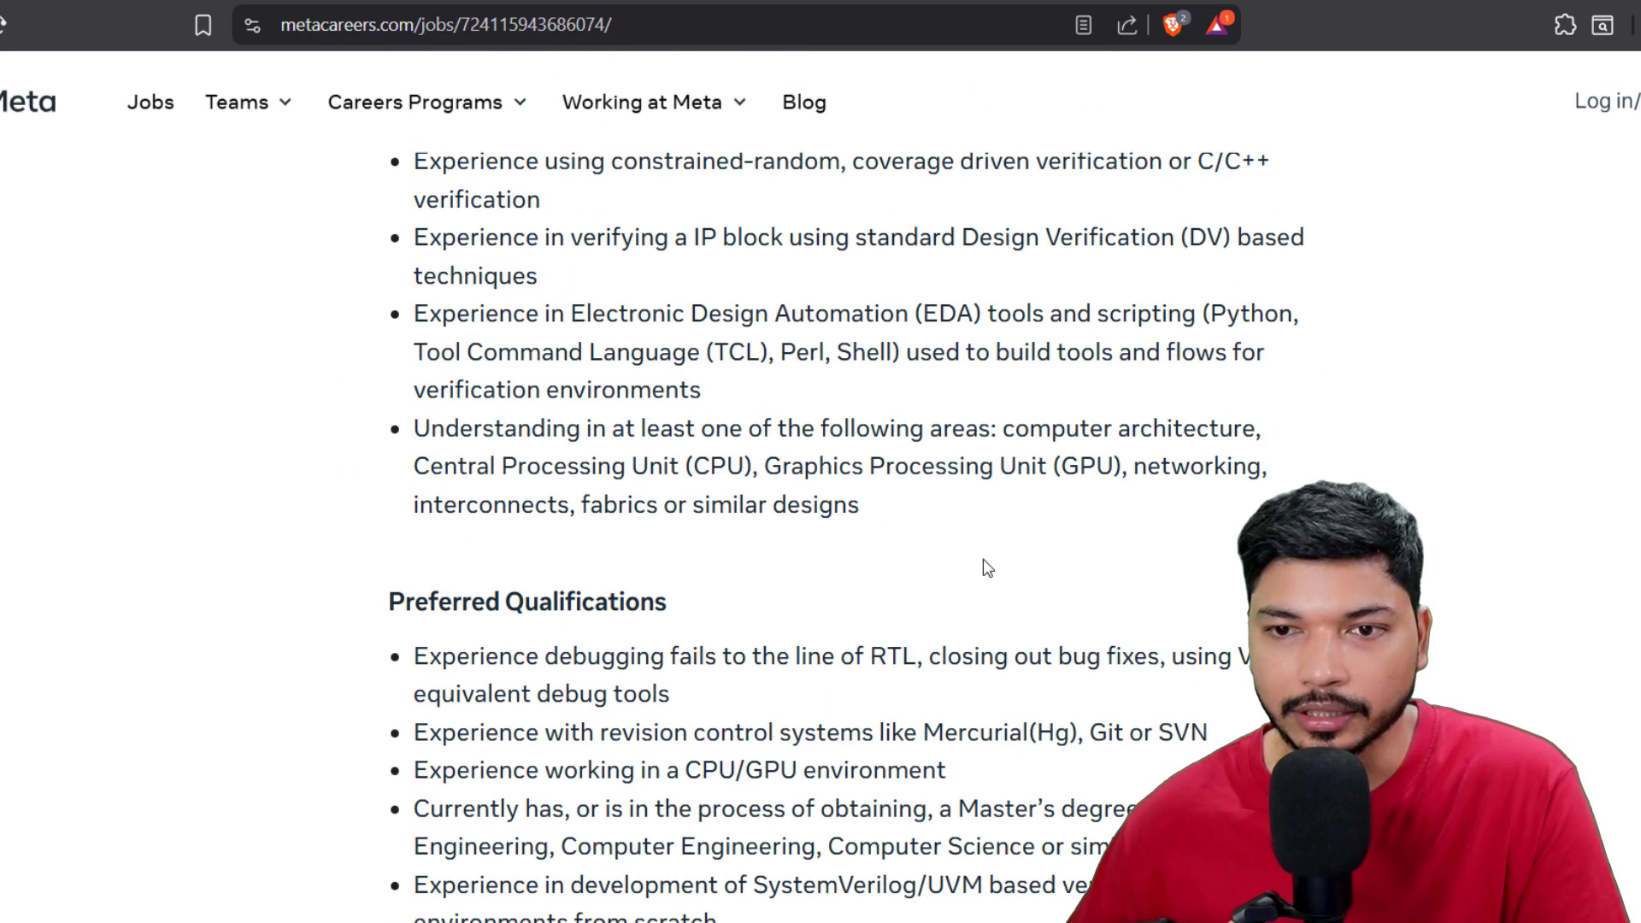
scroll("down", 3)
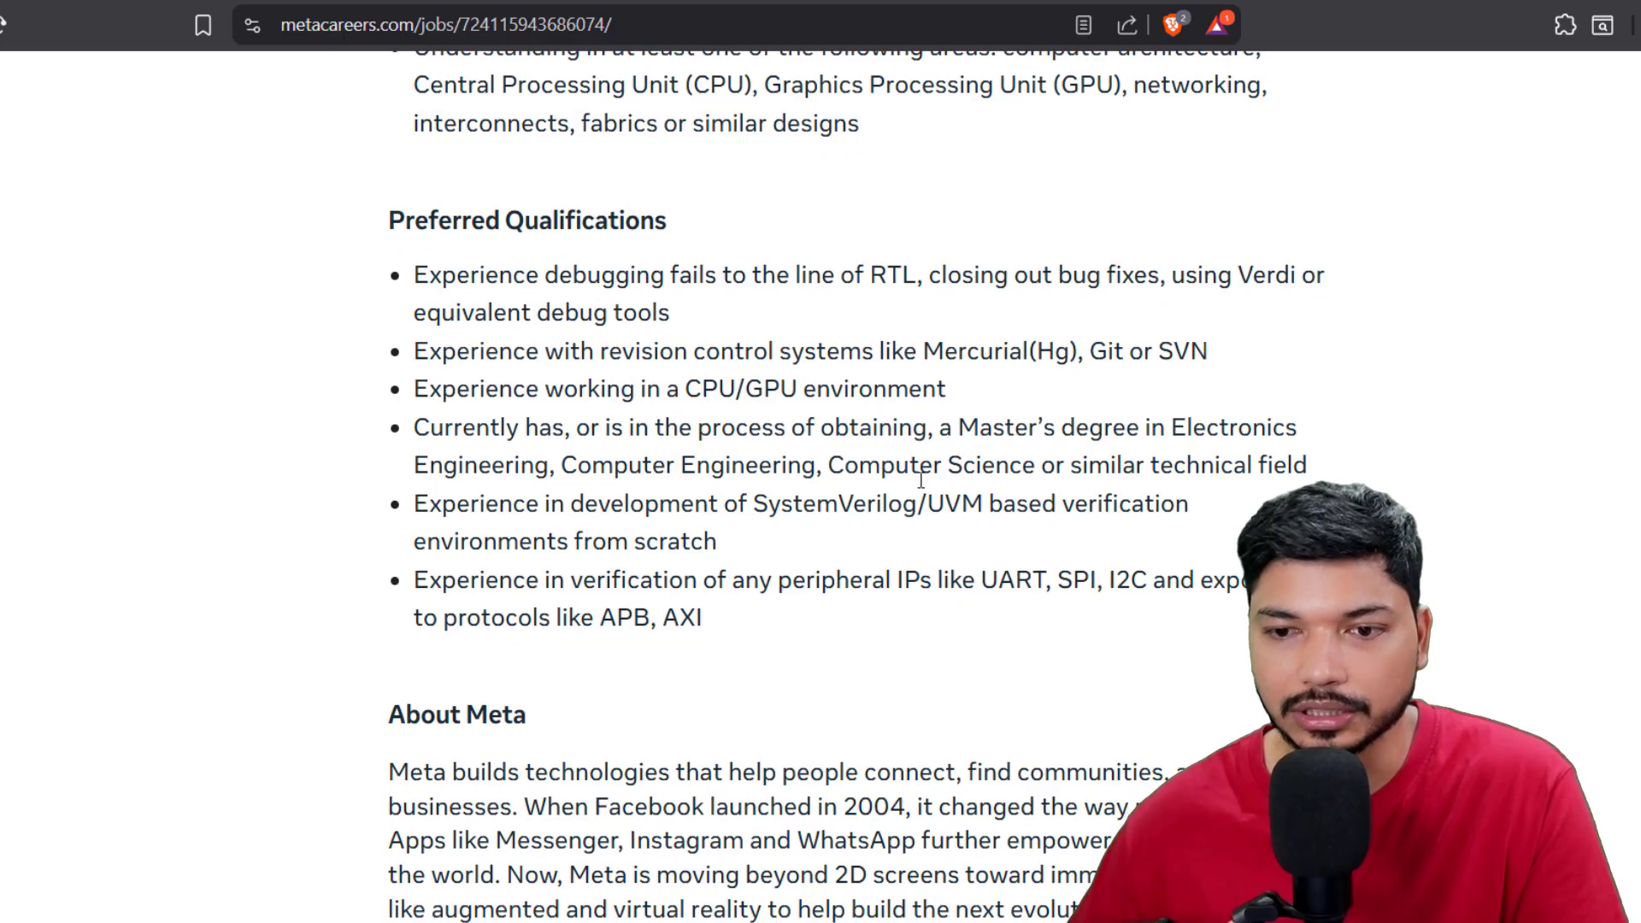
left_click_drag(696, 503, 1188, 503)
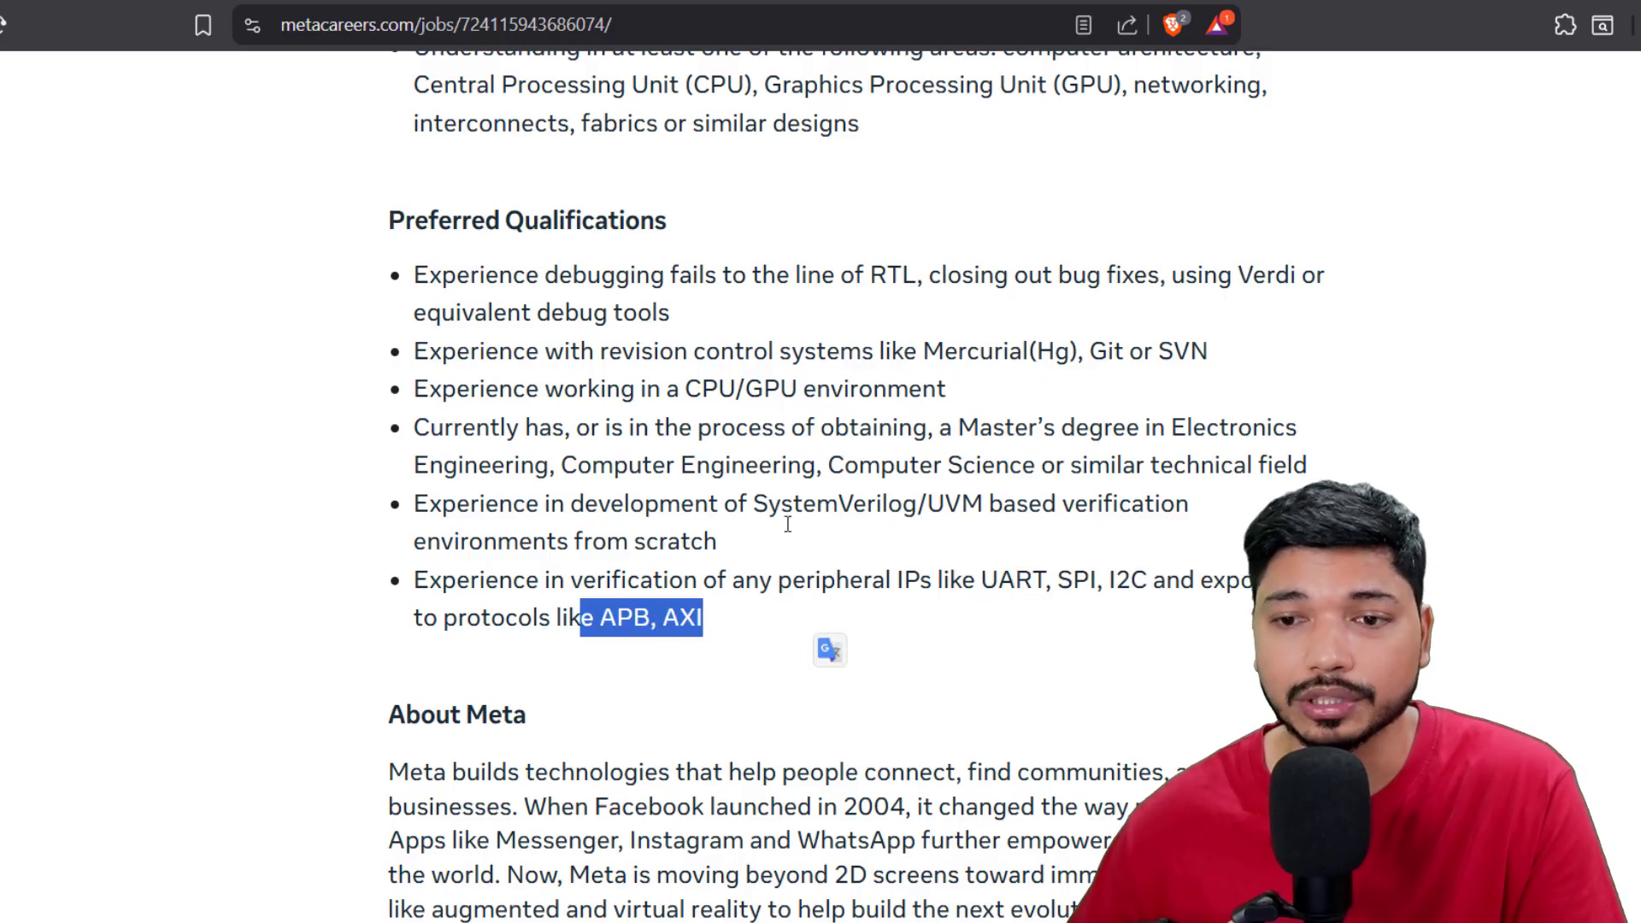
left_click(946, 637)
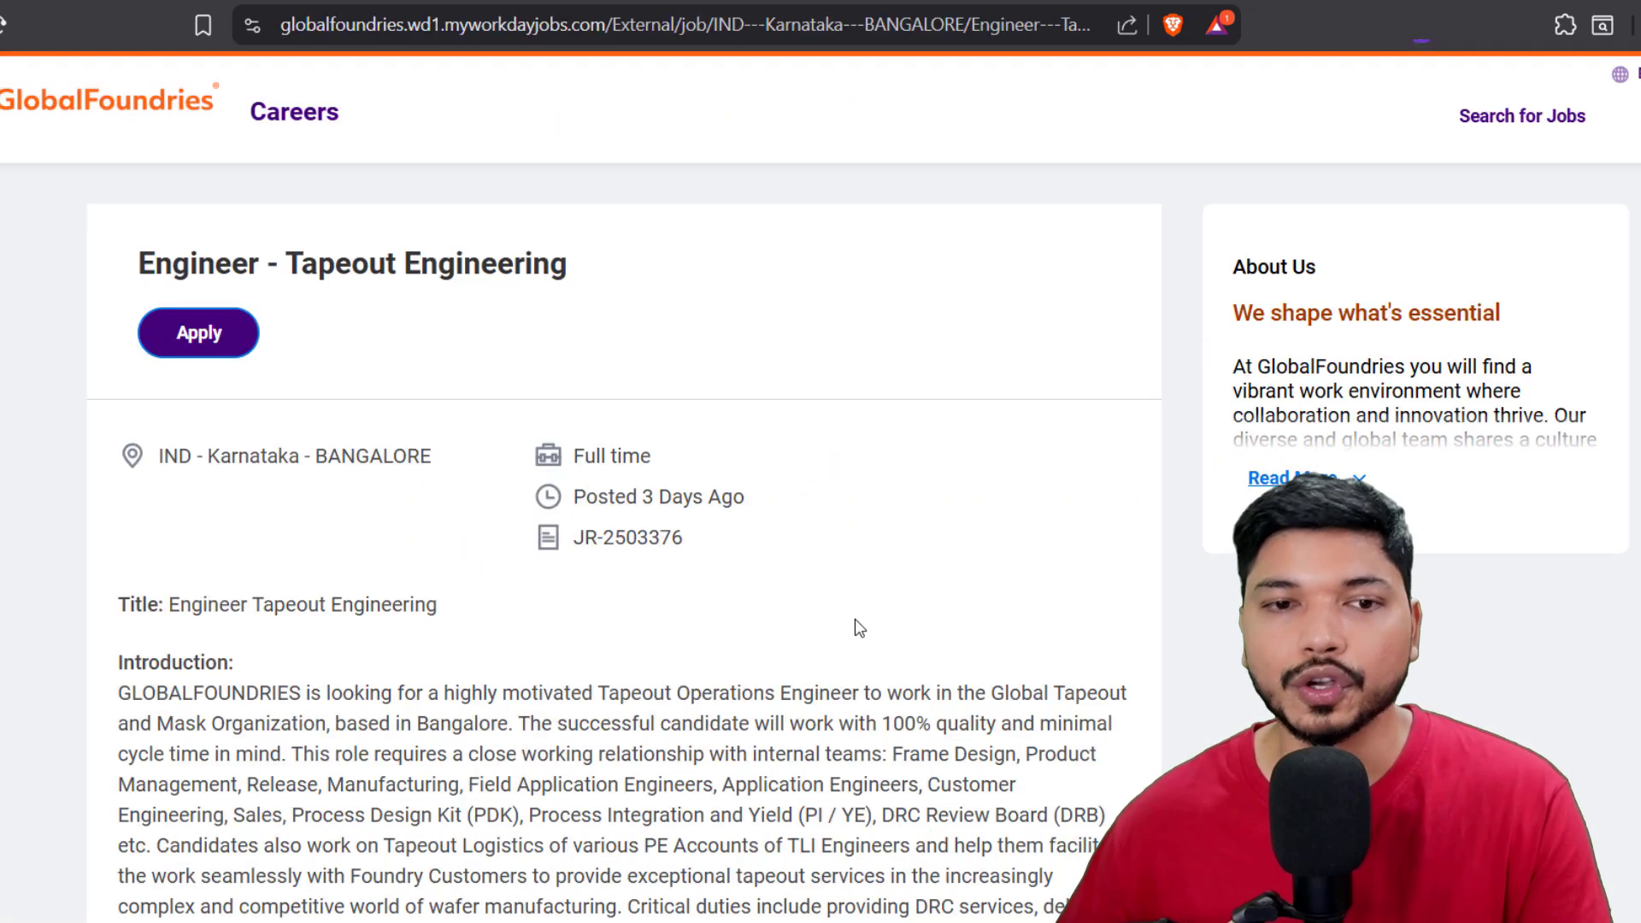
mouse_move(175, 253)
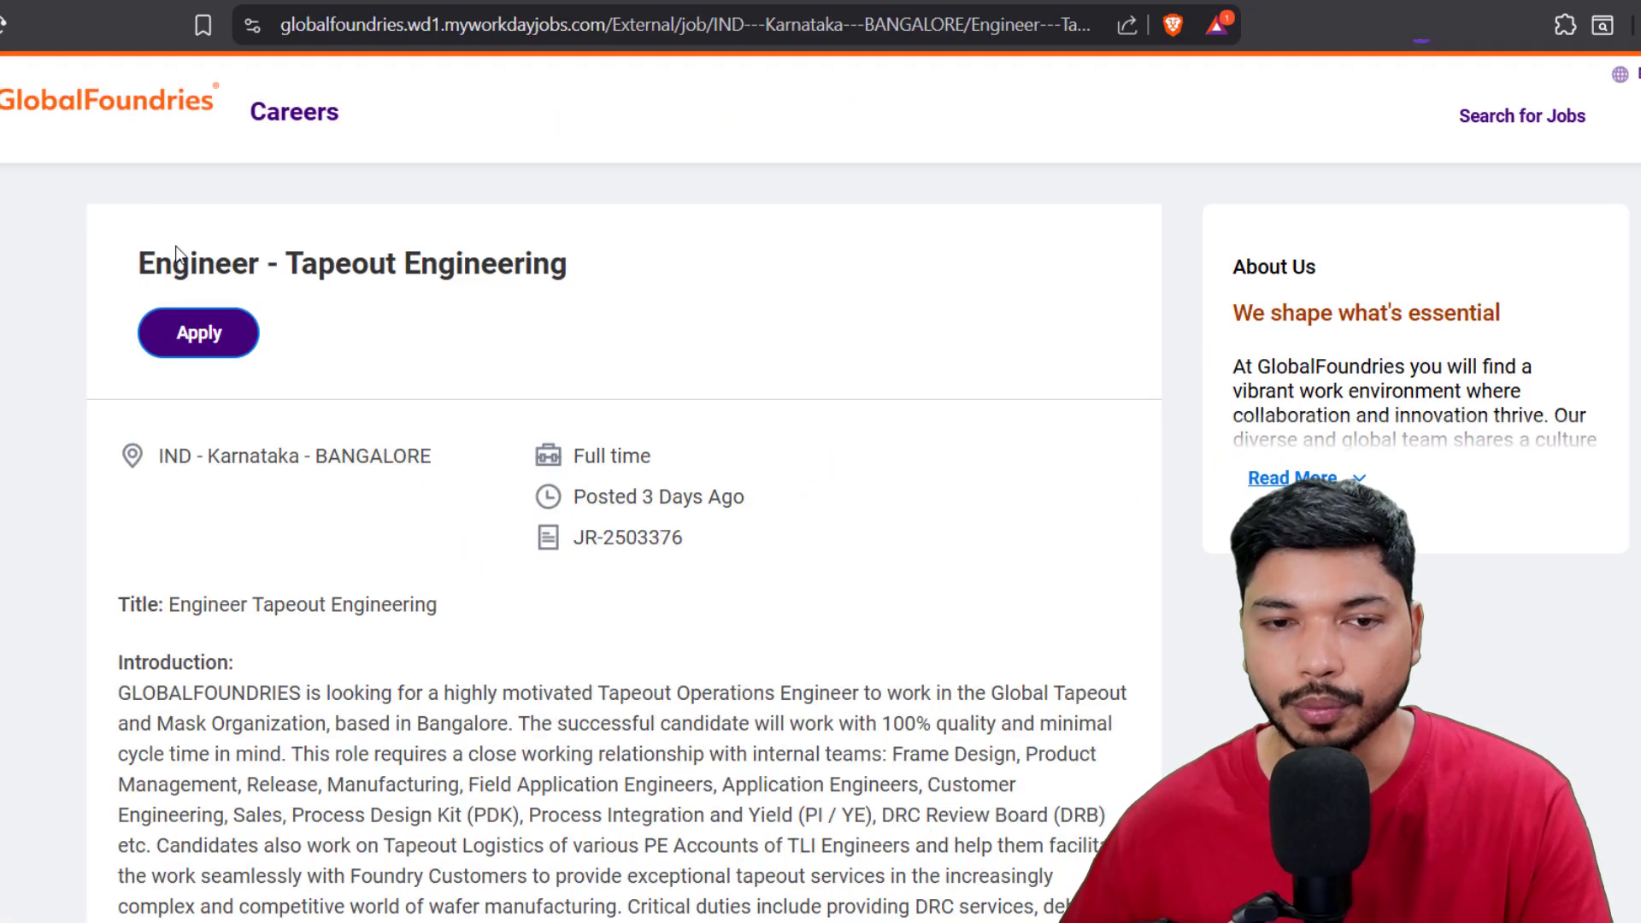
- Highlight the semiconductor or physical science degree fields and the Language Fluency requirement
scroll("down", 3)
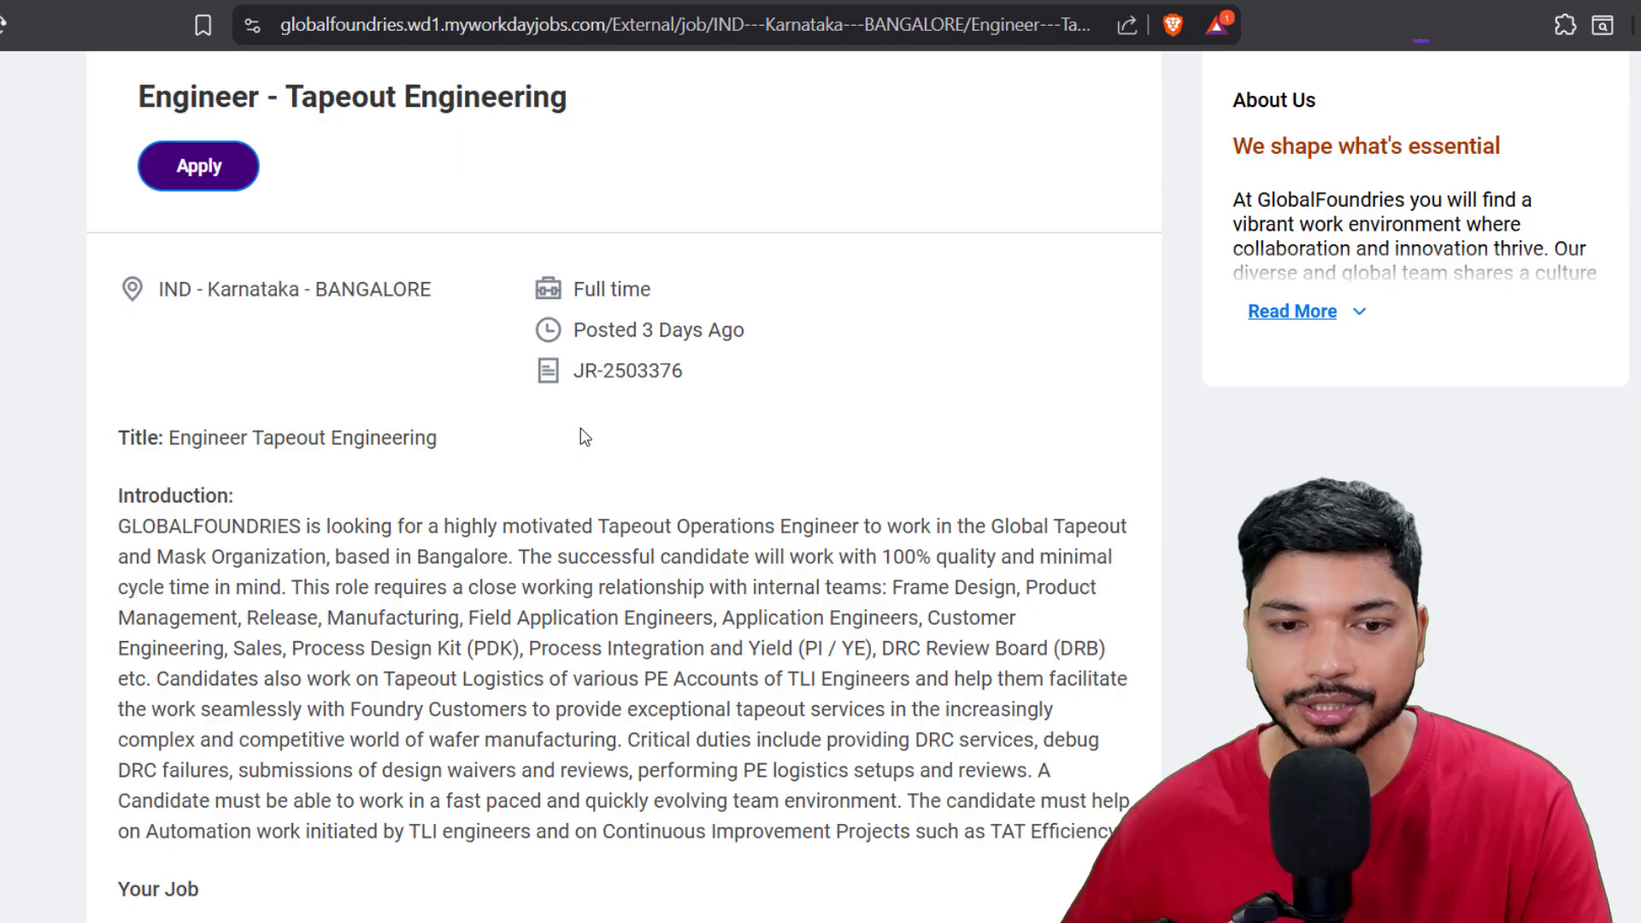
scroll("down", 3)
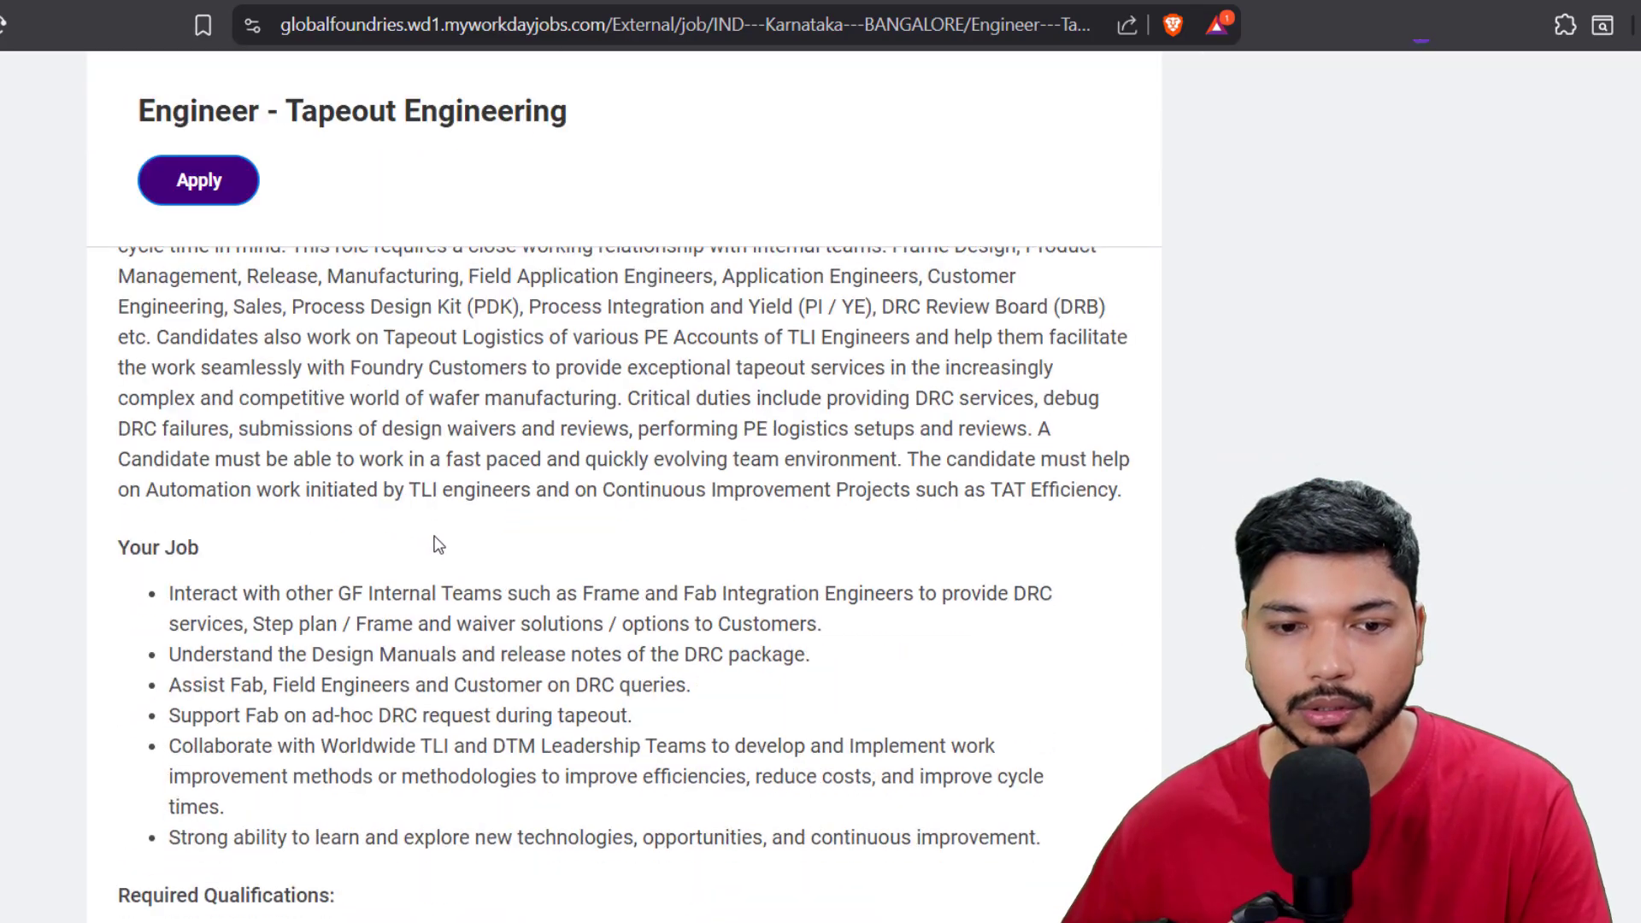
scroll("down", 3)
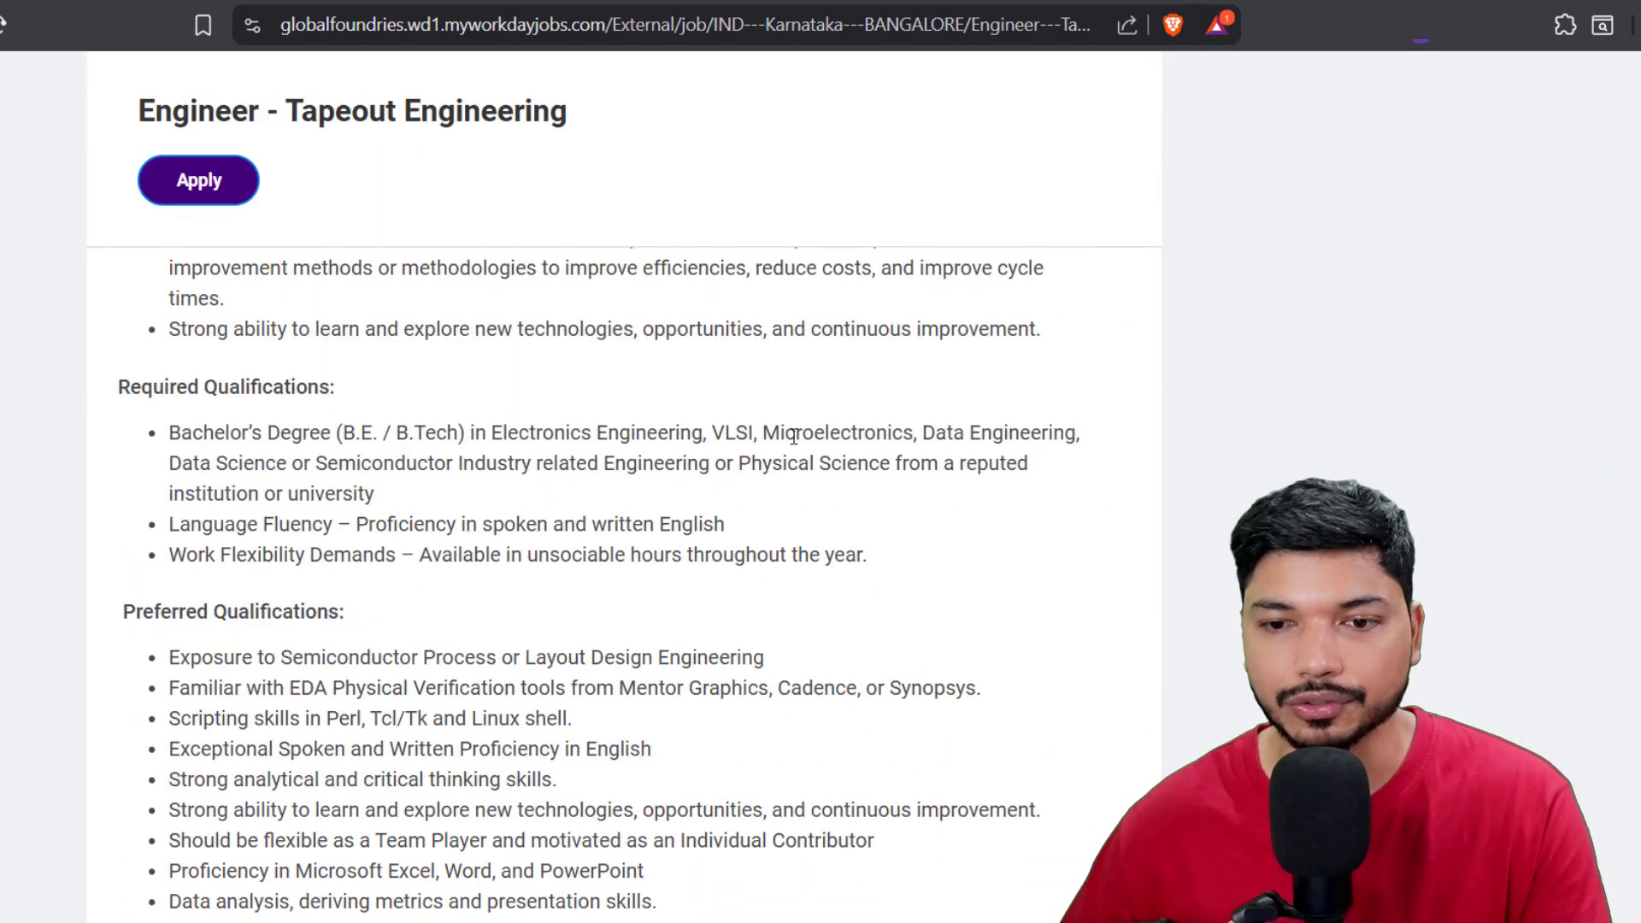
left_click_drag(923, 432, 1083, 433)
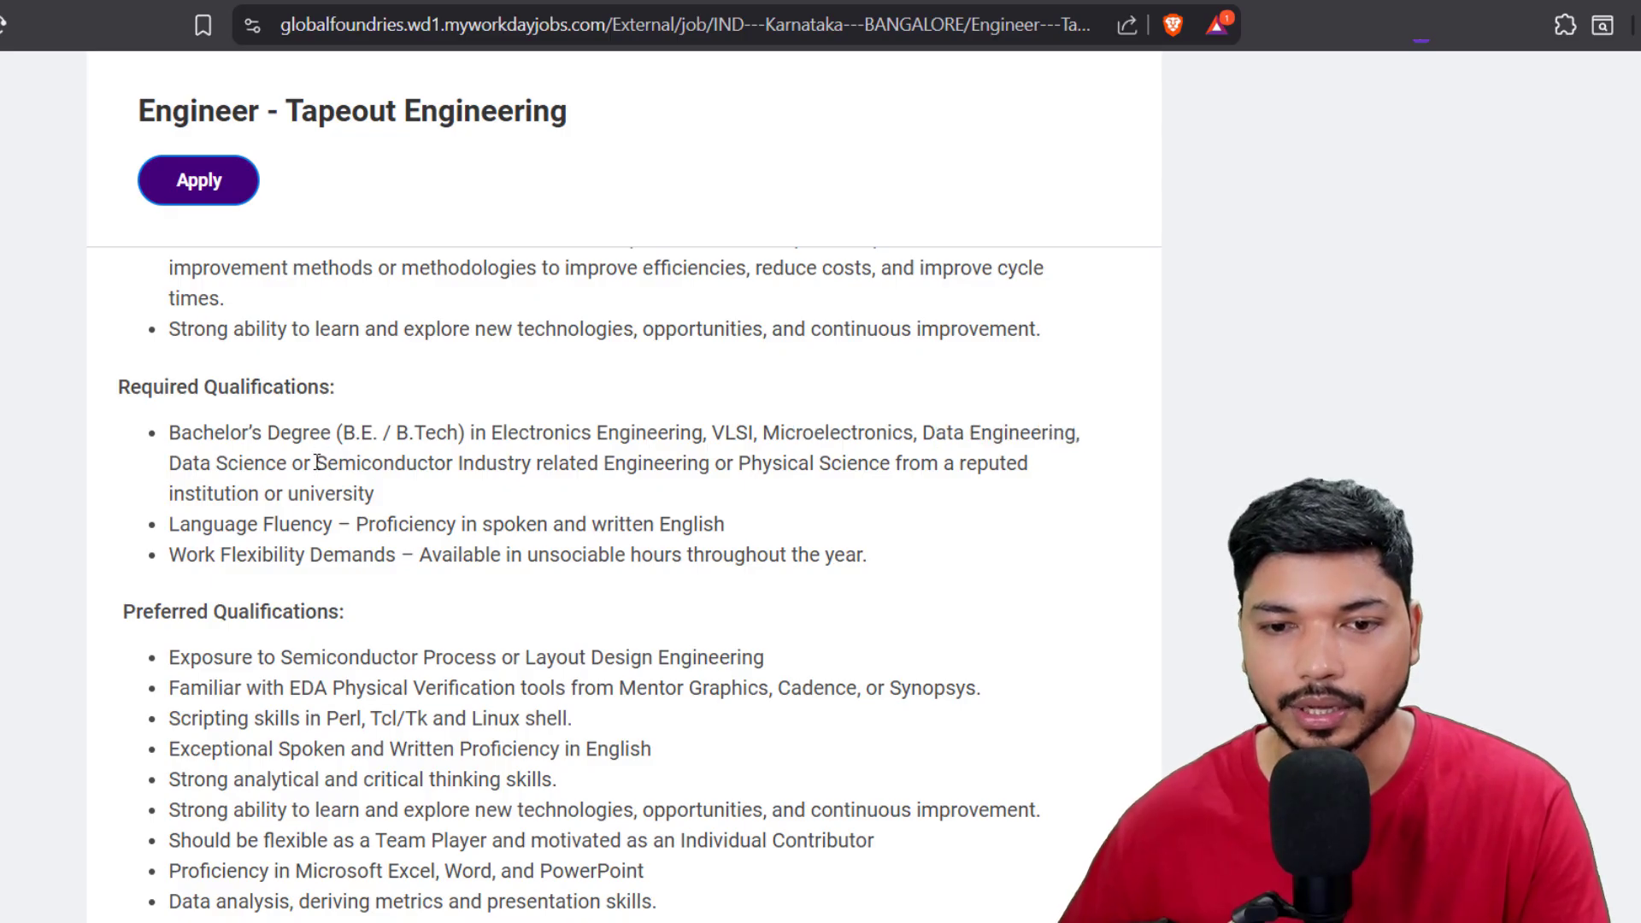
left_click_drag(329, 463, 974, 462)
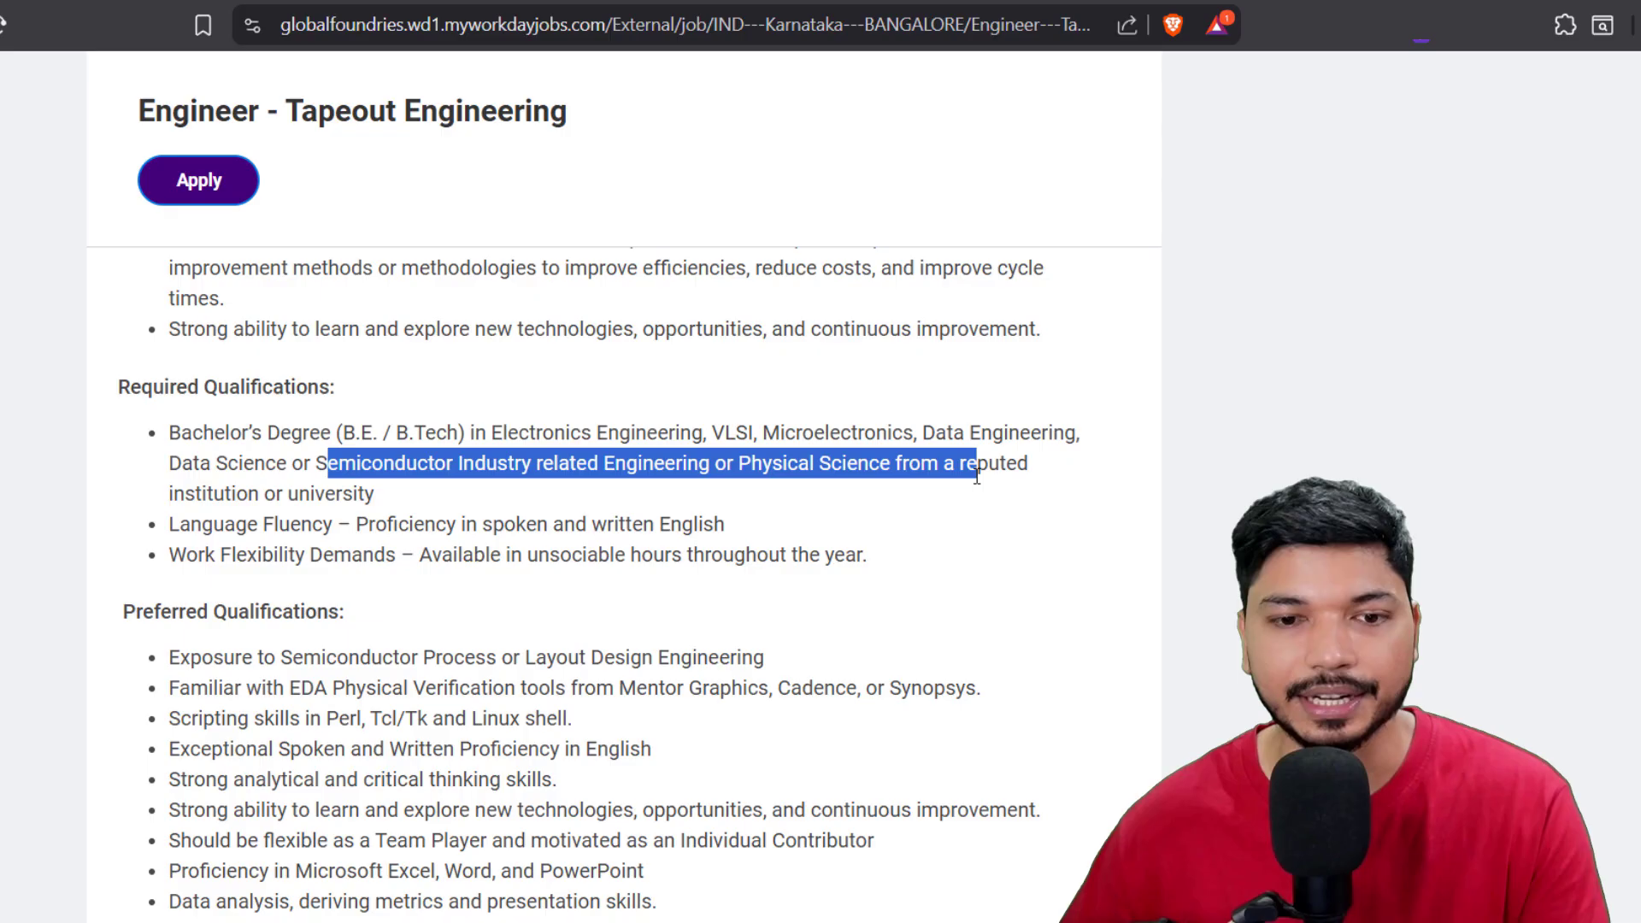
left_click(312, 536)
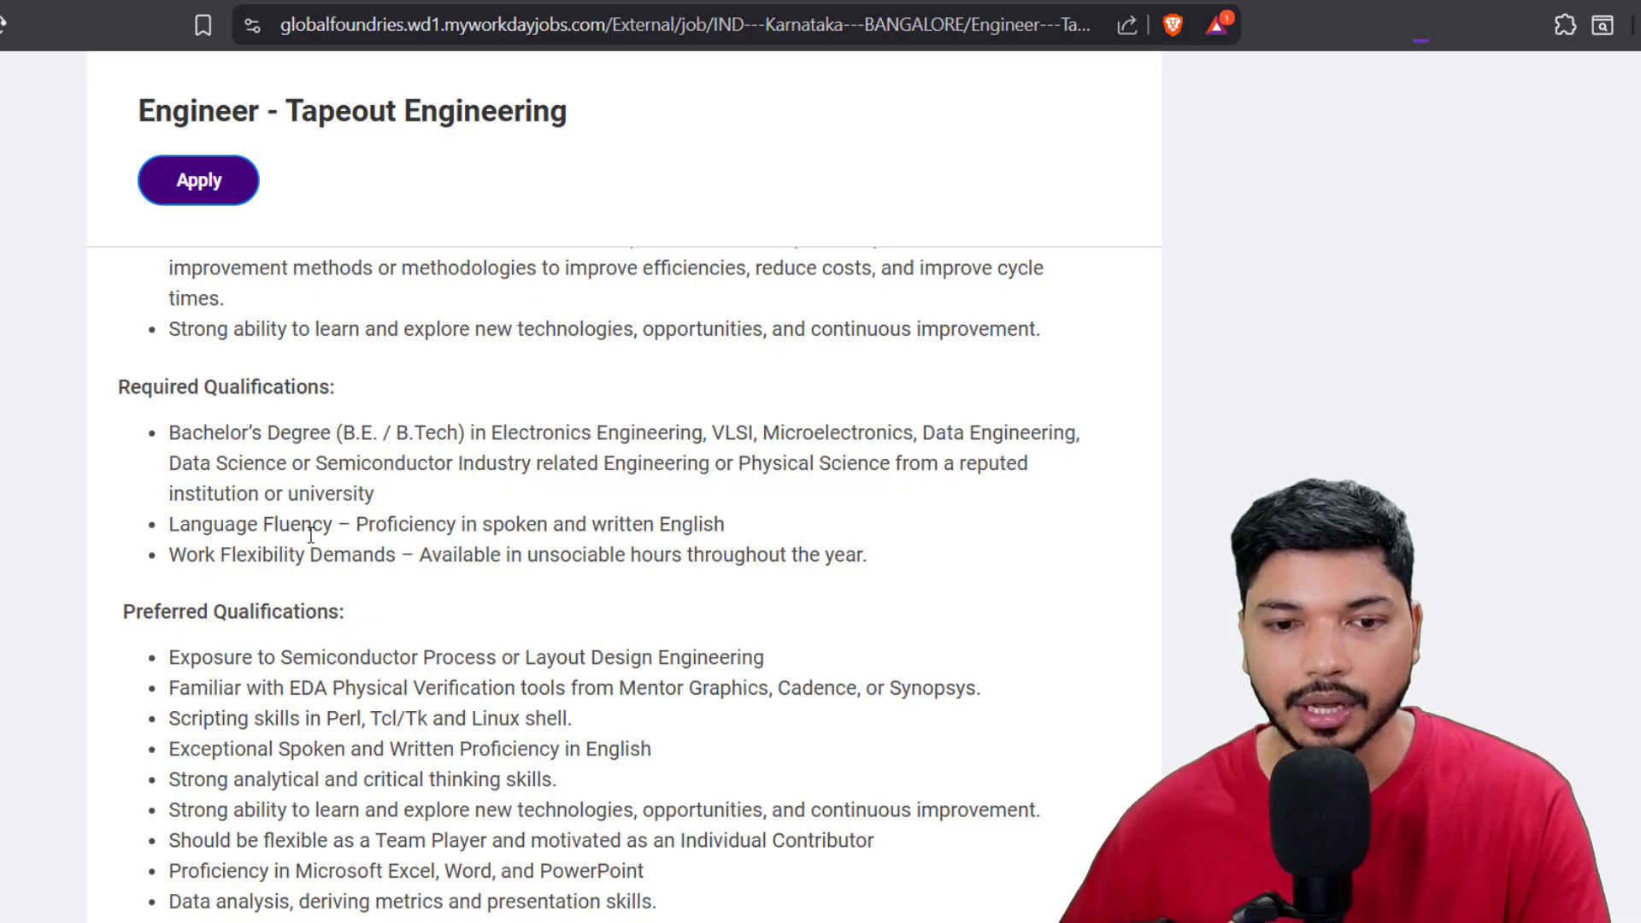
left_click_drag(168, 523, 364, 523)
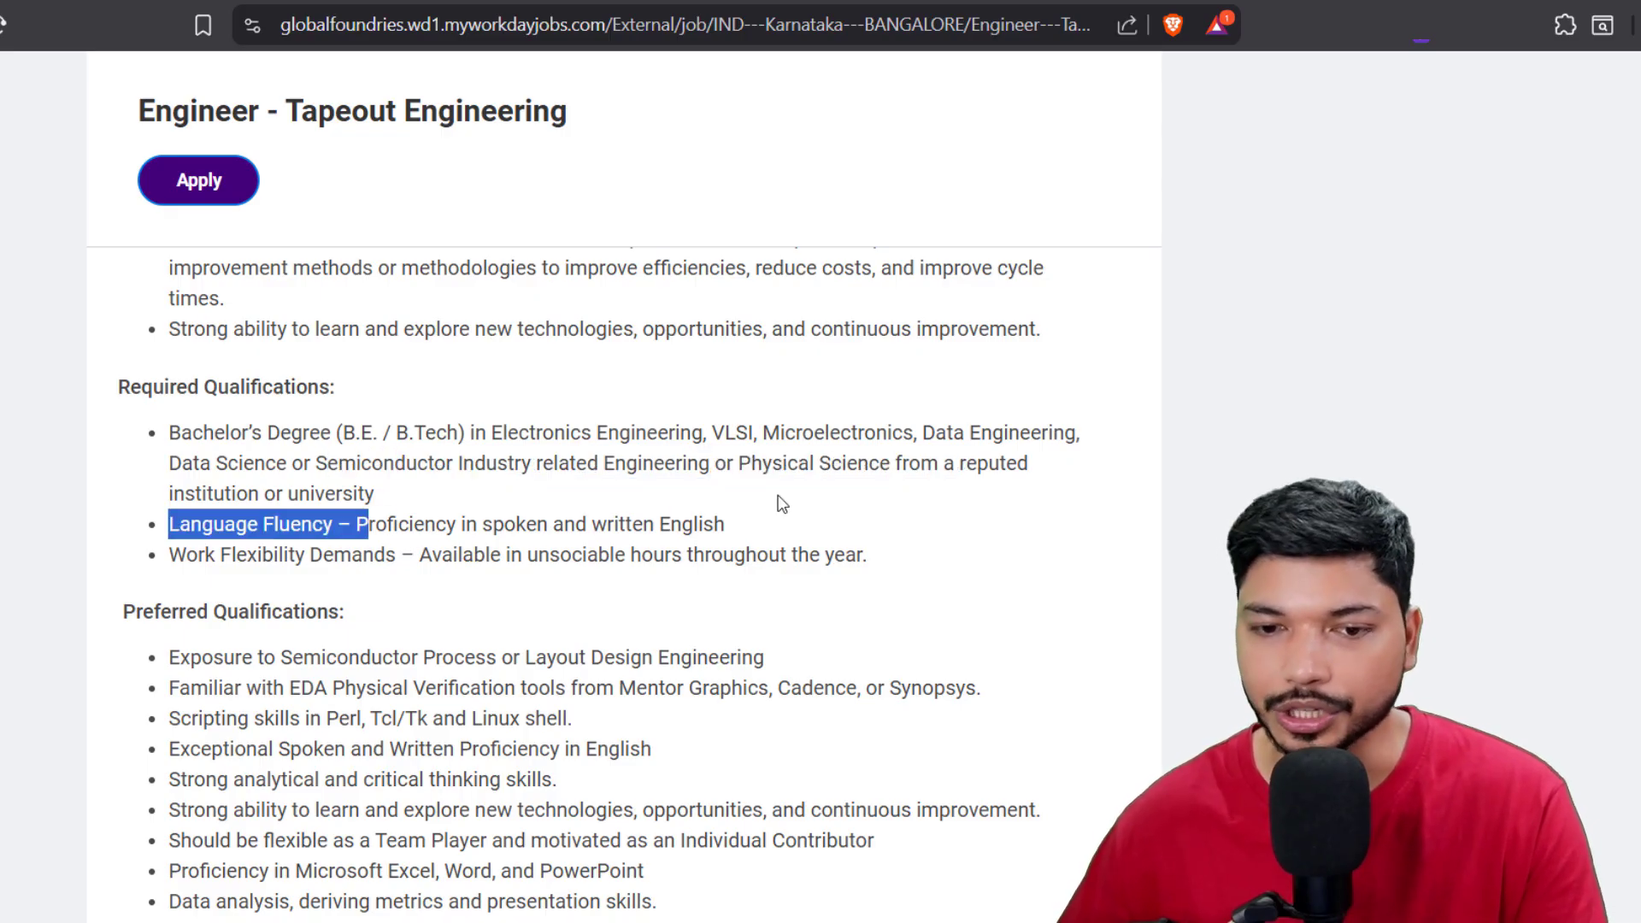
- Highlight preferred qualification phrases, ending with 'Semiconductor Process or Layout Design Engineering'
scroll("down", 3)
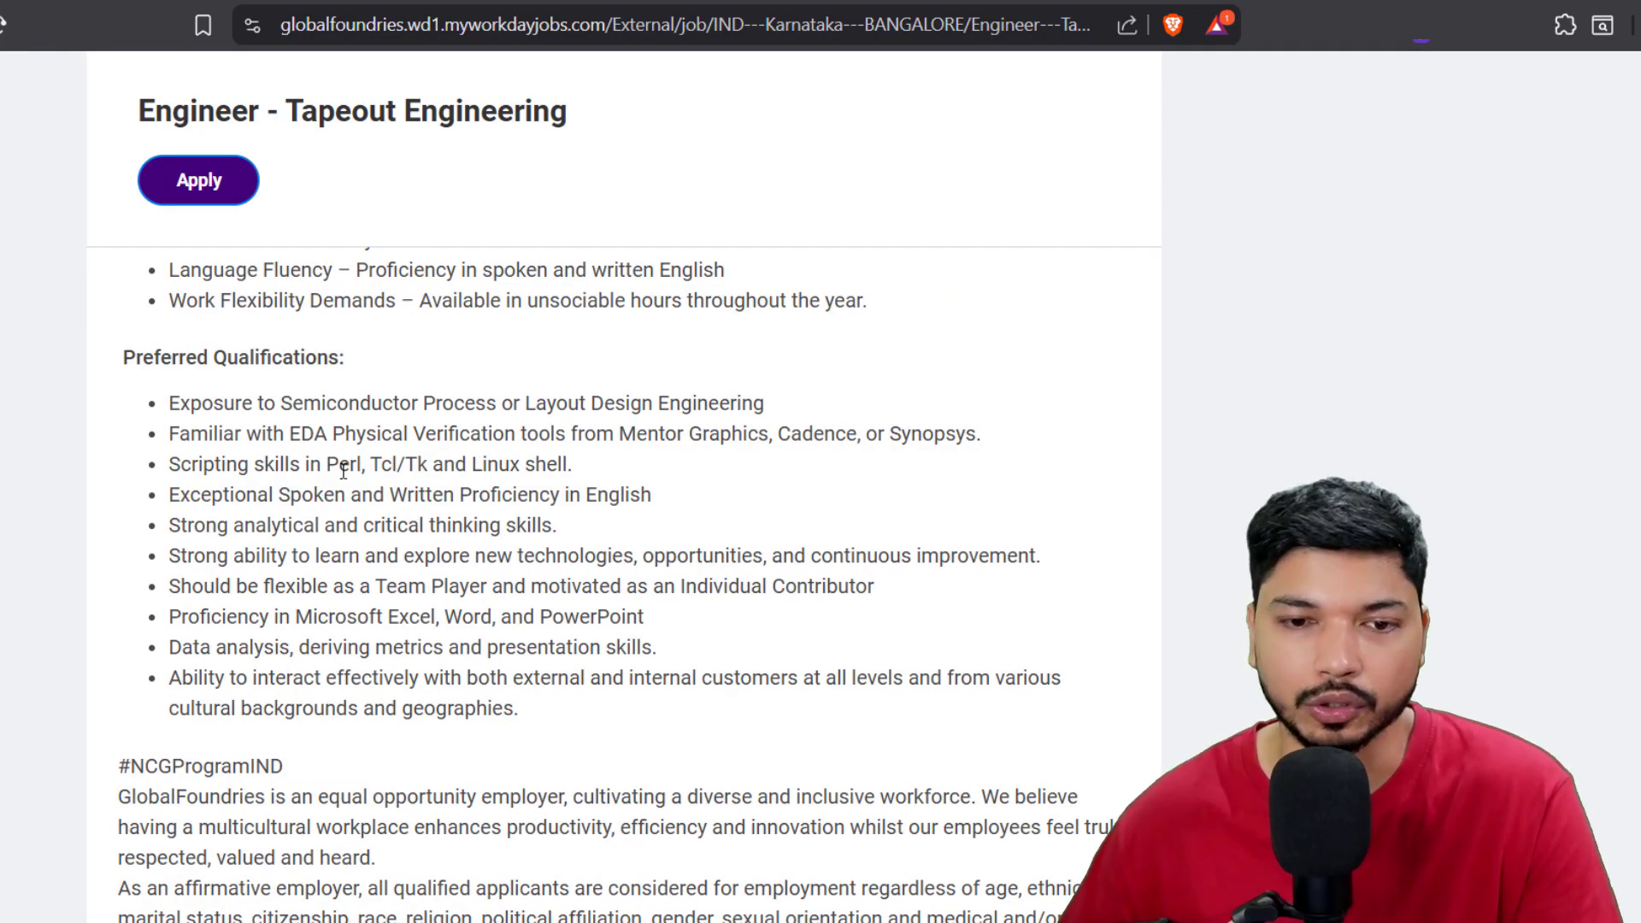
left_click_drag(327, 463, 533, 464)
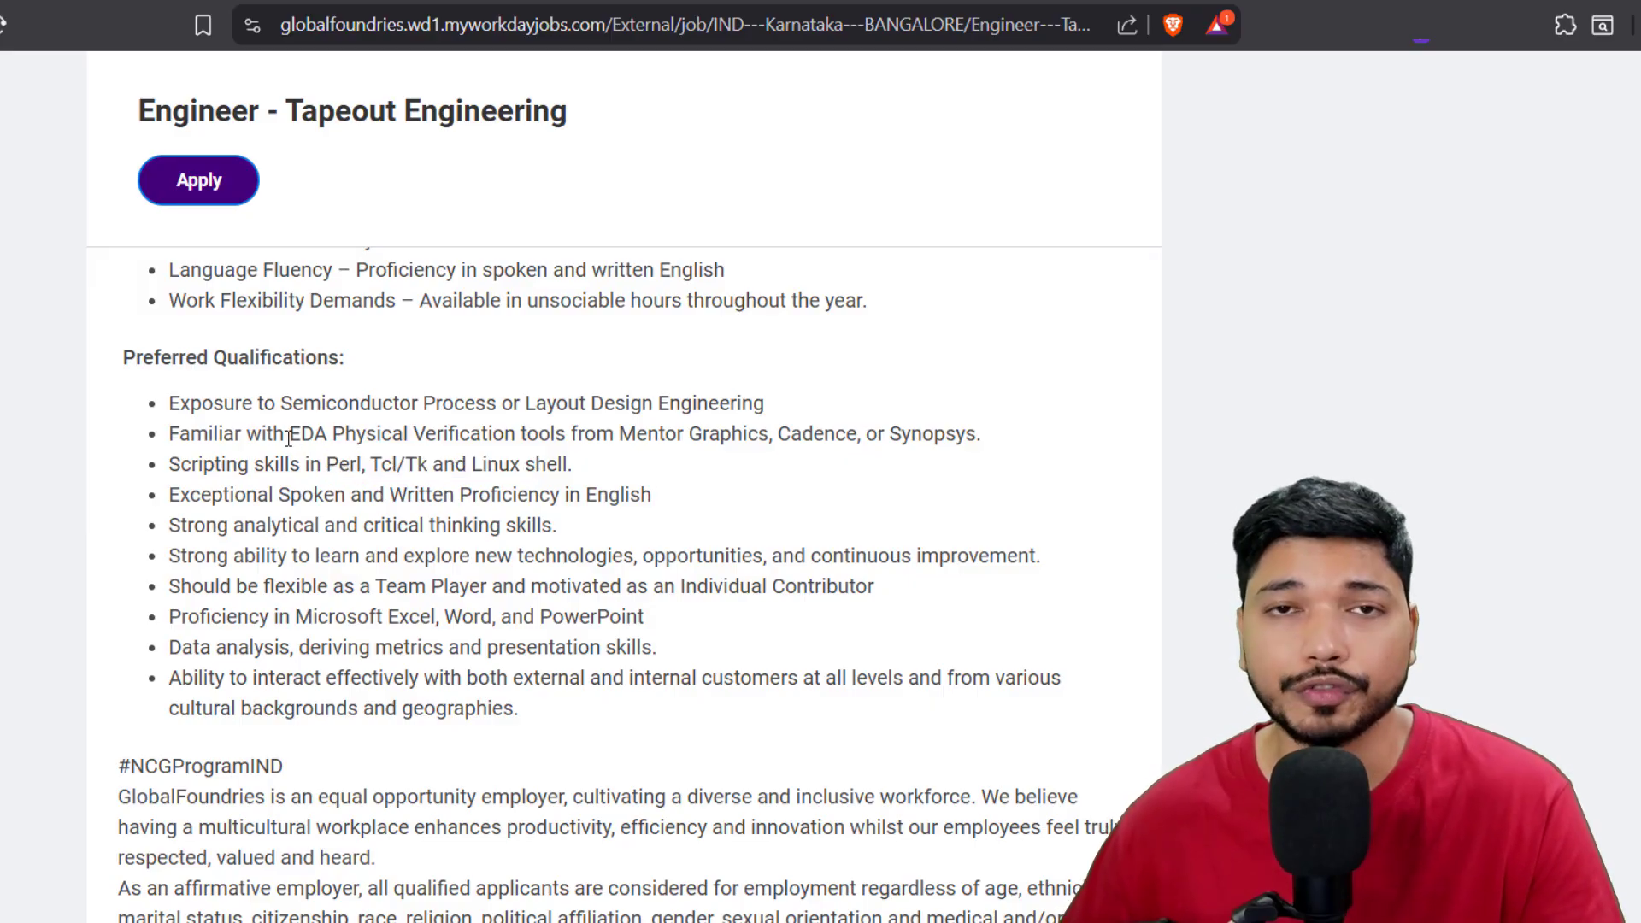
left_click_drag(614, 433, 743, 433)
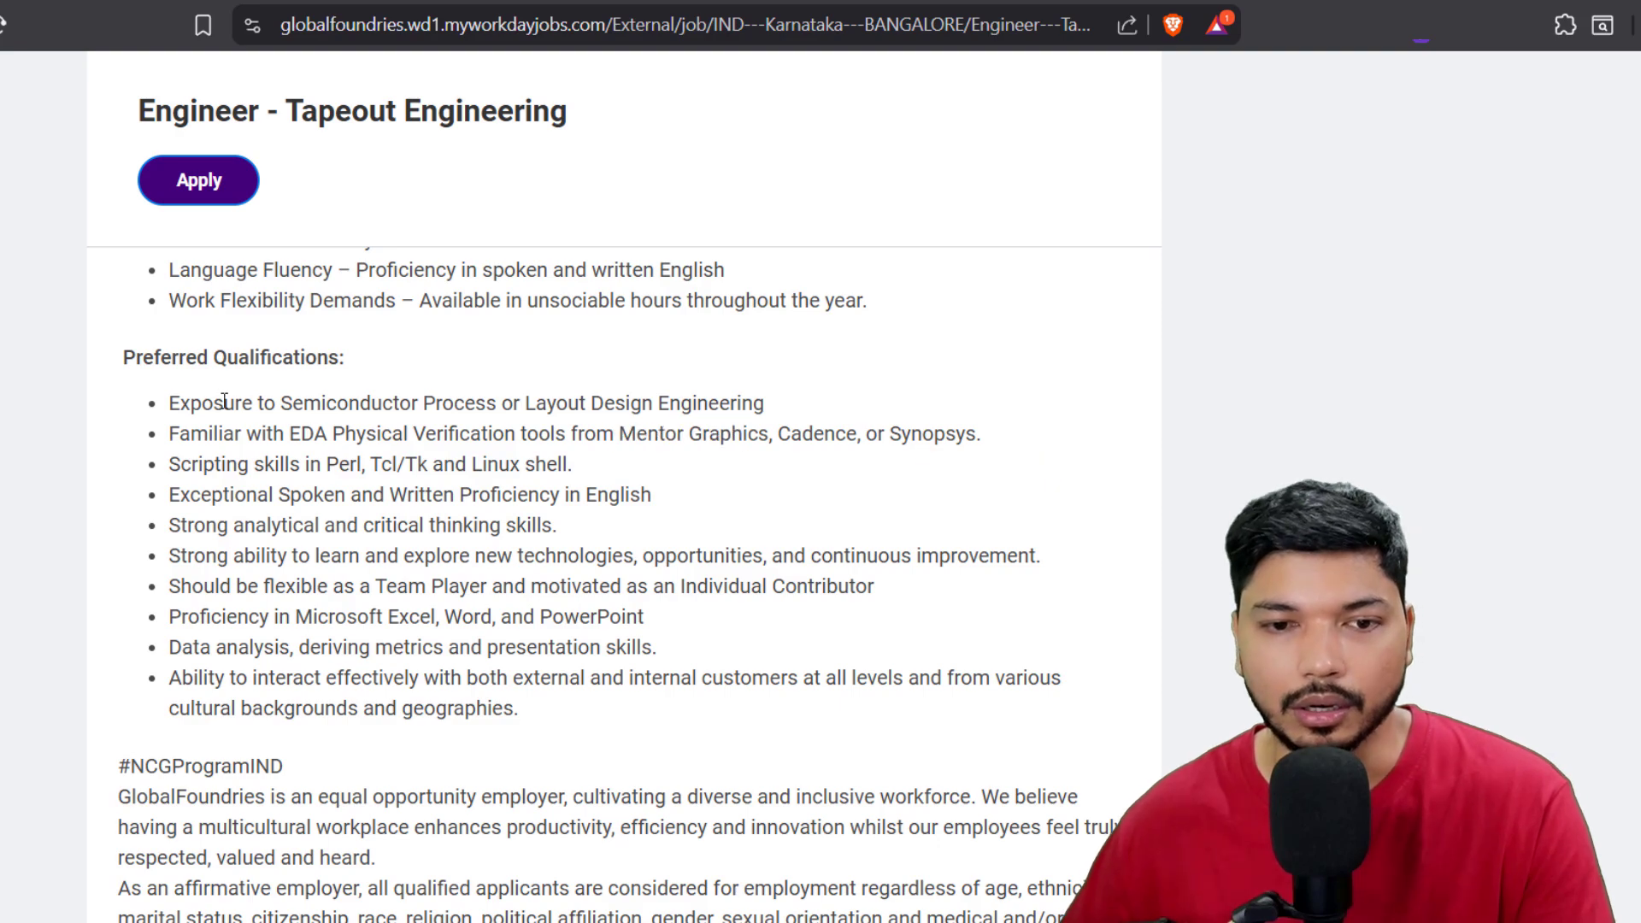
left_click_drag(281, 402, 533, 402)
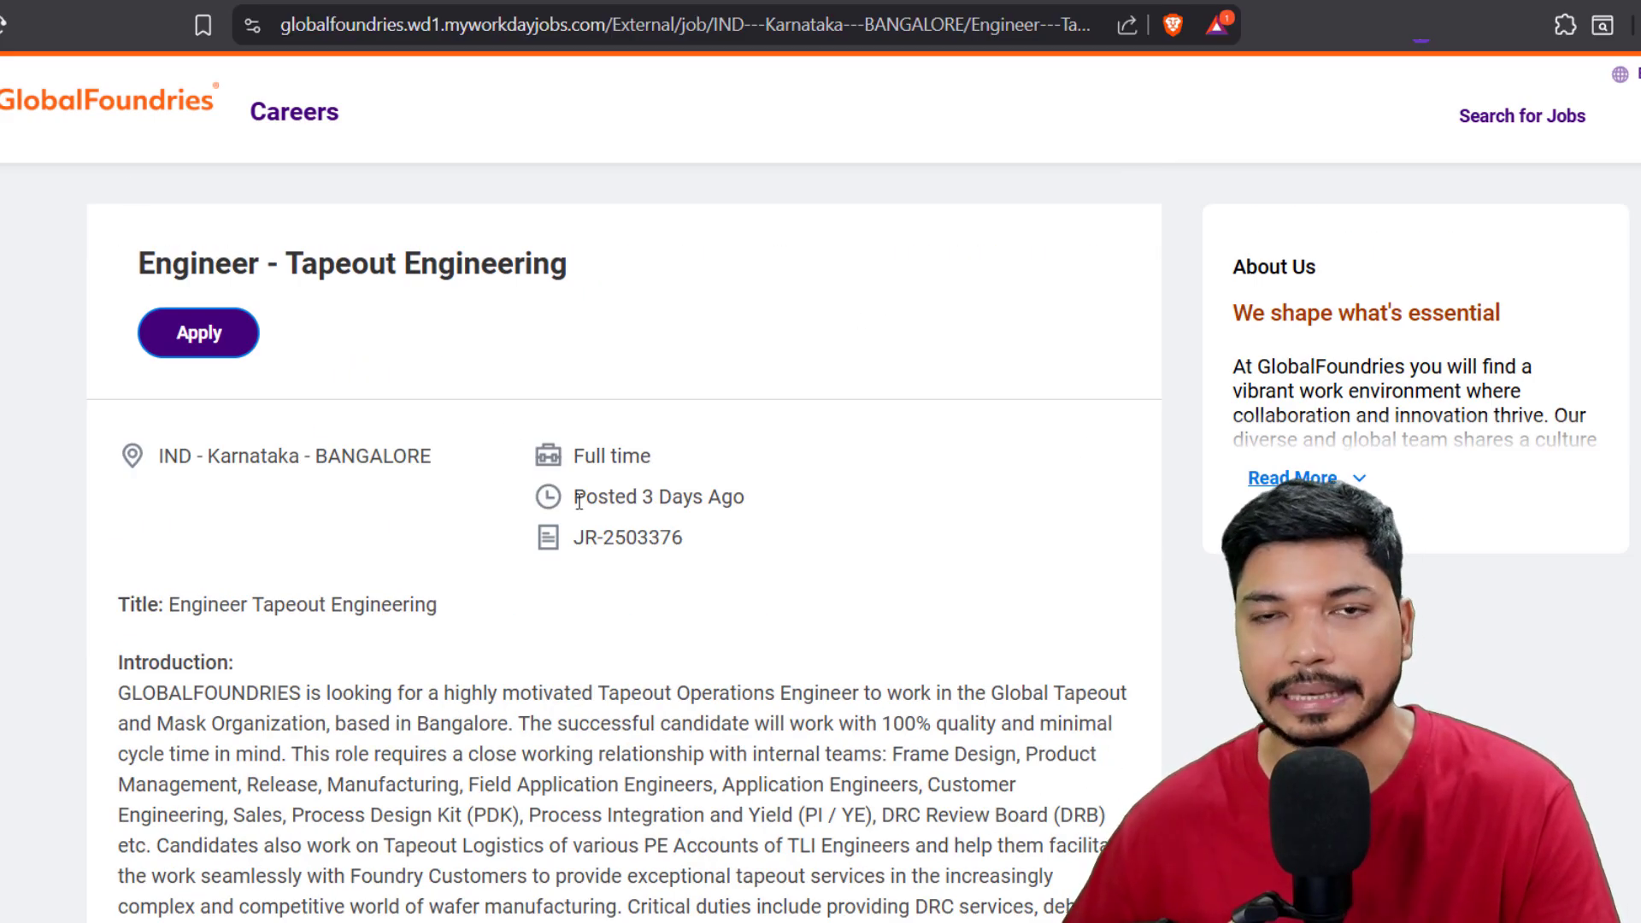
scroll("down", 3)
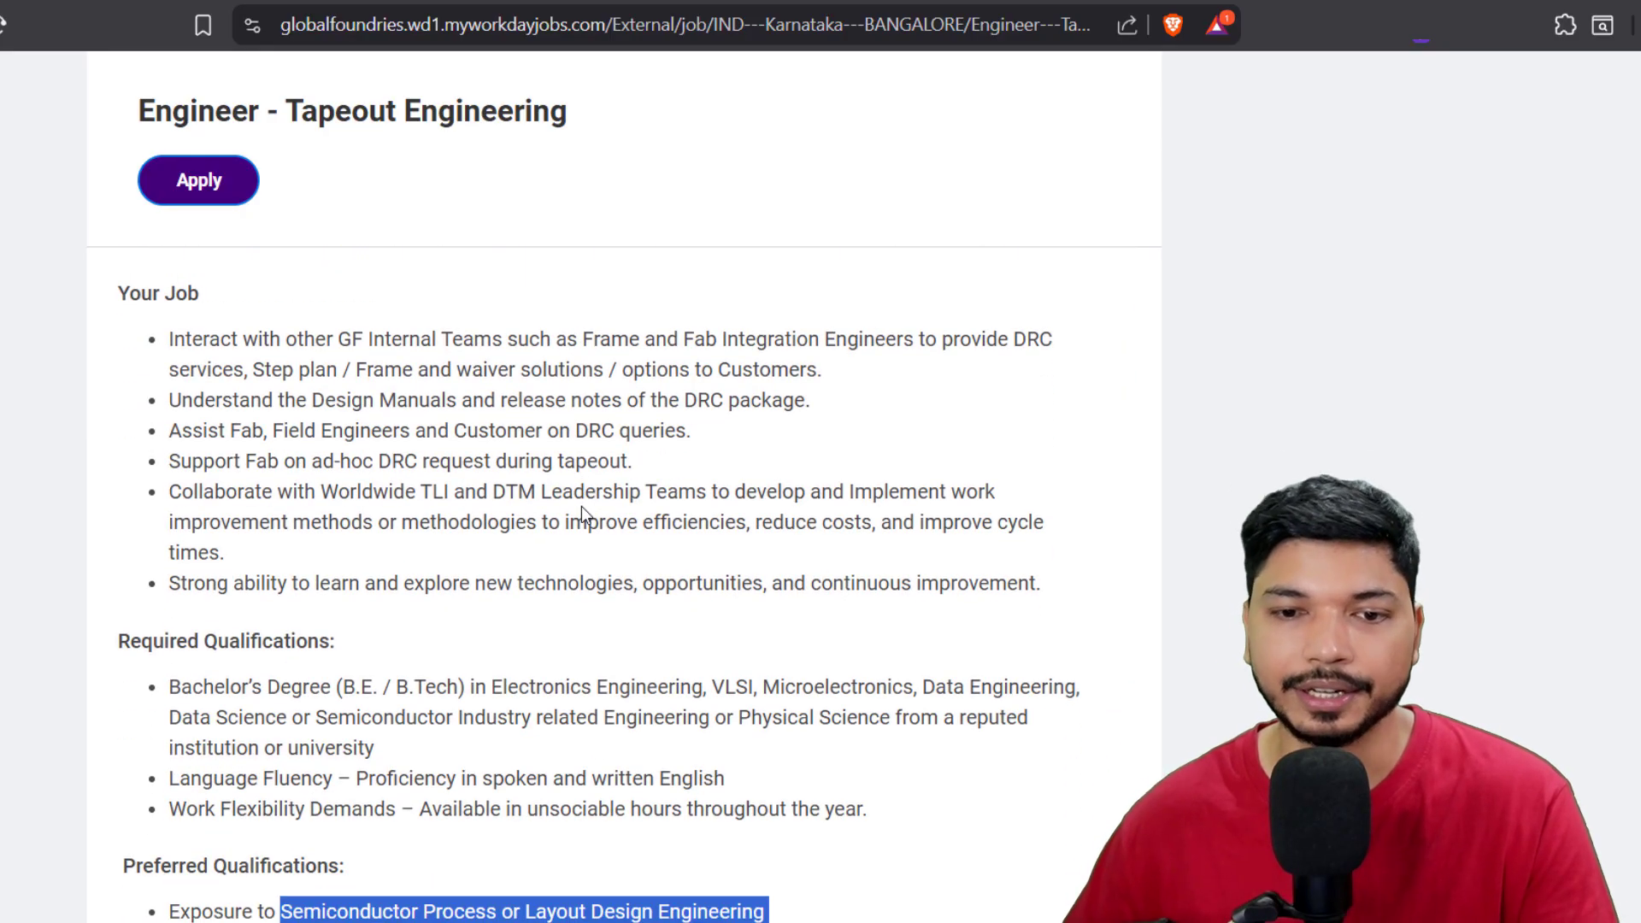
scroll("down", 3)
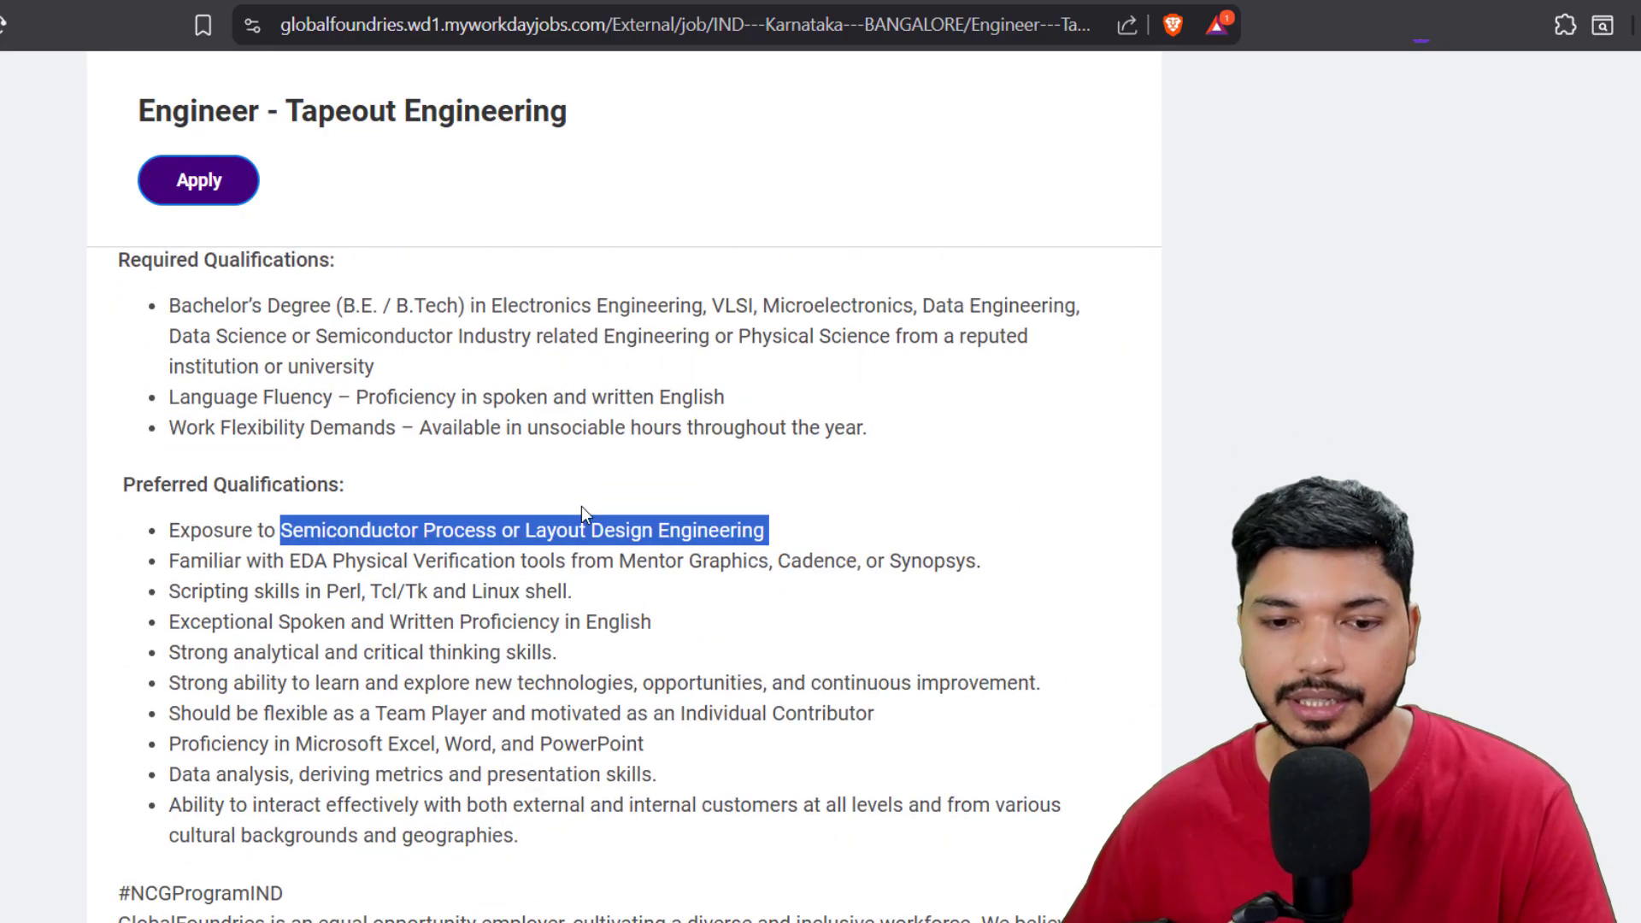
scroll("up", 3)
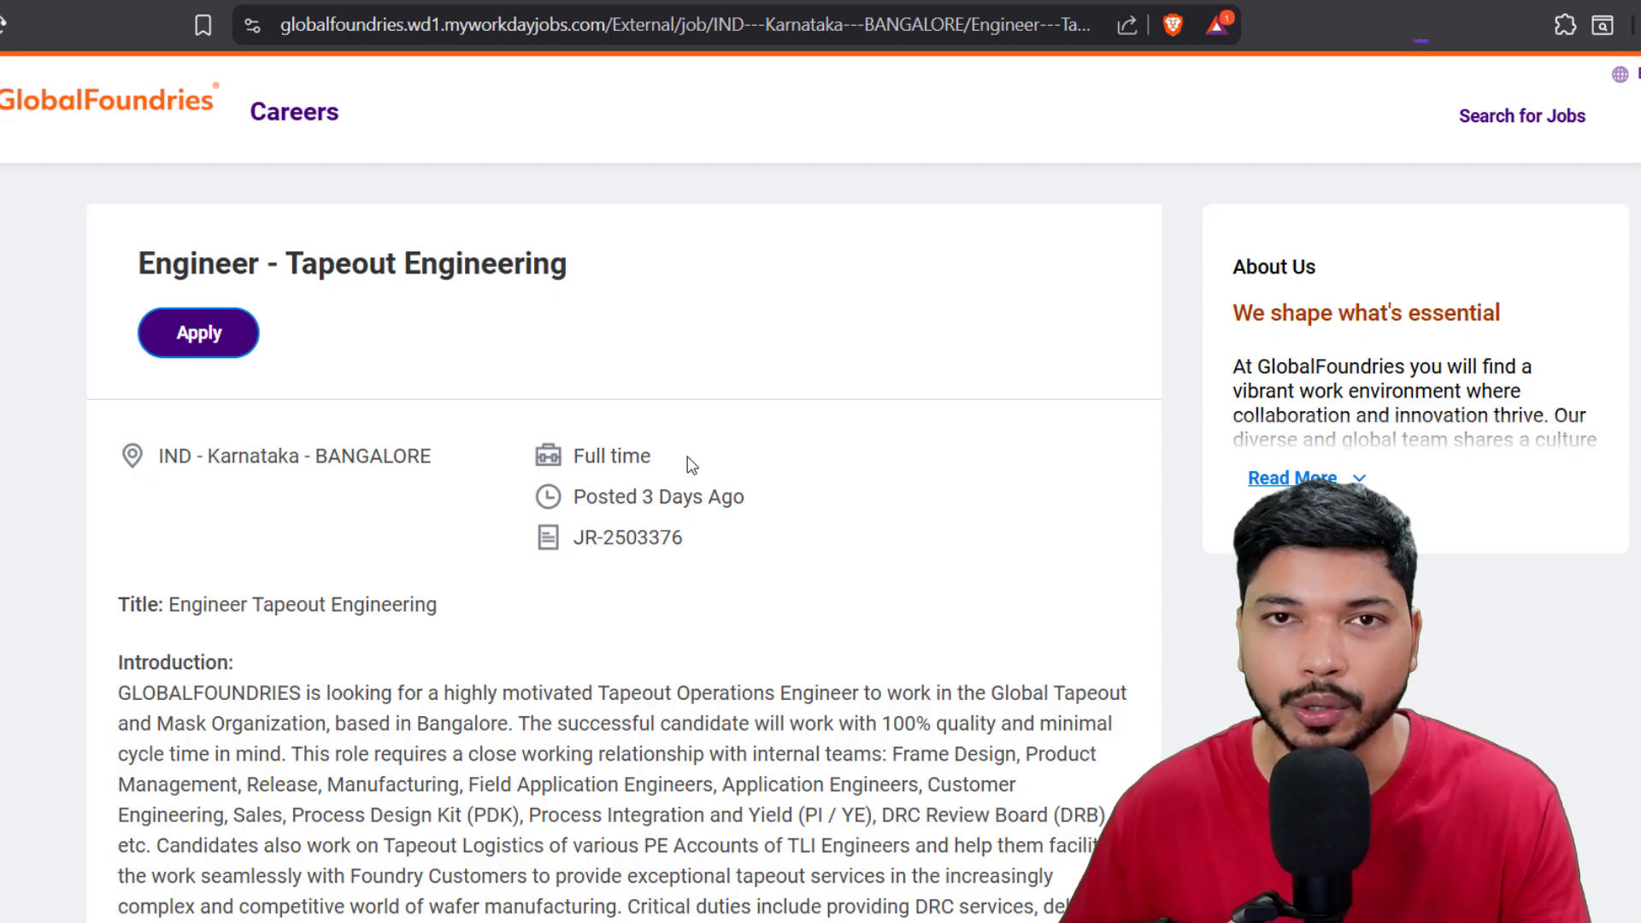
mouse_move(663, 229)
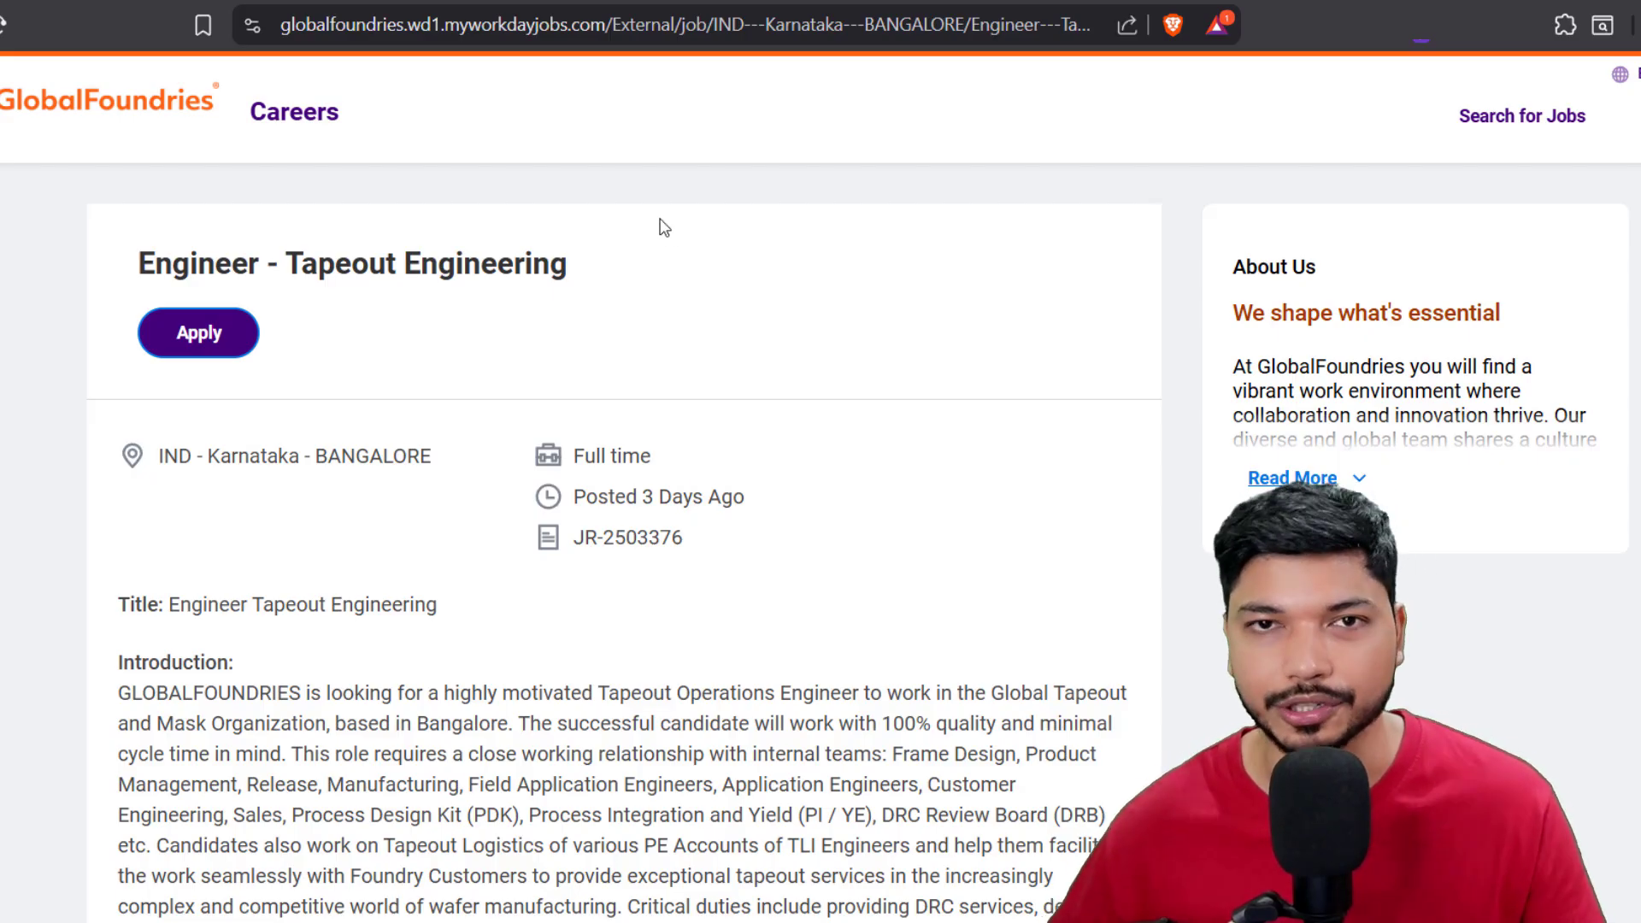